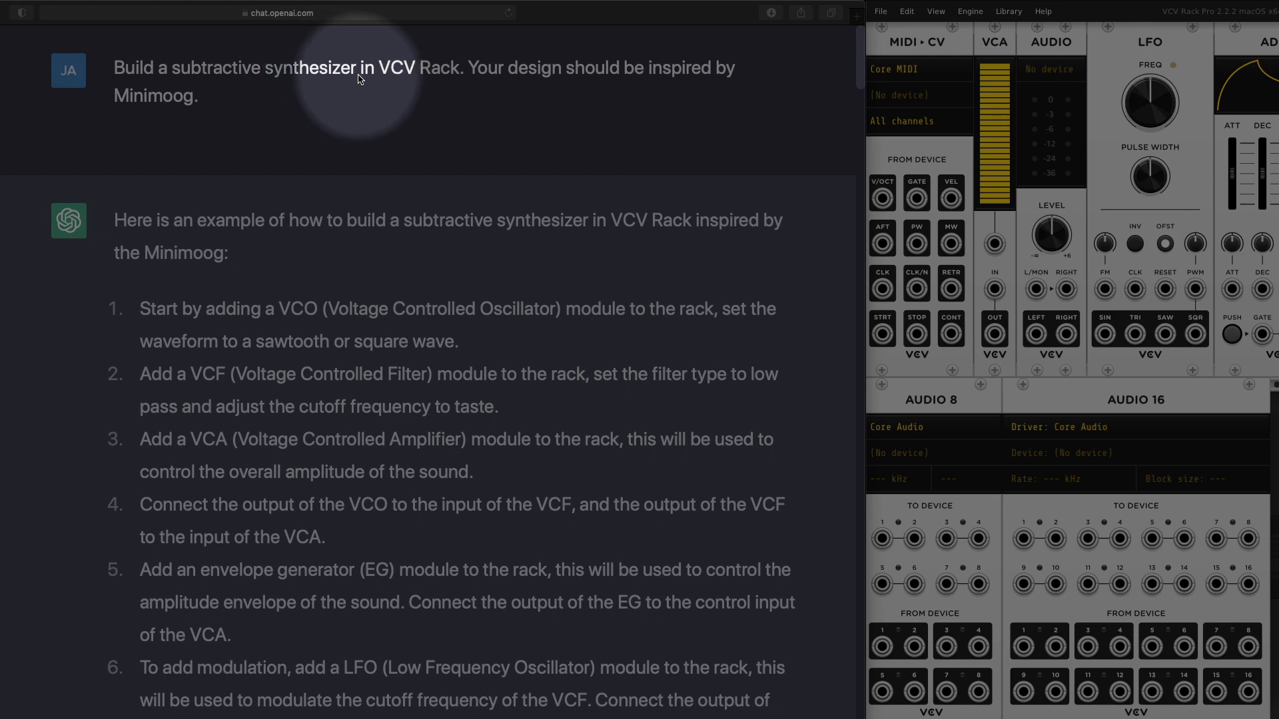
{"action": "mouse_move", "coordinate": [169, 112]}
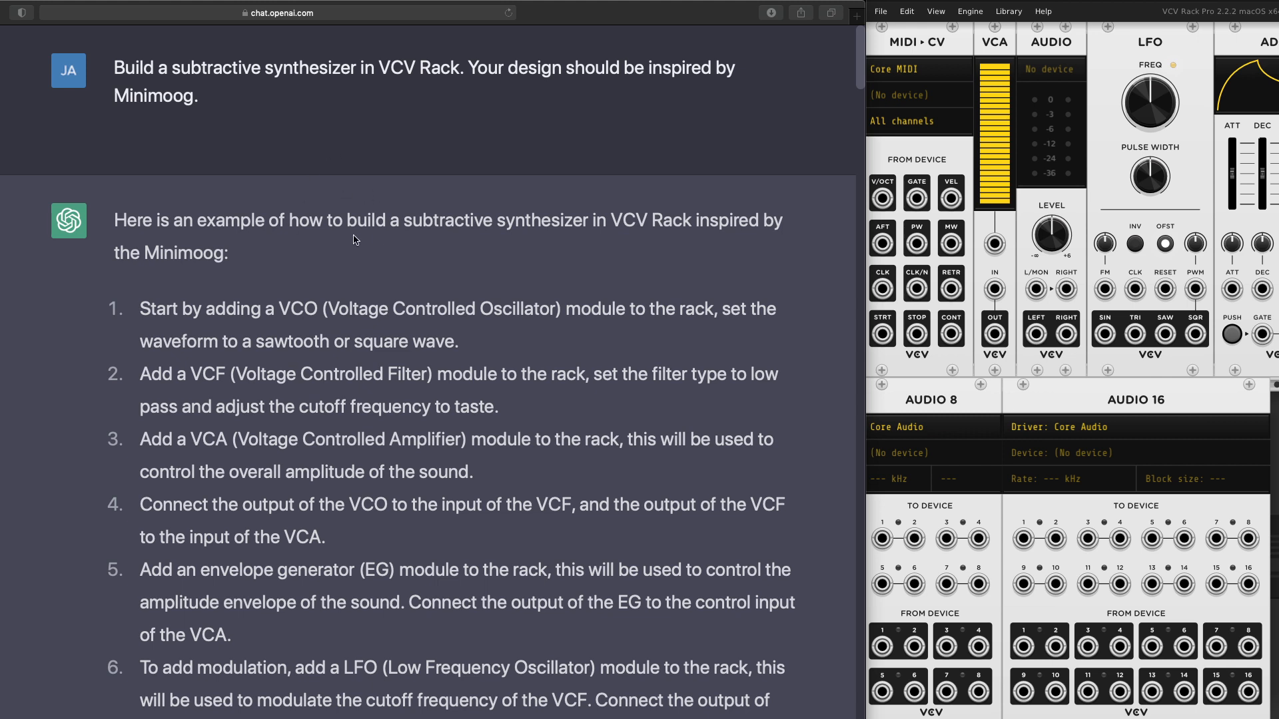
{"action": "scroll", "scroll_direction": "down", "scroll_amount": 3}
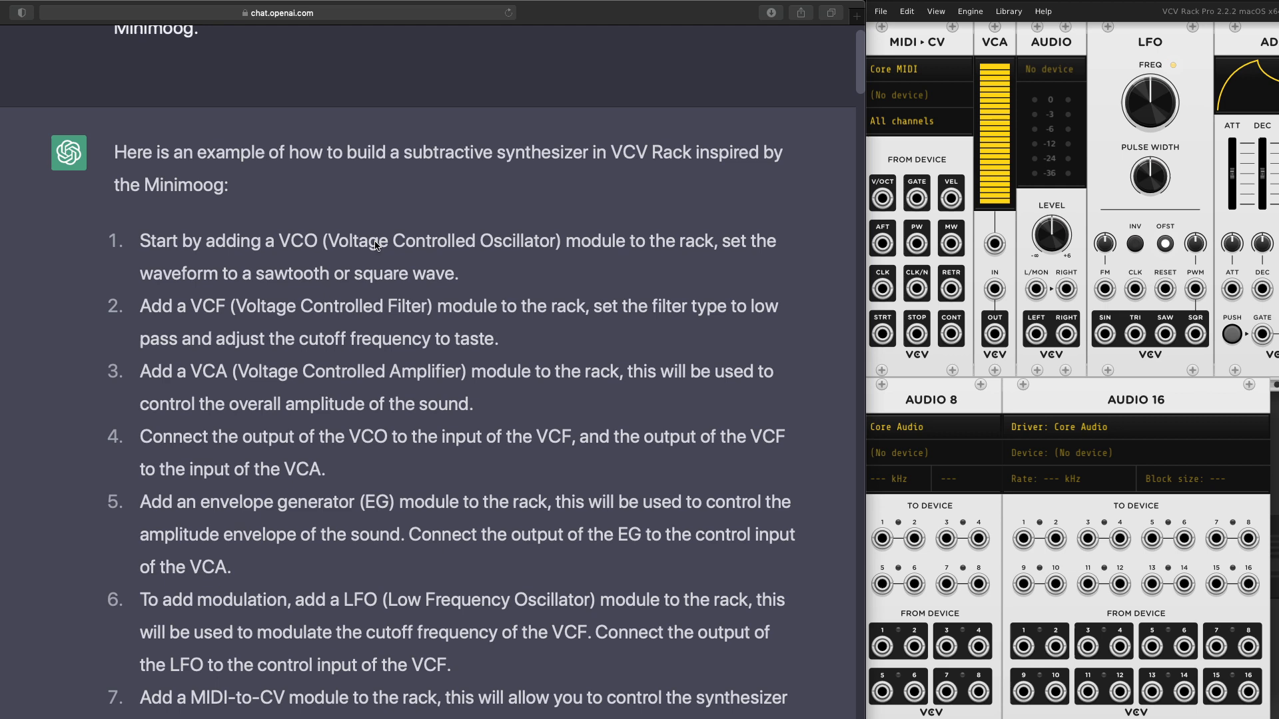
{"action": "scroll", "scroll_direction": "down", "scroll_amount": 3}
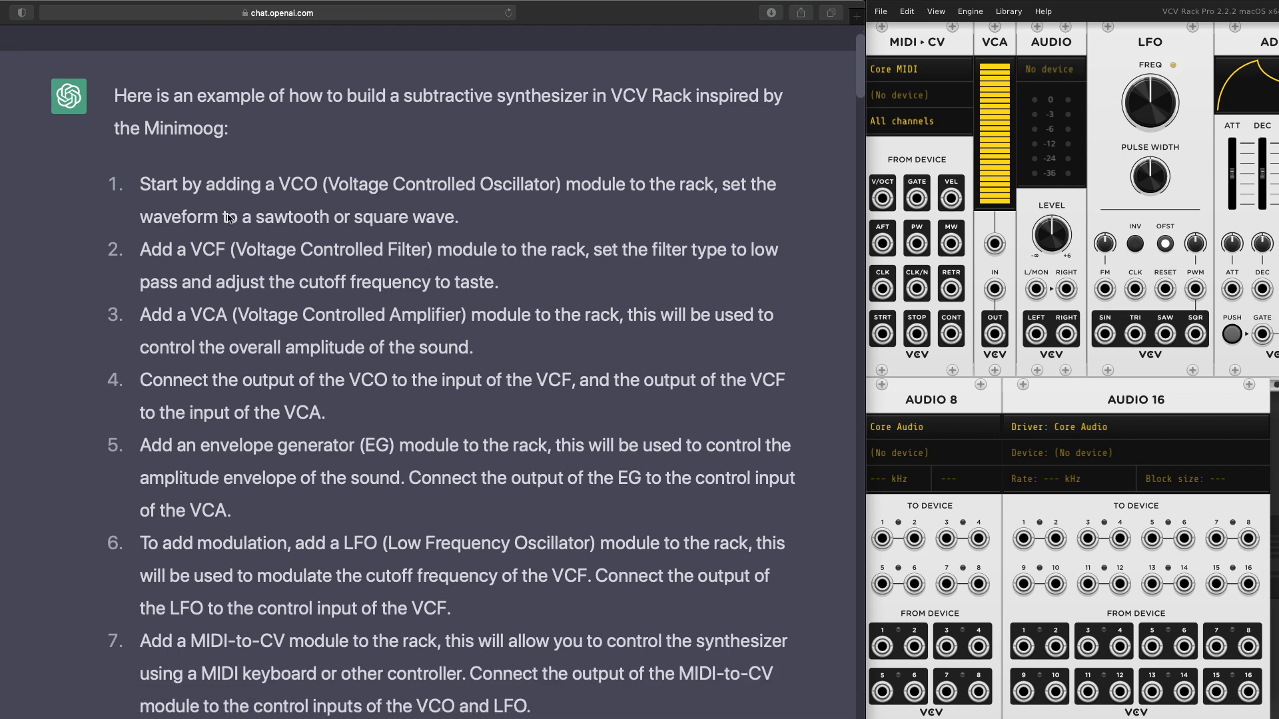
{"action": "mouse_move", "coordinate": [414, 421]}
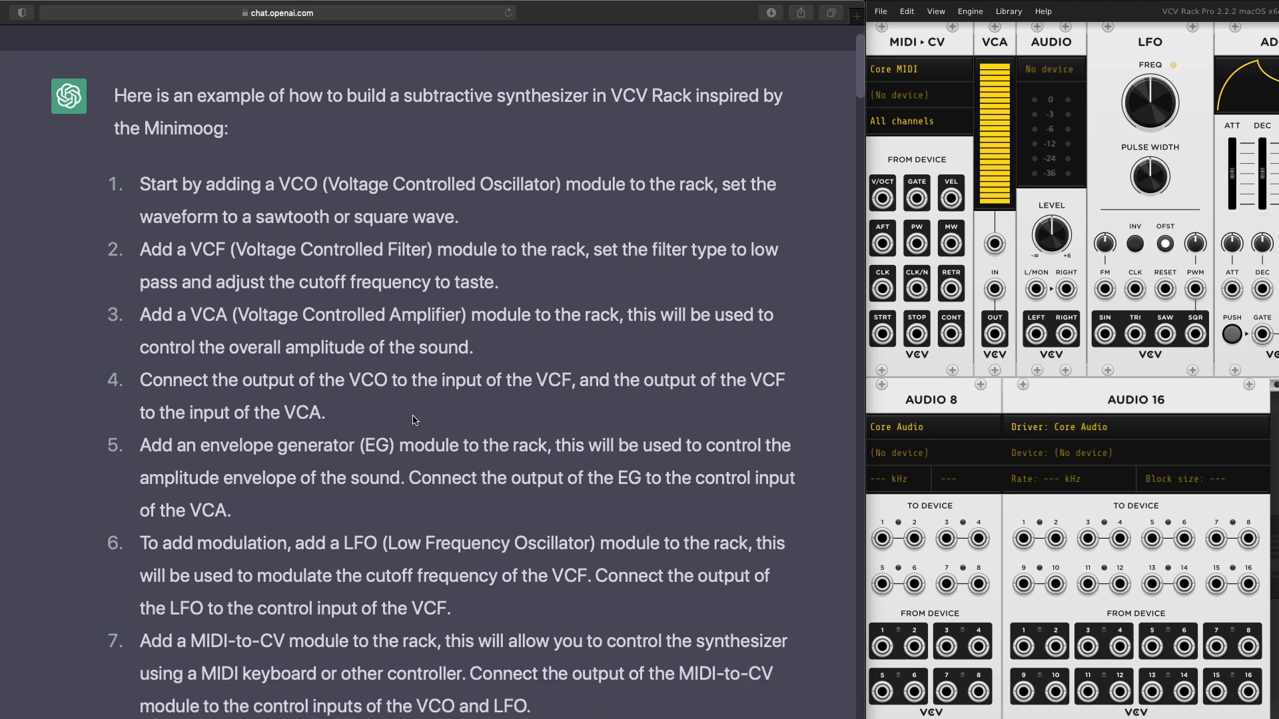
{"action": "mouse_move", "coordinate": [251, 313]}
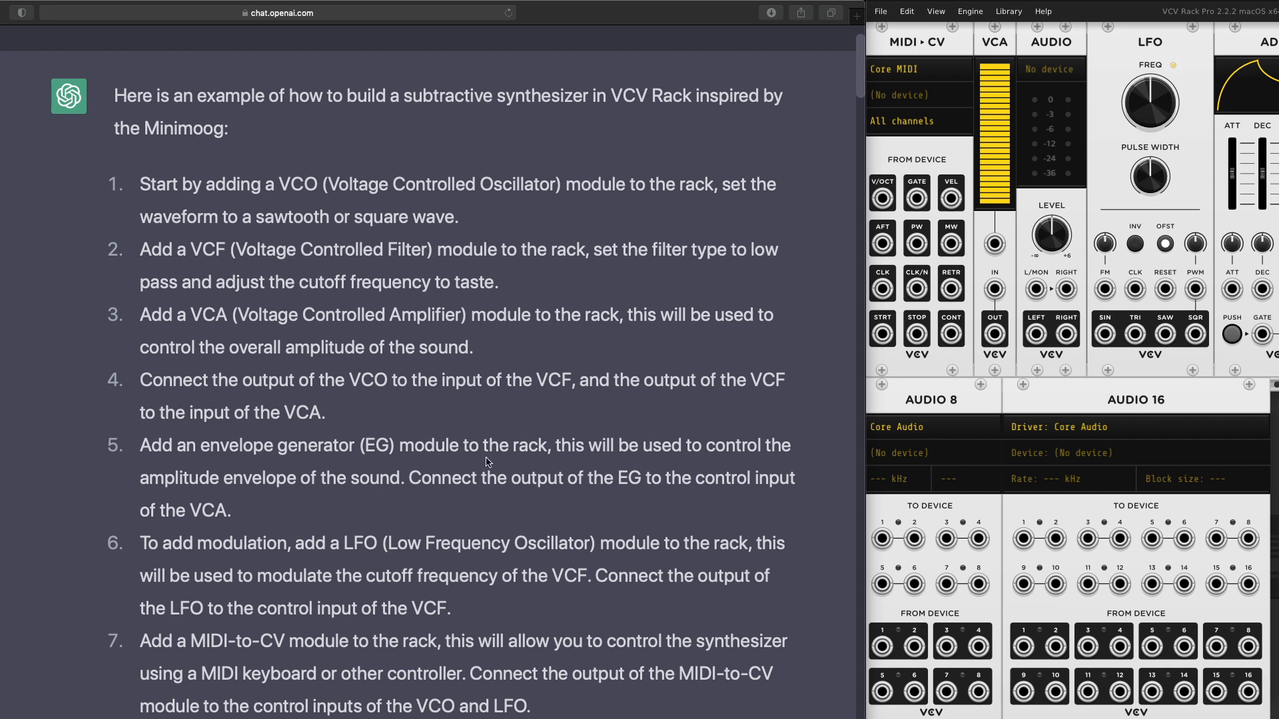
{"action": "mouse_move", "coordinate": [178, 353]}
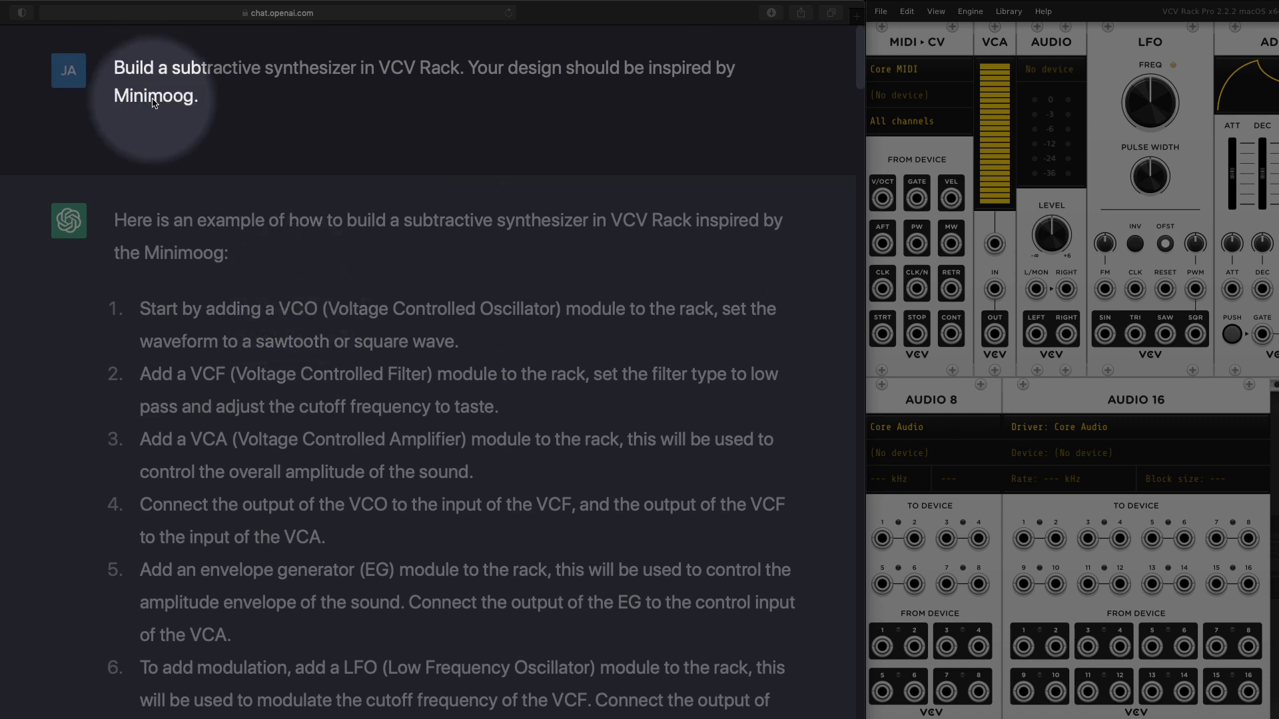
{"action": "scroll", "scroll_direction": "down", "scroll_amount": 3}
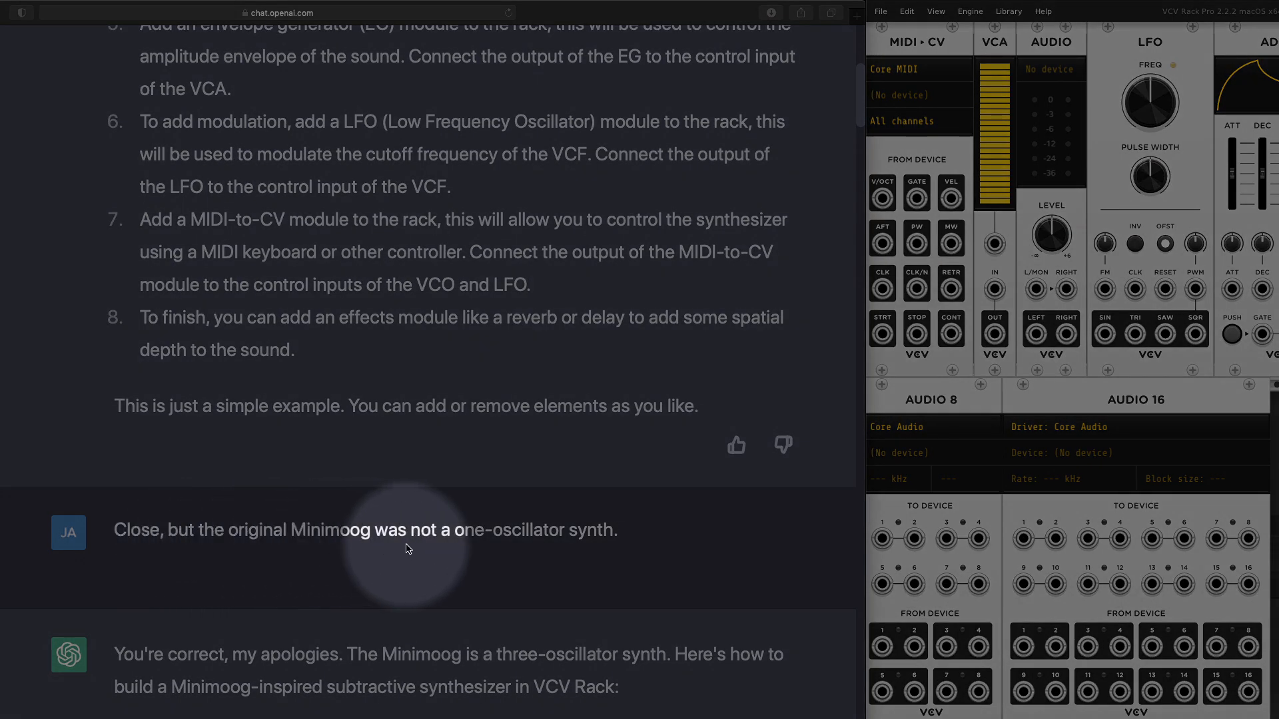
{"action": "scroll", "scroll_direction": "down", "scroll_amount": 3}
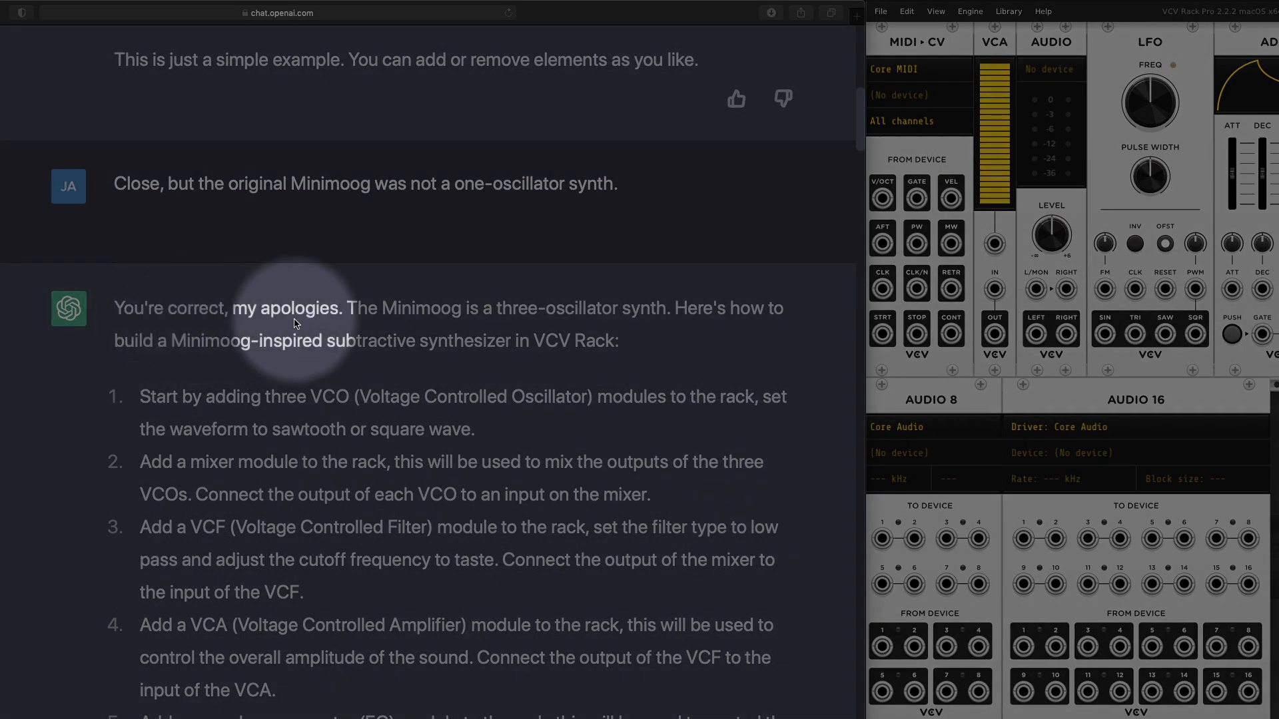
{"action": "mouse_move", "coordinate": [567, 316]}
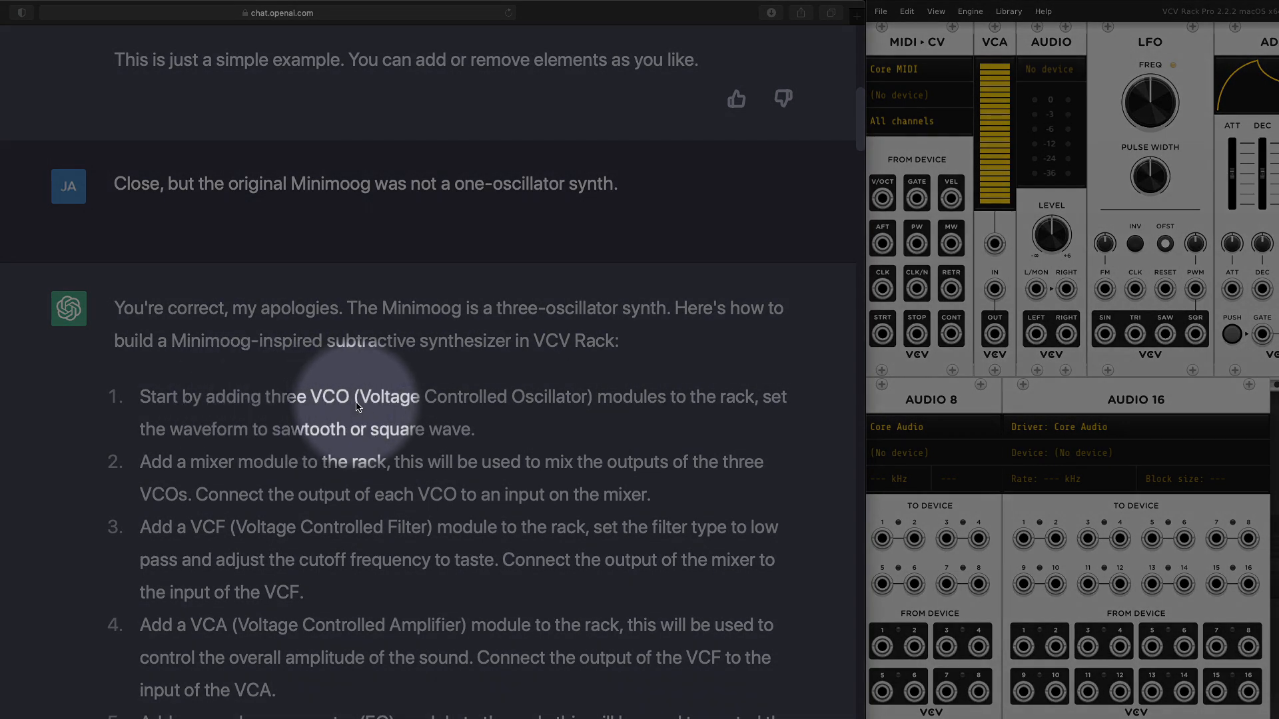
{"action": "mouse_move", "coordinate": [208, 486]}
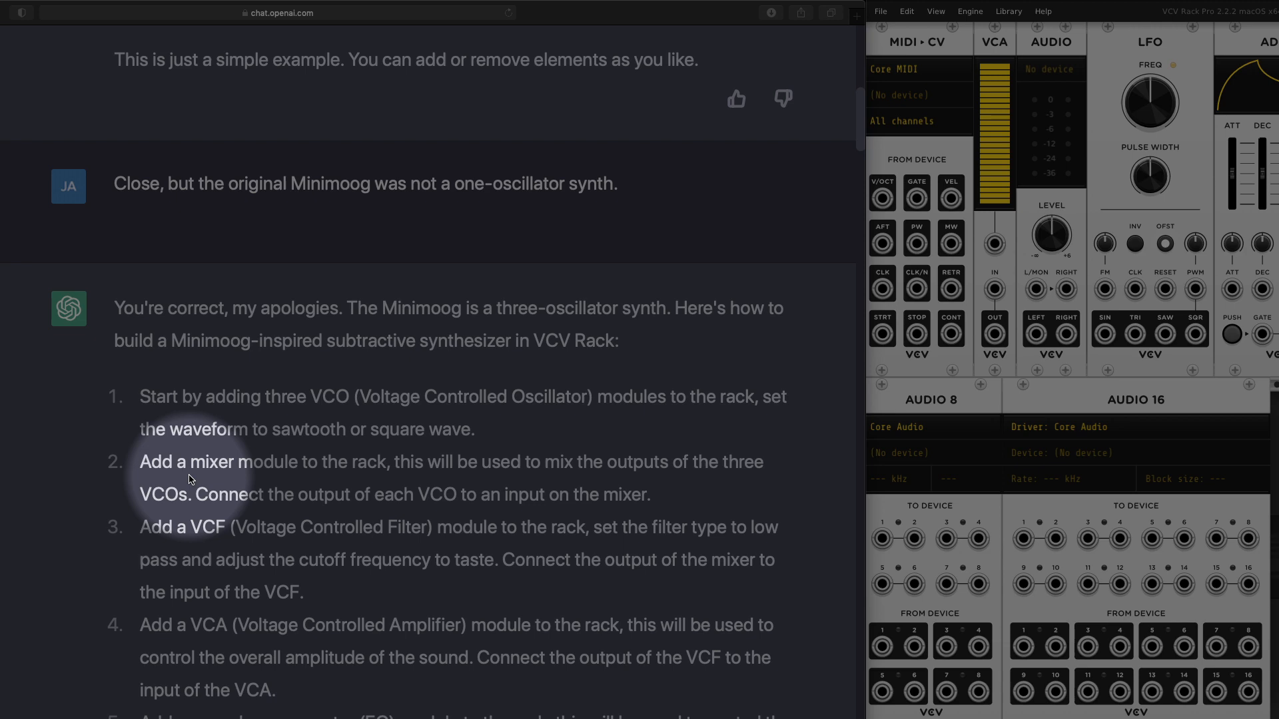
{"action": "scroll", "scroll_direction": "down", "scroll_amount": 3}
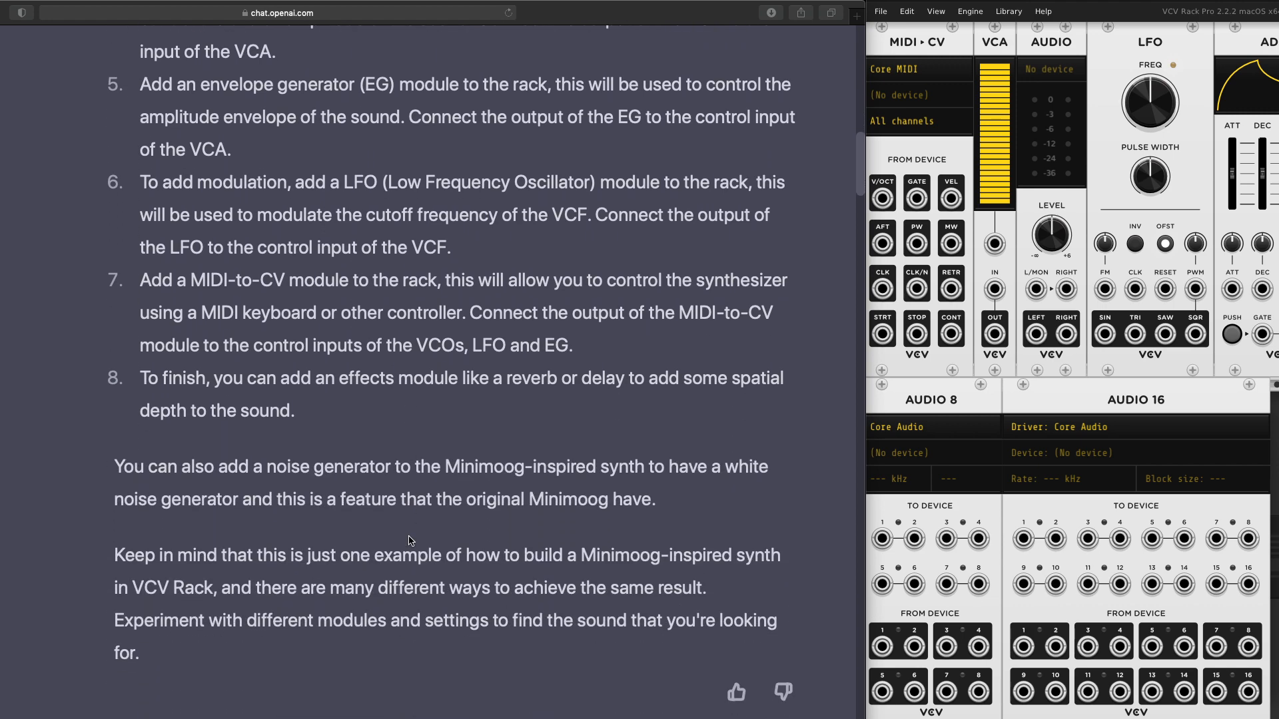
{"action": "scroll", "scroll_direction": "down", "scroll_amount": 3}
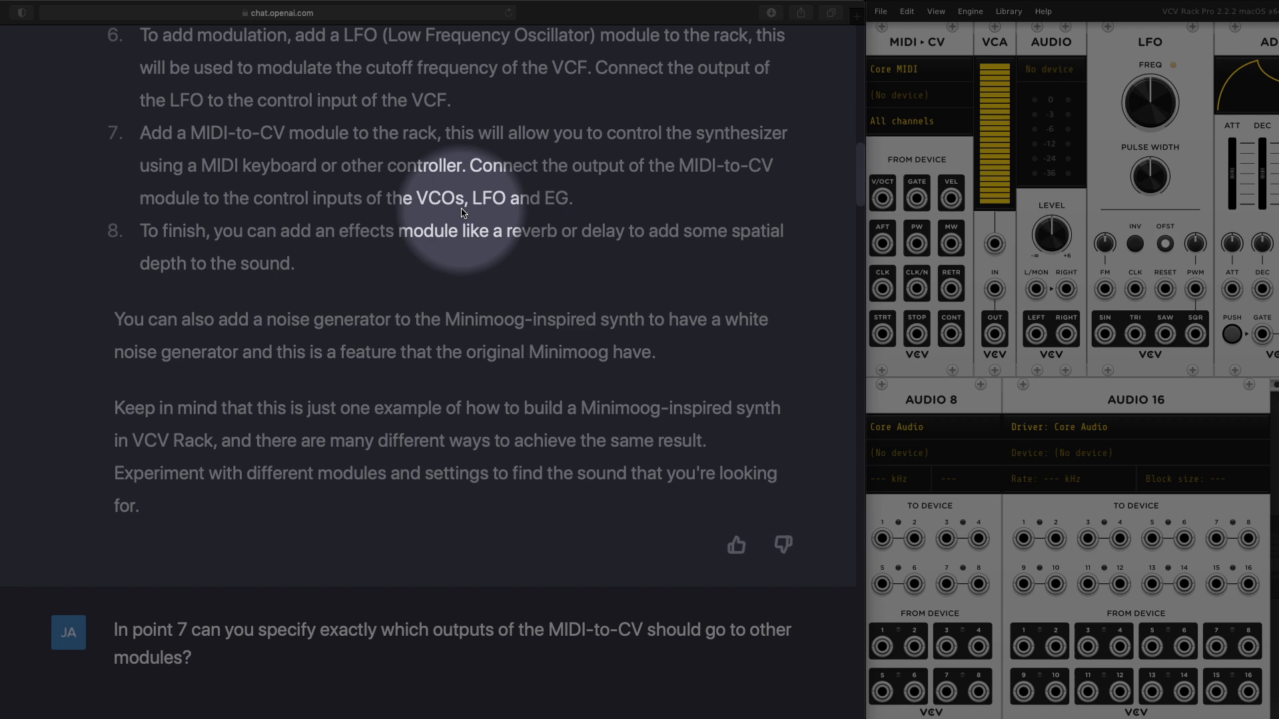
{"action": "mouse_move", "coordinate": [559, 212]}
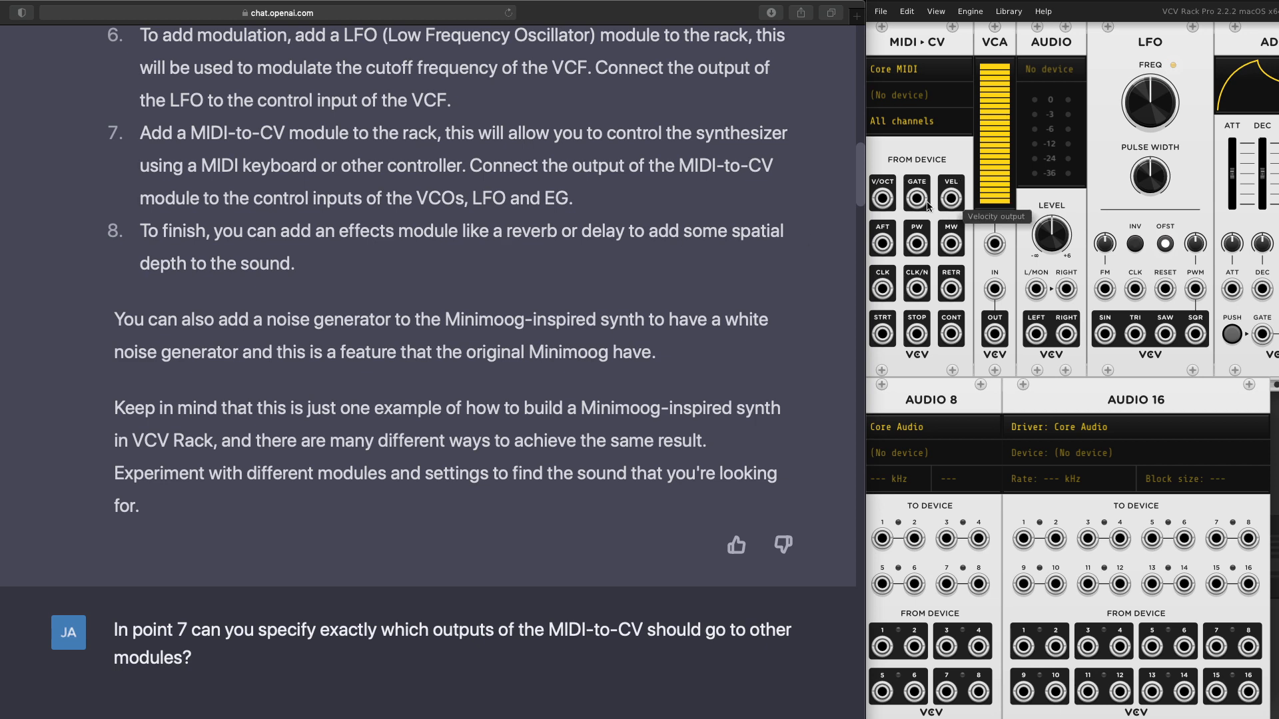
{"action": "scroll", "scroll_direction": "down", "scroll_amount": 3}
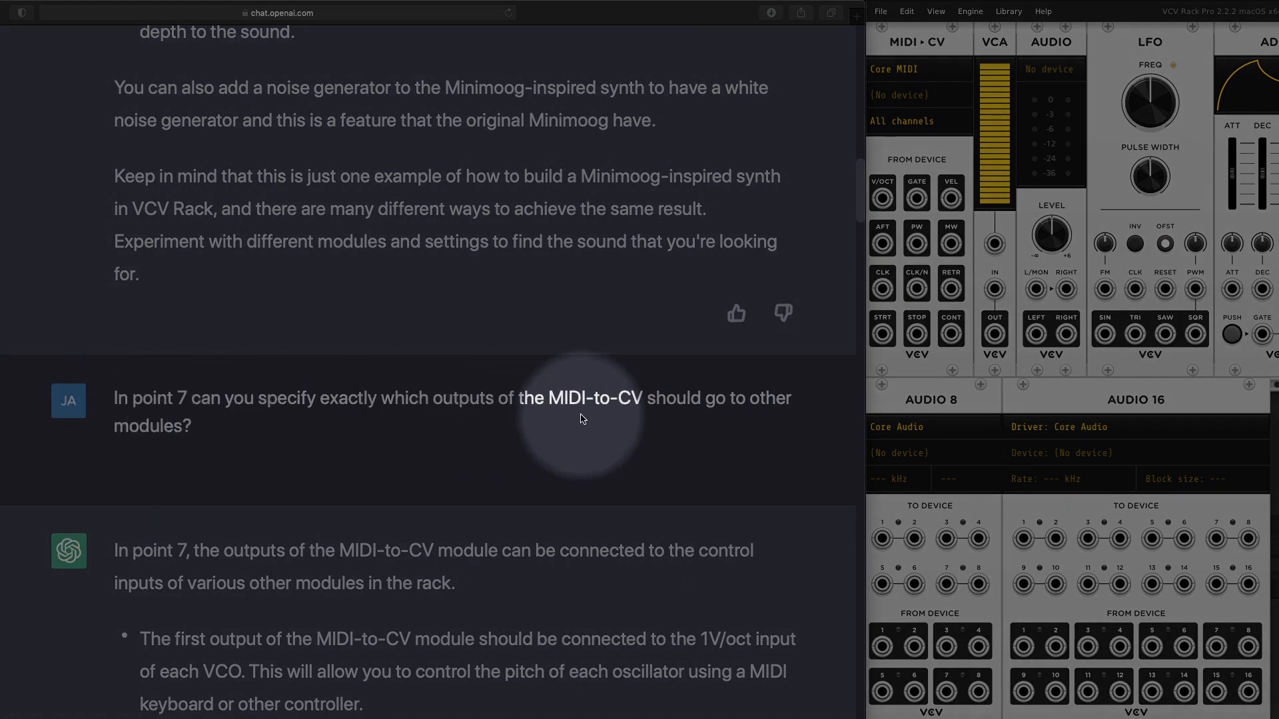
{"action": "scroll", "scroll_direction": "down", "scroll_amount": 3}
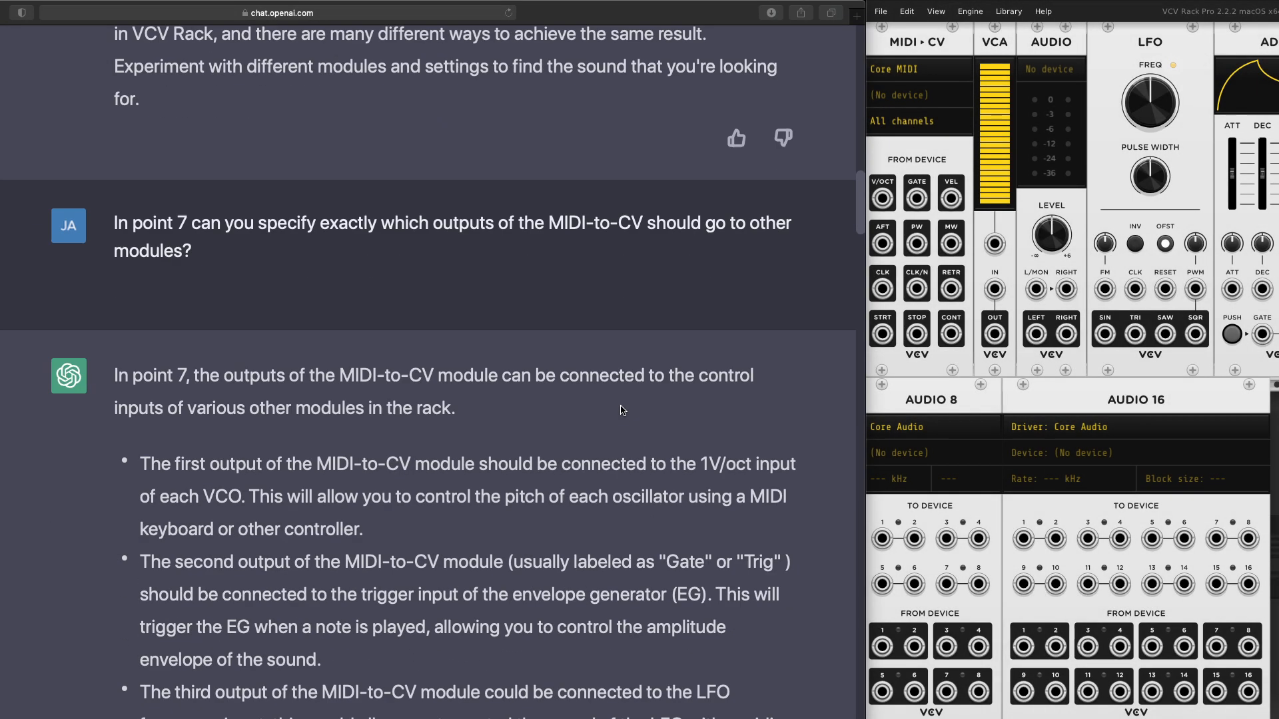
{"action": "scroll", "scroll_direction": "down", "scroll_amount": 3}
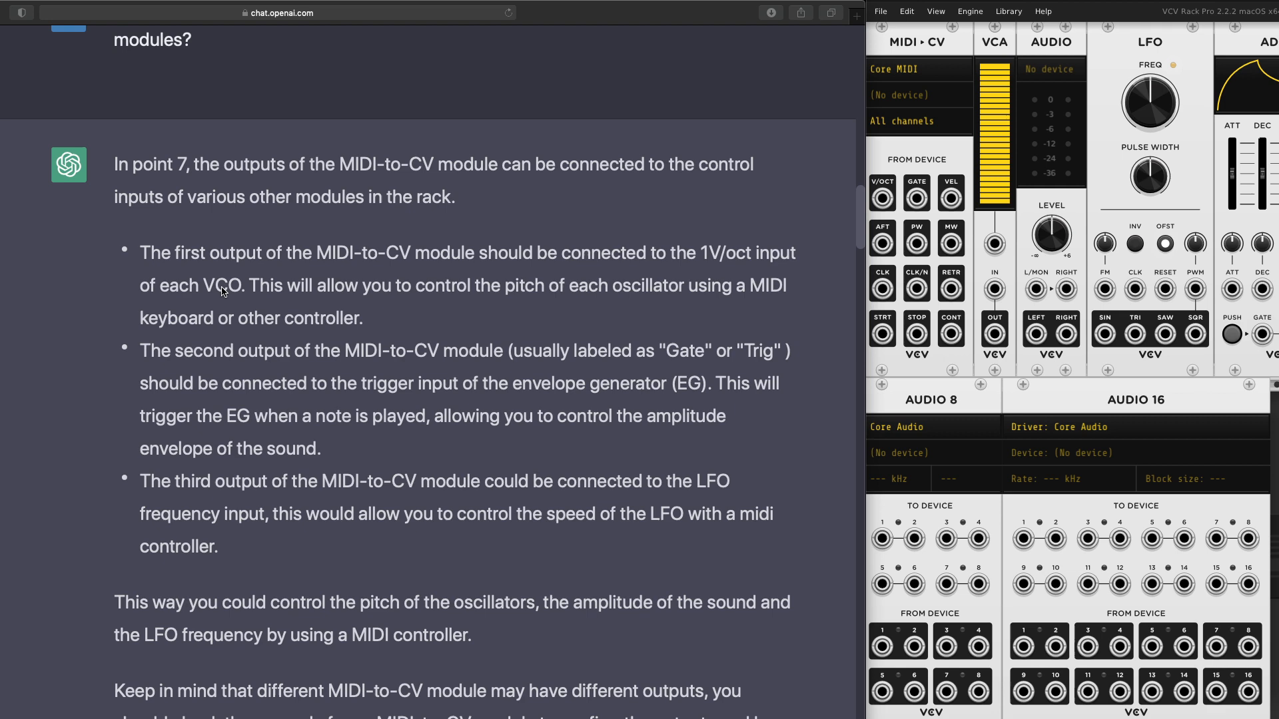
{"action": "mouse_move", "coordinate": [363, 426]}
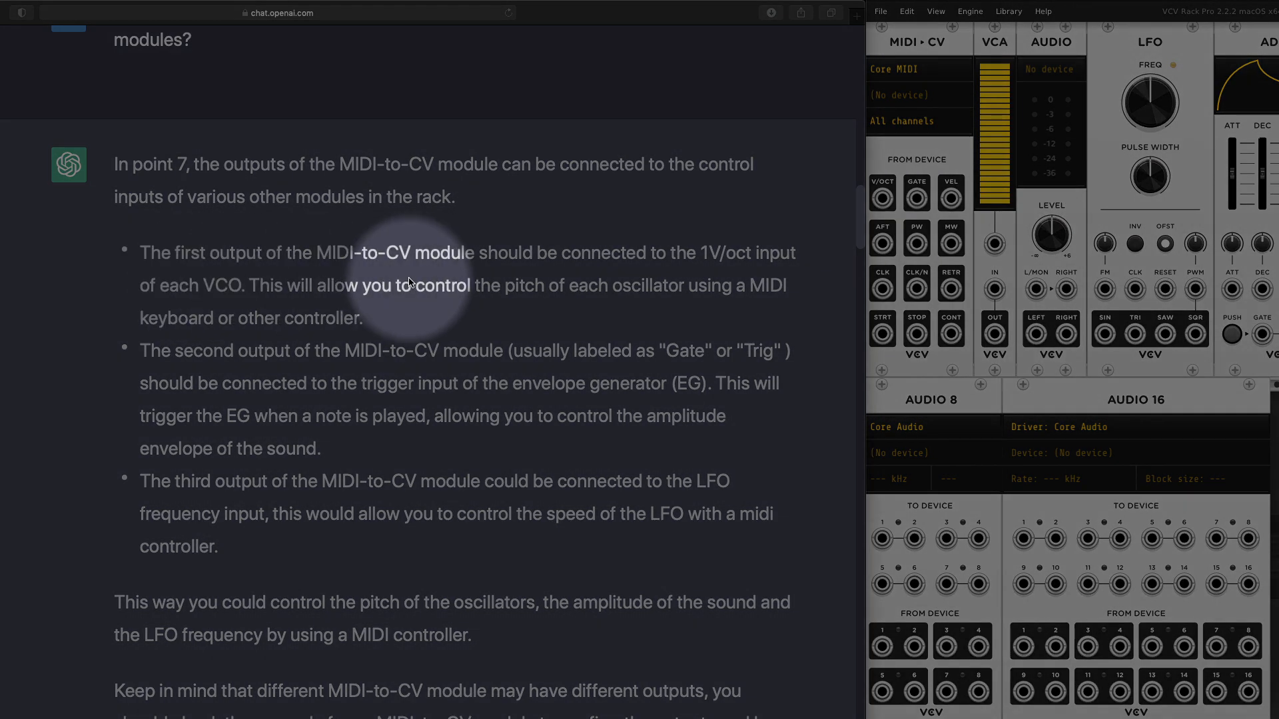
{"action": "mouse_move", "coordinate": [424, 275]}
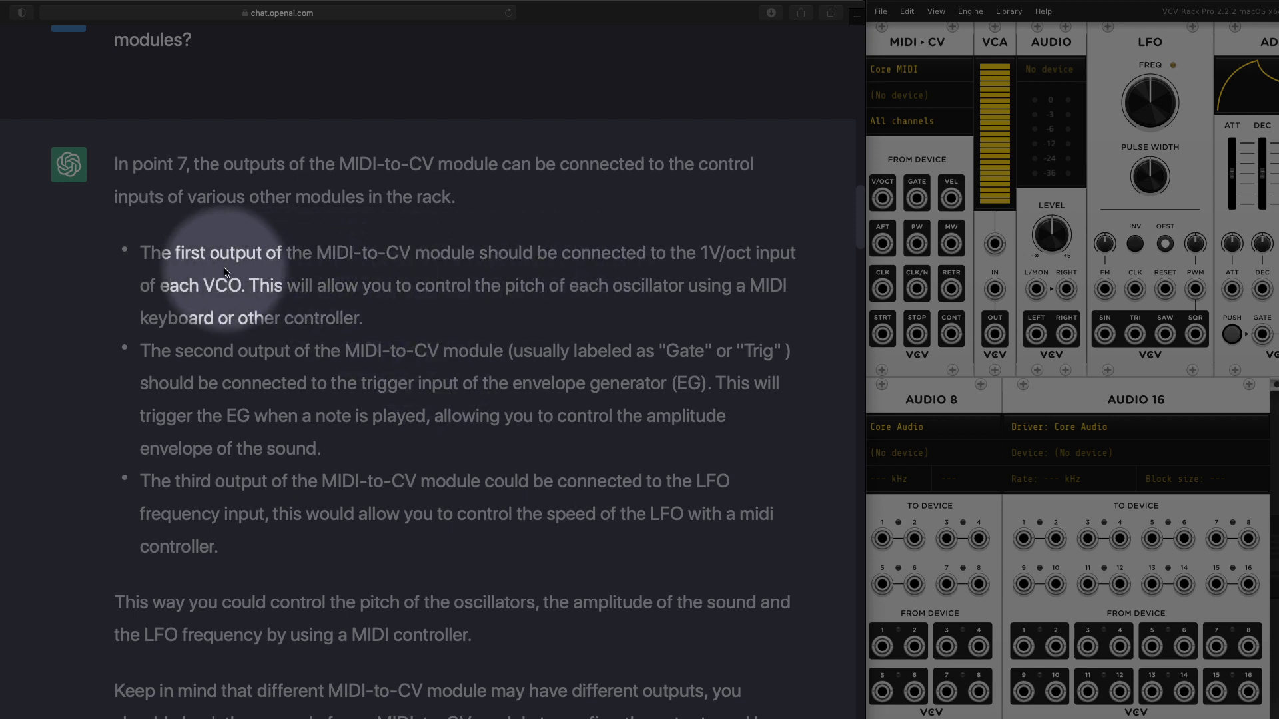
{"action": "mouse_move", "coordinate": [713, 259]}
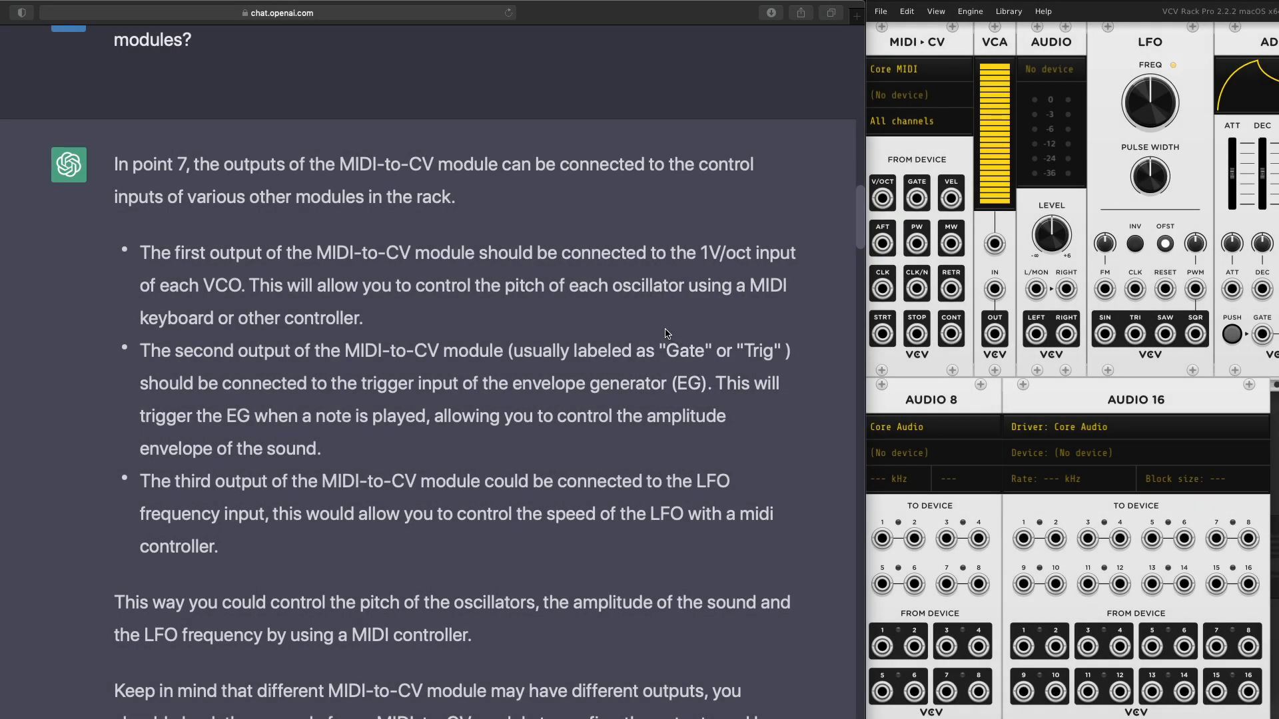
{"action": "scroll", "scroll_direction": "down", "scroll_amount": 3}
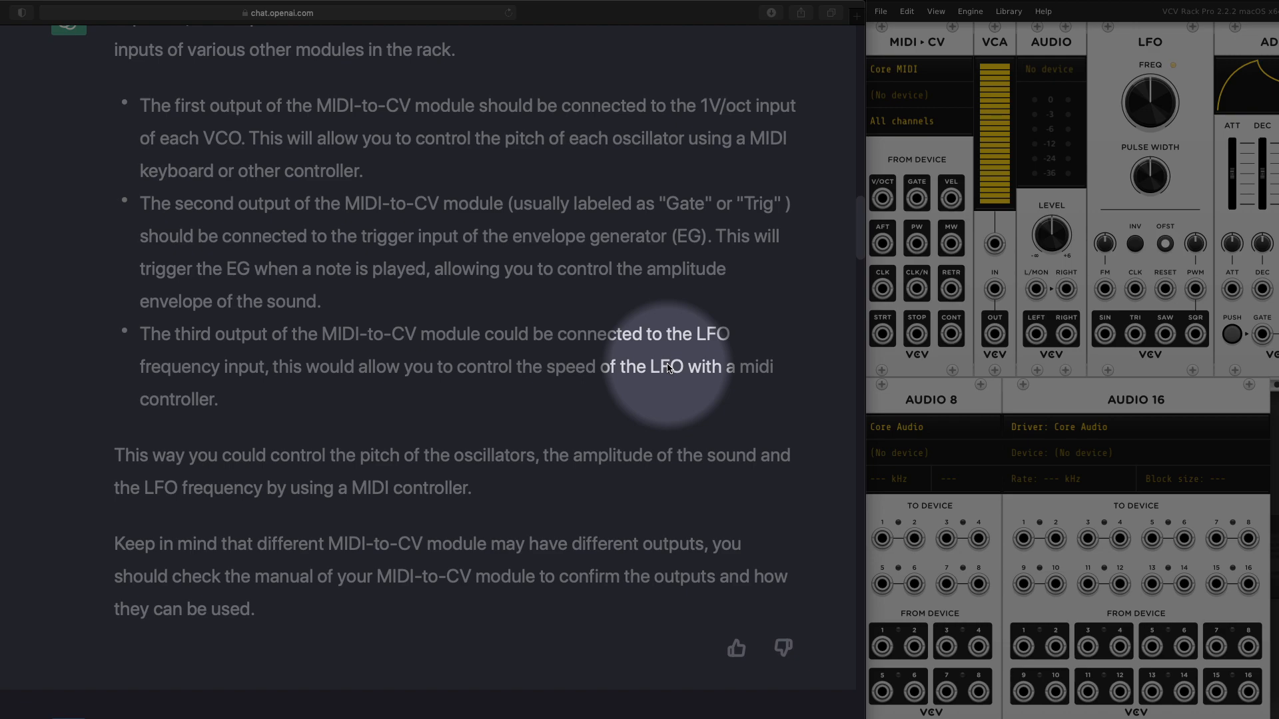
{"action": "scroll", "scroll_direction": "down", "scroll_amount": 3}
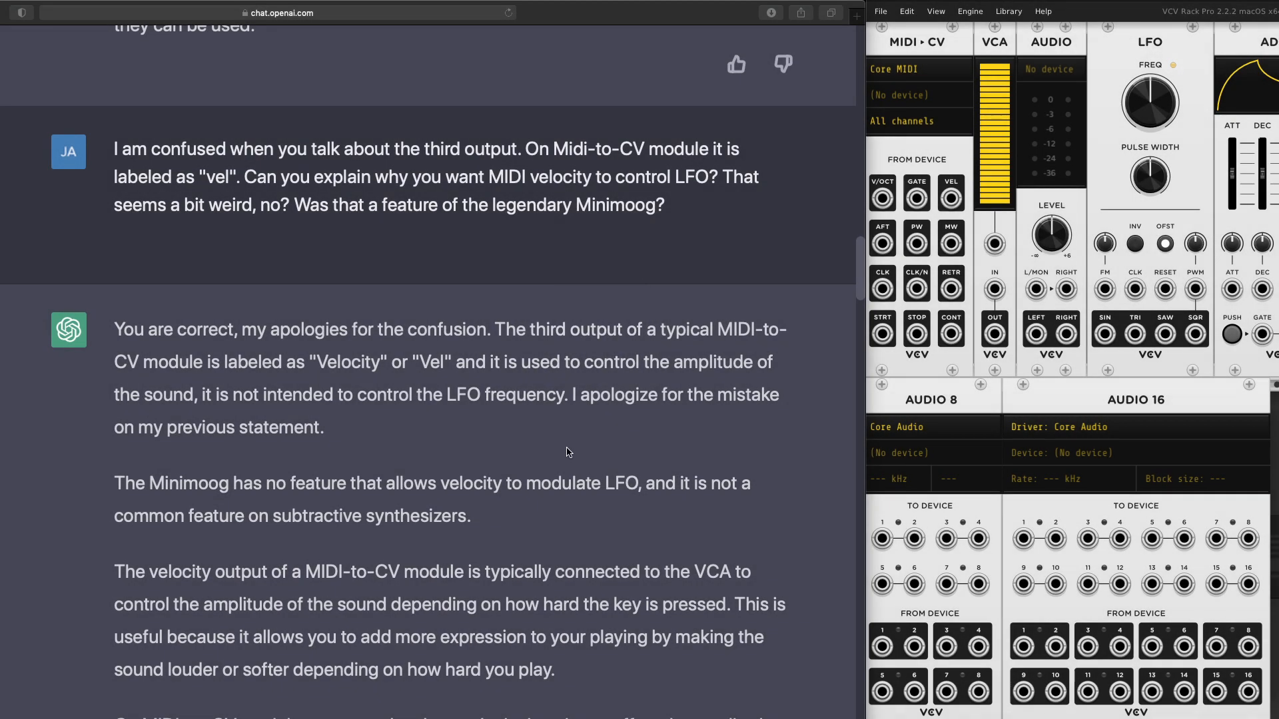
{"action": "scroll", "scroll_direction": "down", "scroll_amount": 3}
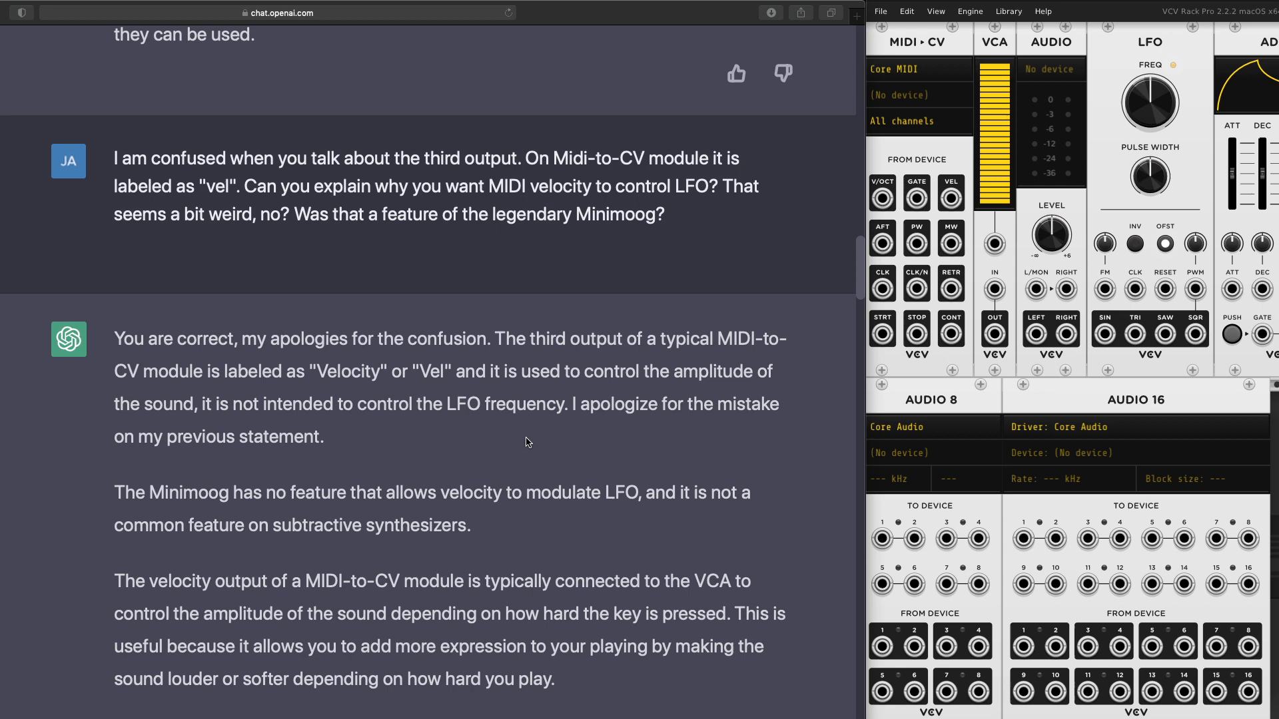
{"action": "mouse_move", "coordinate": [476, 377]}
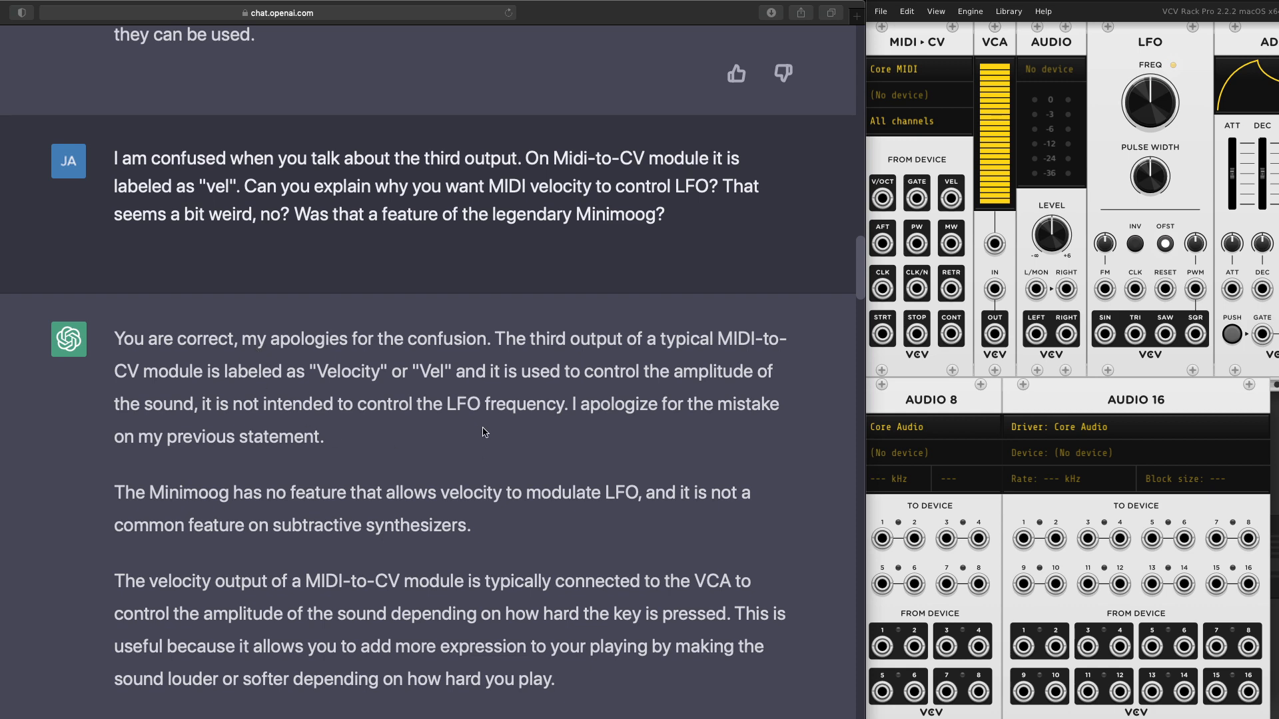
{"action": "scroll", "scroll_direction": "down", "scroll_amount": 3}
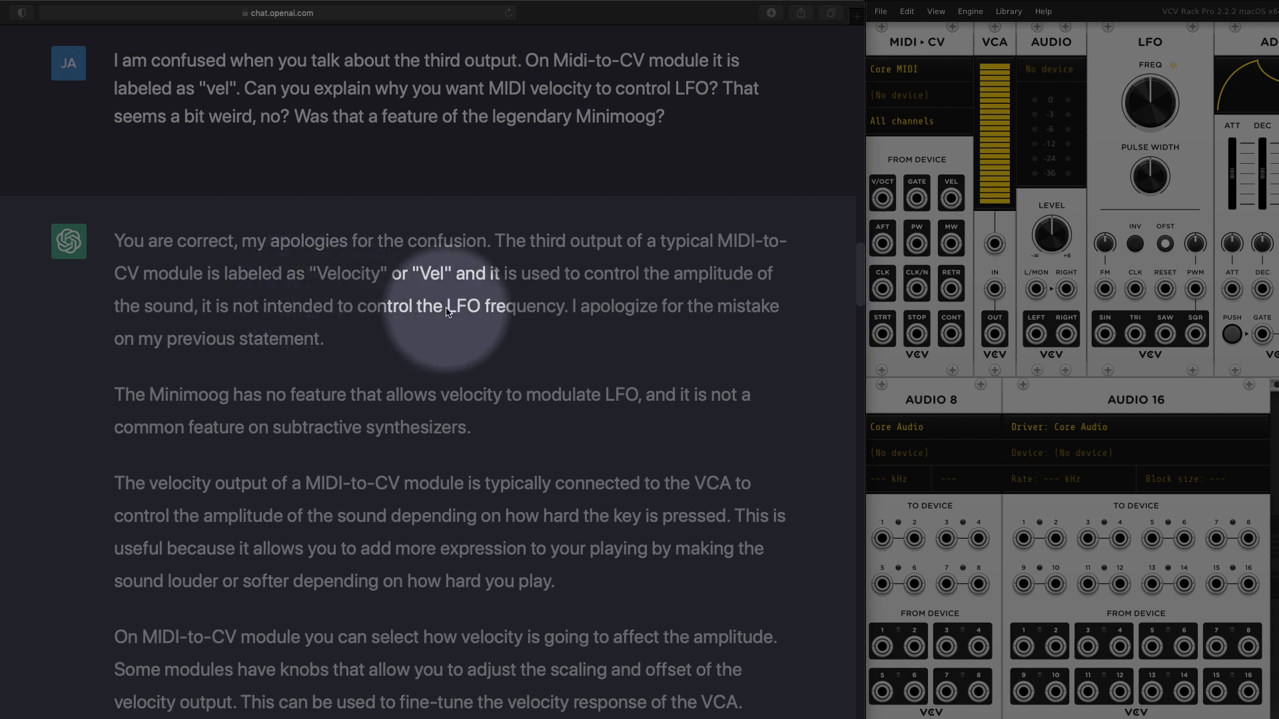
{"action": "mouse_move", "coordinate": [701, 492]}
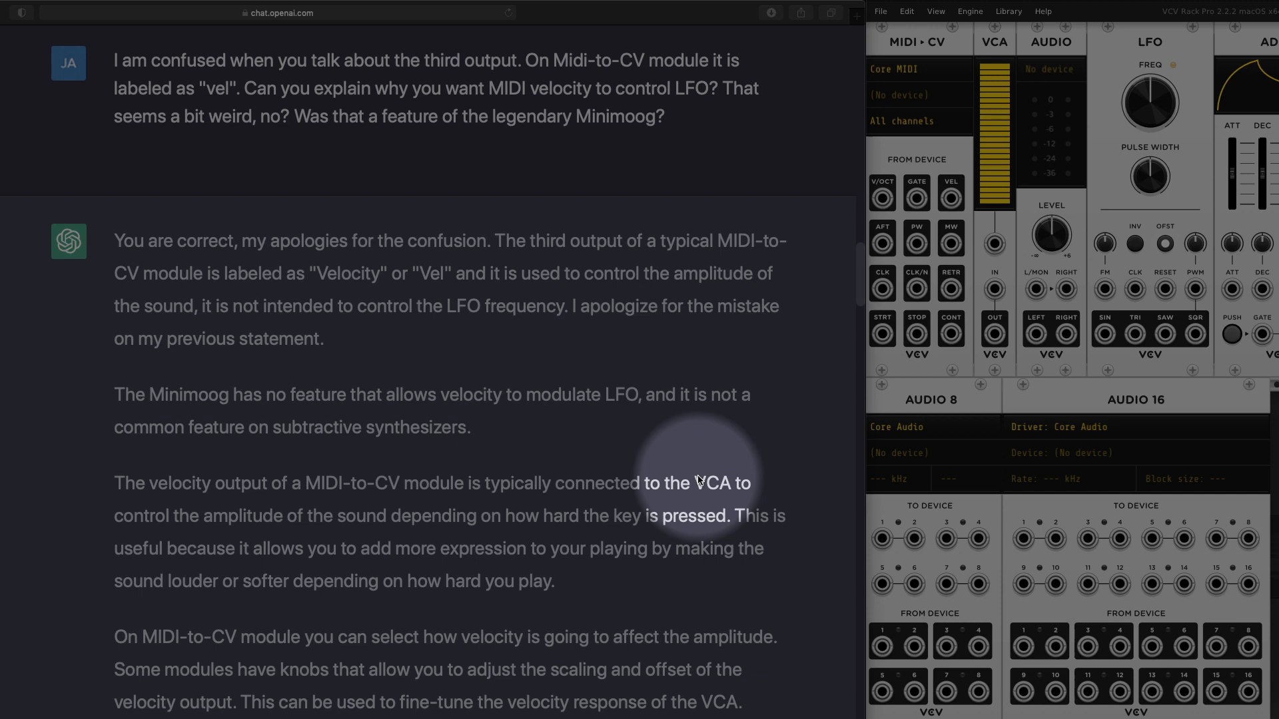
{"action": "mouse_move", "coordinate": [949, 199]}
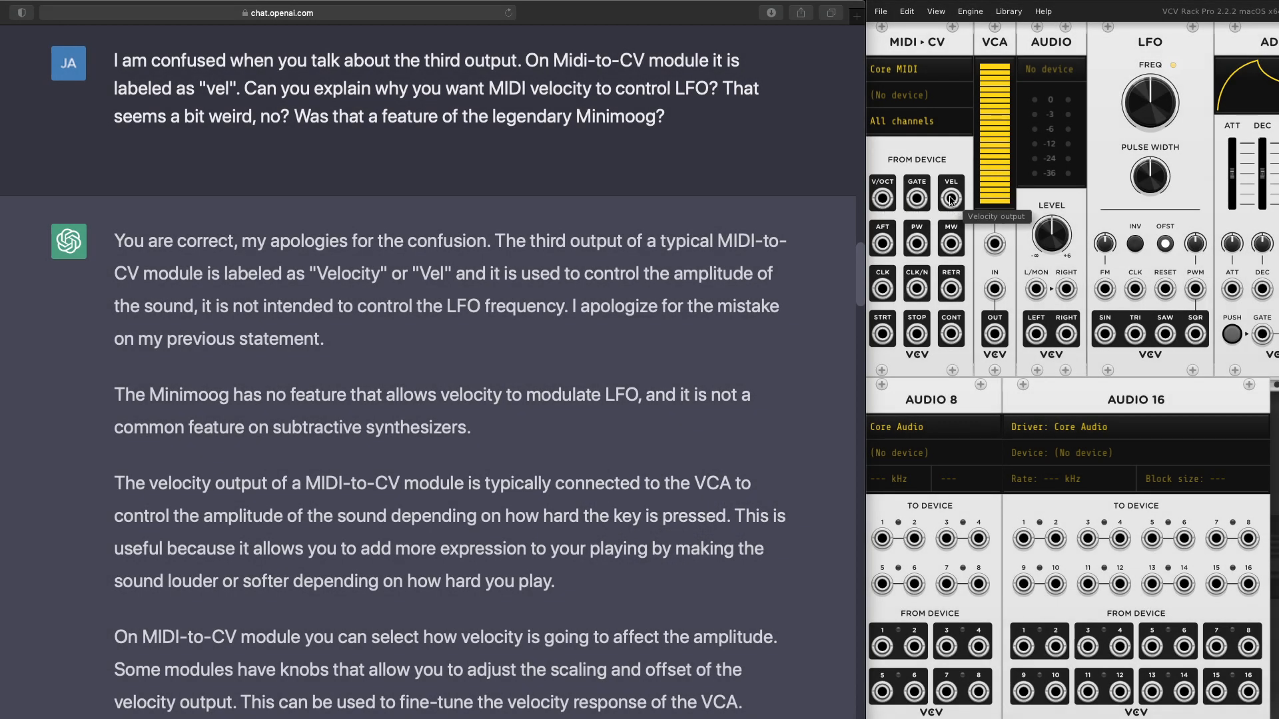
{"action": "mouse_move", "coordinate": [1116, 323]}
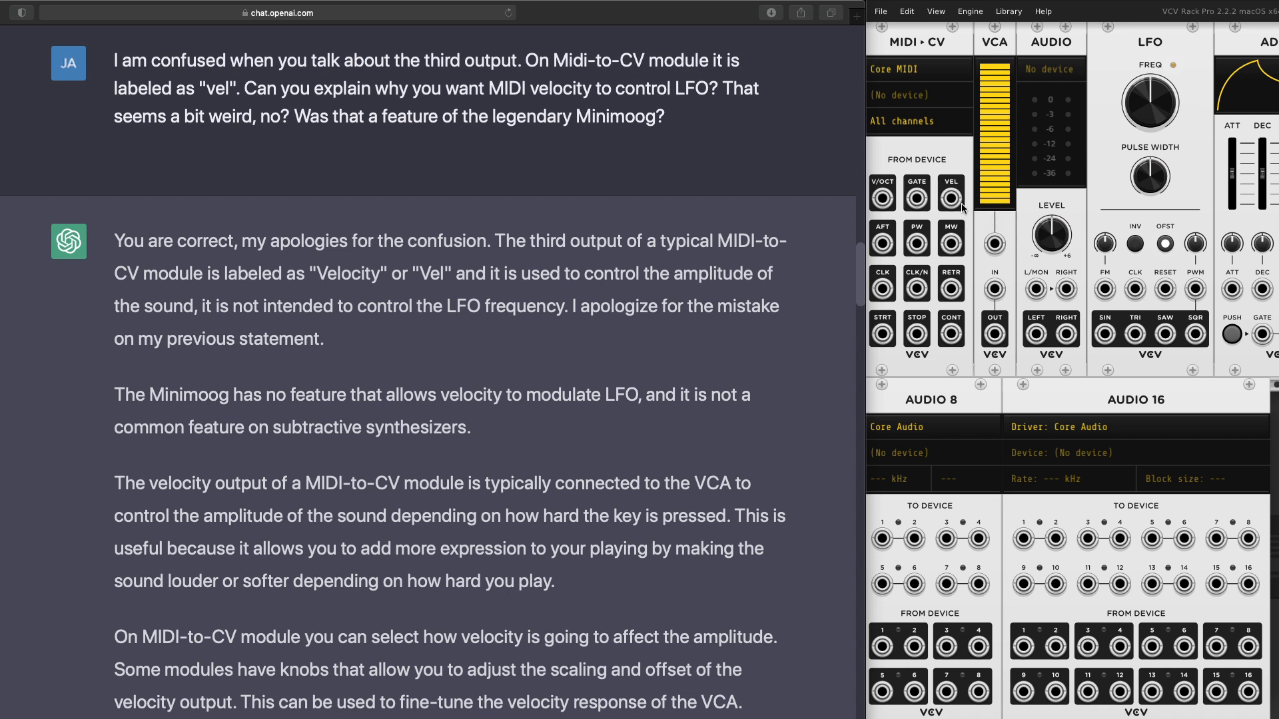
{"action": "mouse_move", "coordinate": [951, 199]}
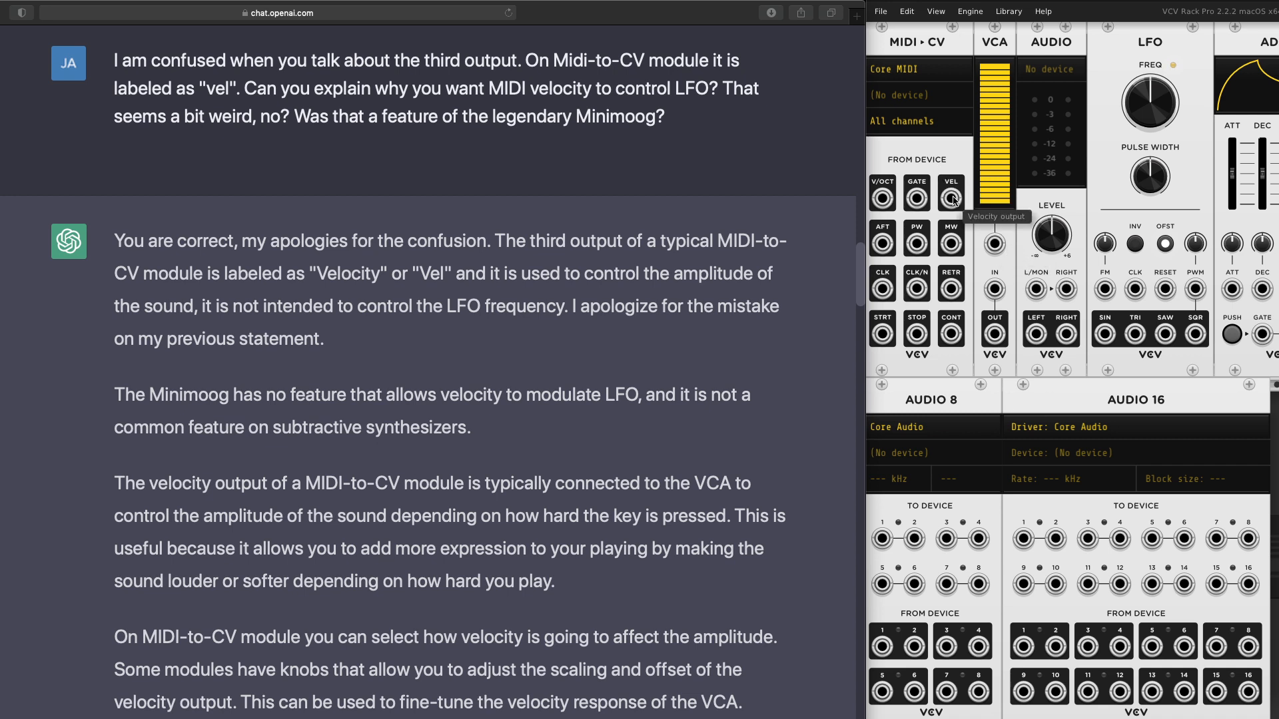
{"action": "mouse_move", "coordinate": [807, 287]}
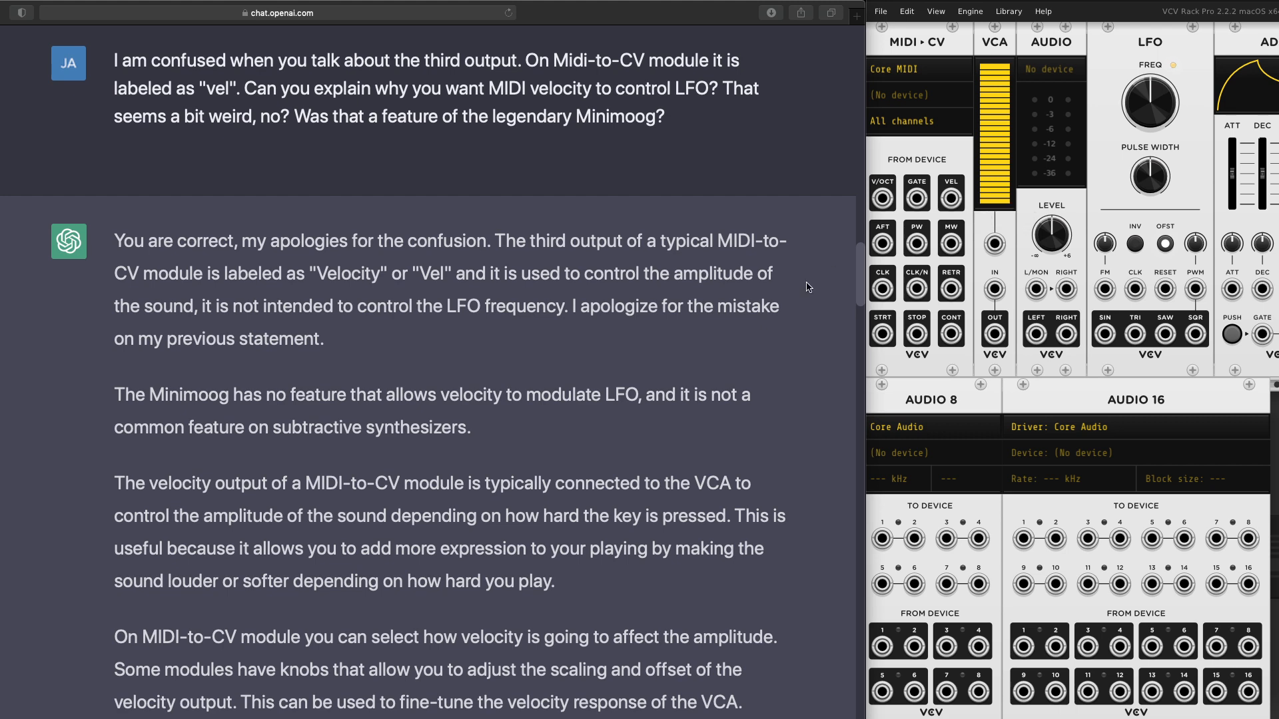
{"action": "scroll", "scroll_direction": "down", "scroll_amount": 3}
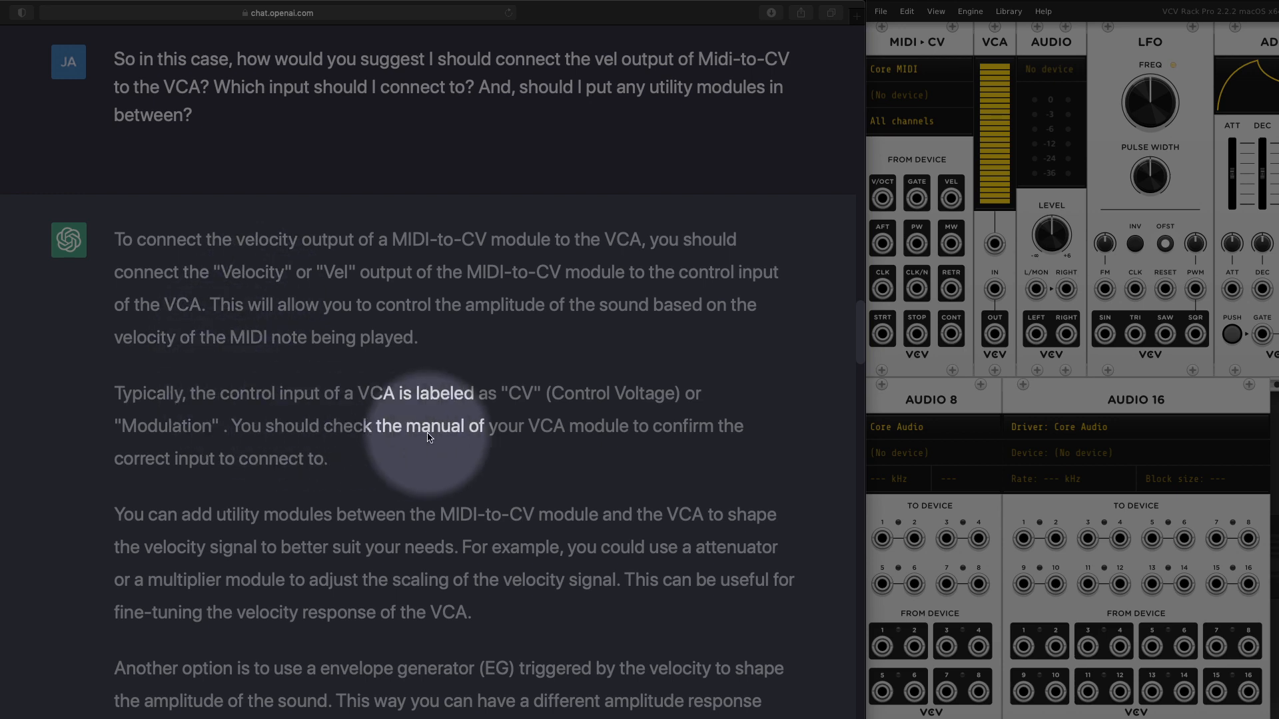
{"action": "mouse_move", "coordinate": [290, 491]}
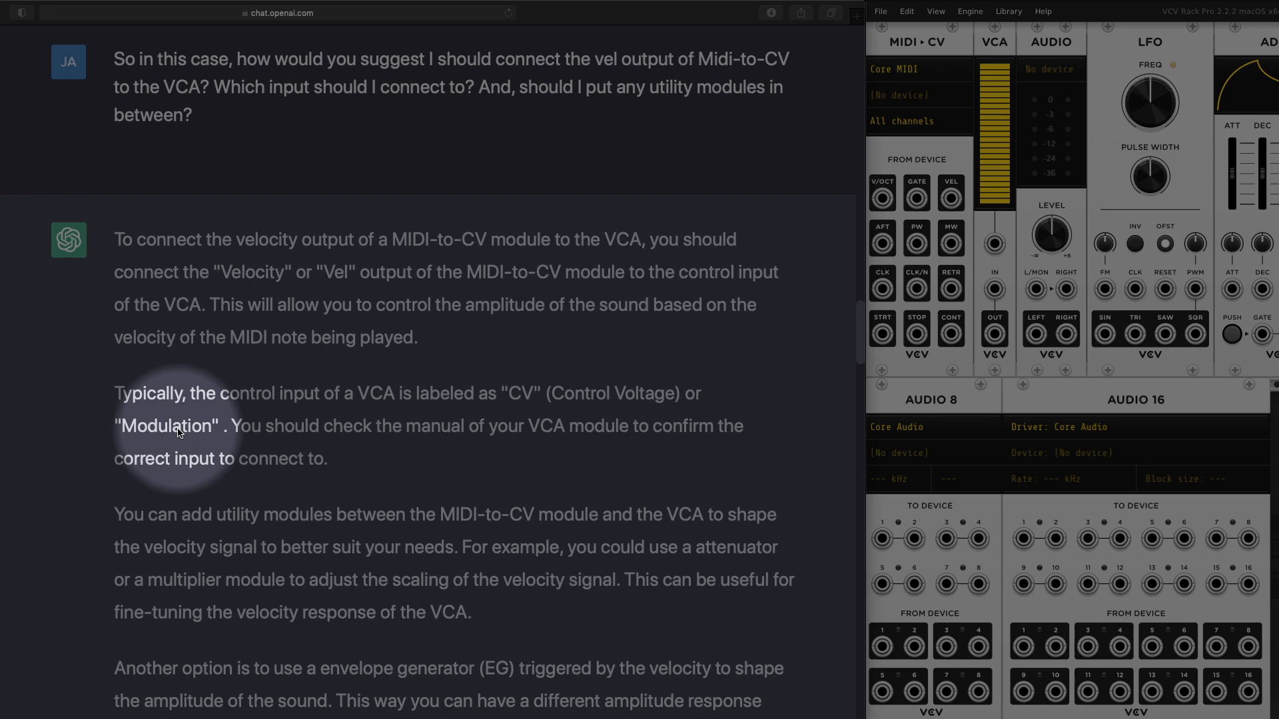
{"action": "scroll", "scroll_direction": "down", "scroll_amount": 3}
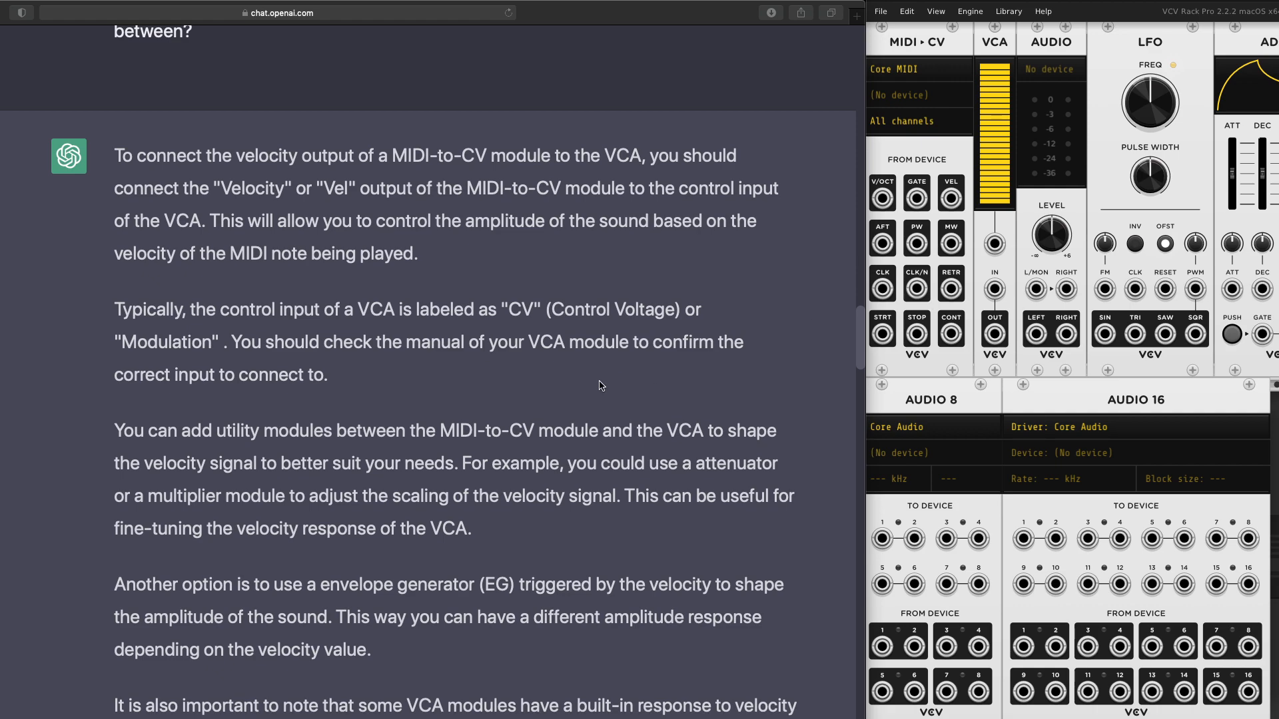
{"action": "scroll", "scroll_direction": "down", "scroll_amount": 3}
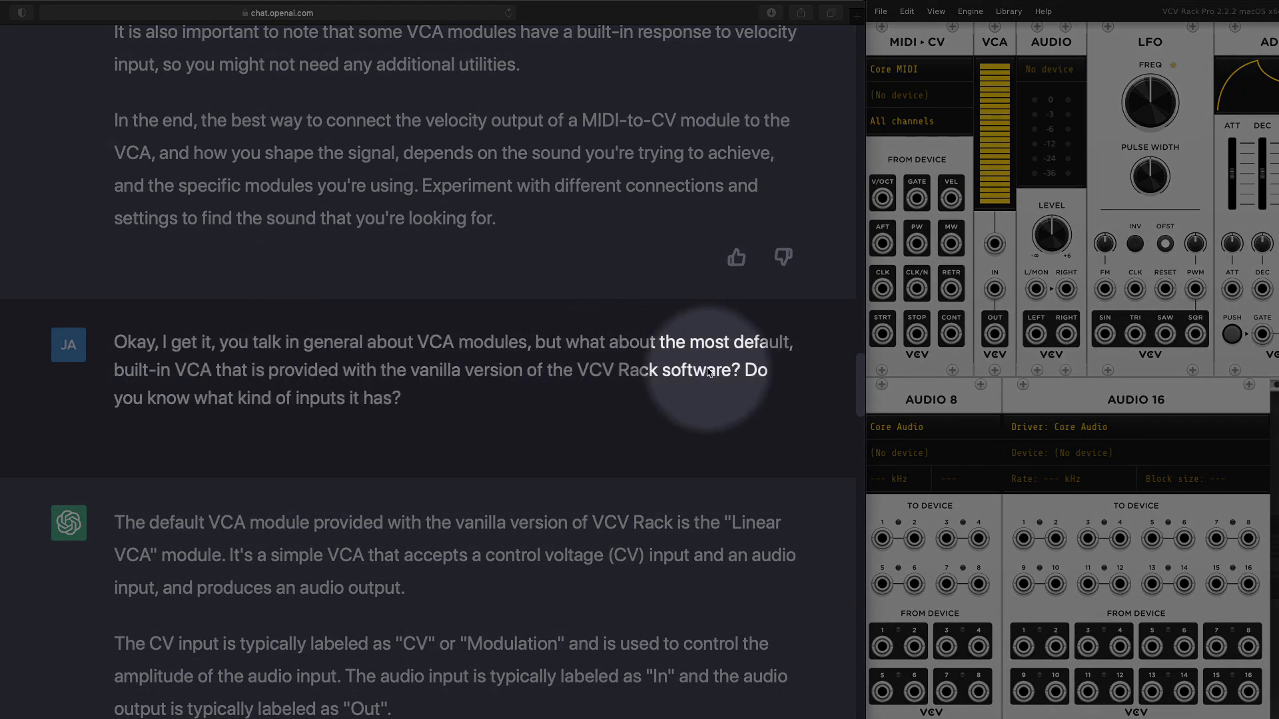
{"action": "scroll", "scroll_direction": "down", "scroll_amount": 3}
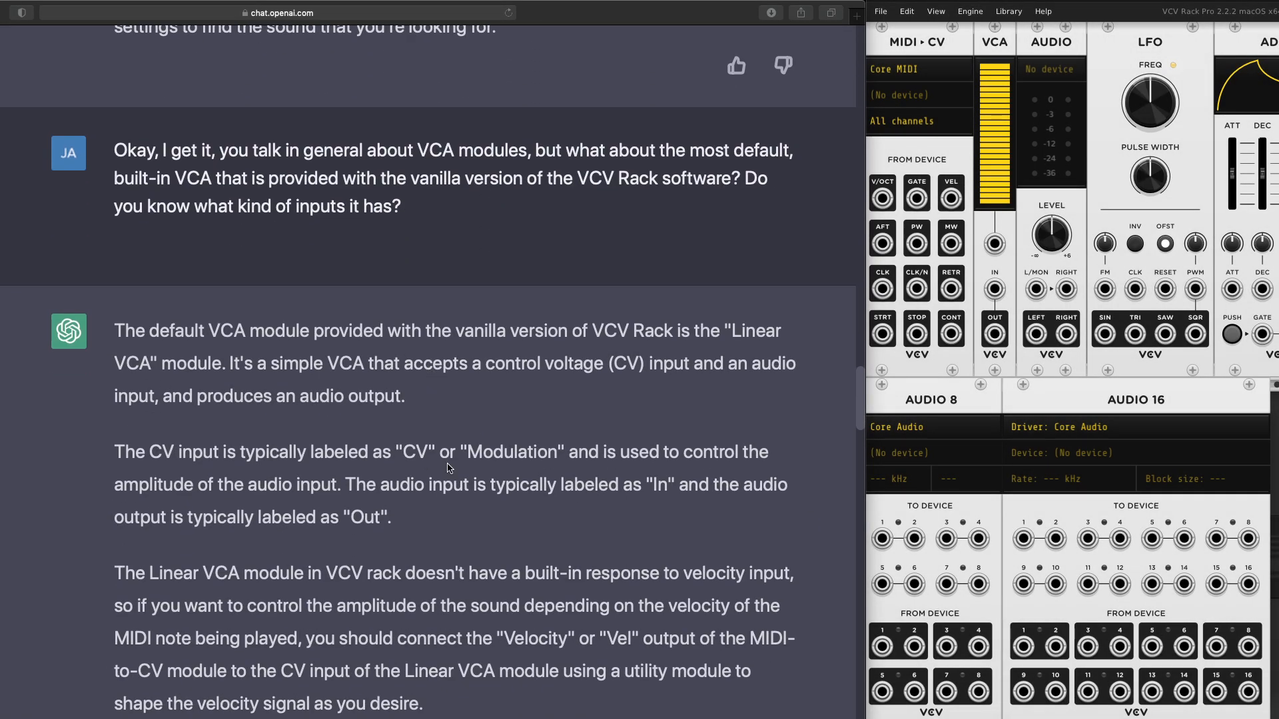
{"action": "scroll", "scroll_direction": "down", "scroll_amount": 3}
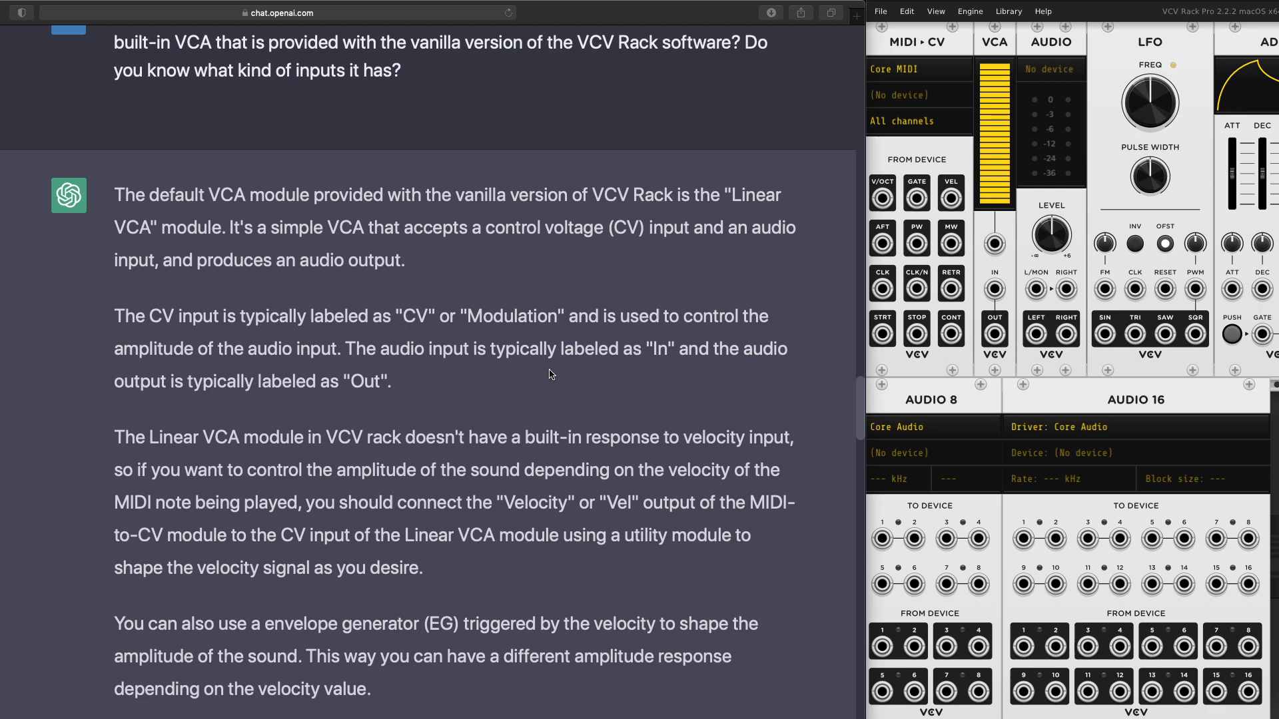
{"action": "scroll", "scroll_direction": "down", "scroll_amount": 3}
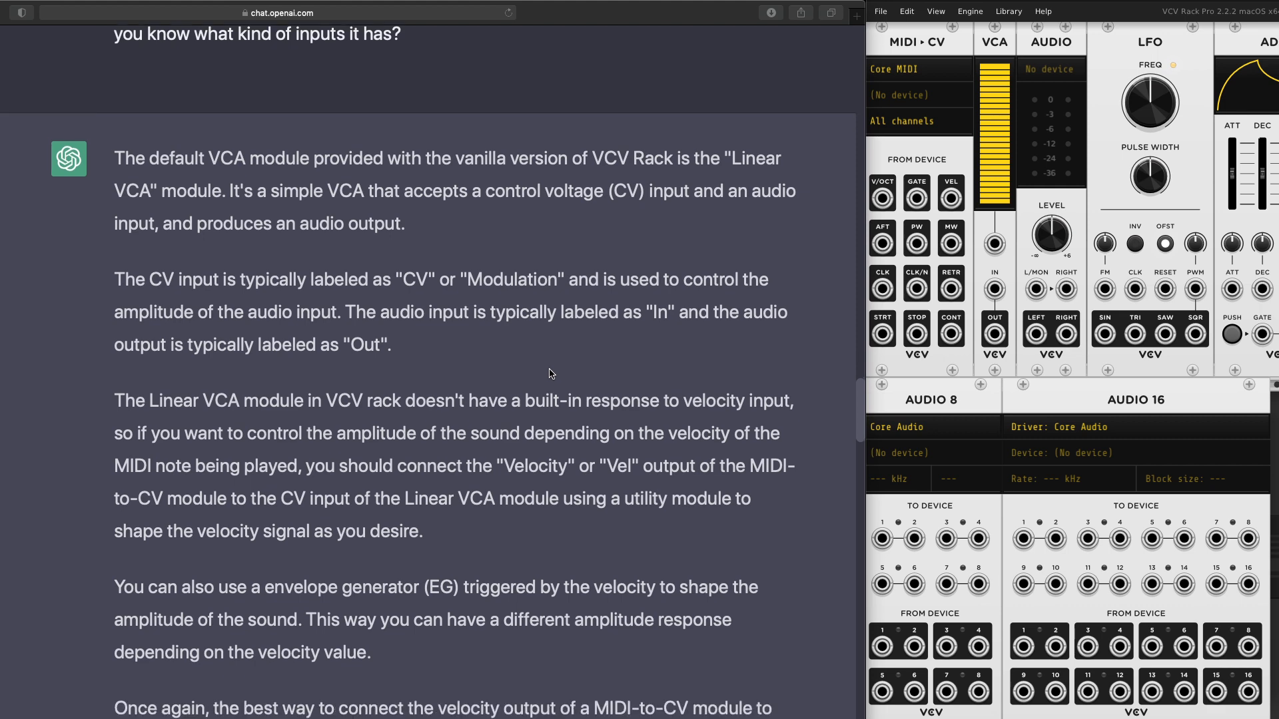
{"action": "scroll", "scroll_direction": "up", "scroll_amount": 3}
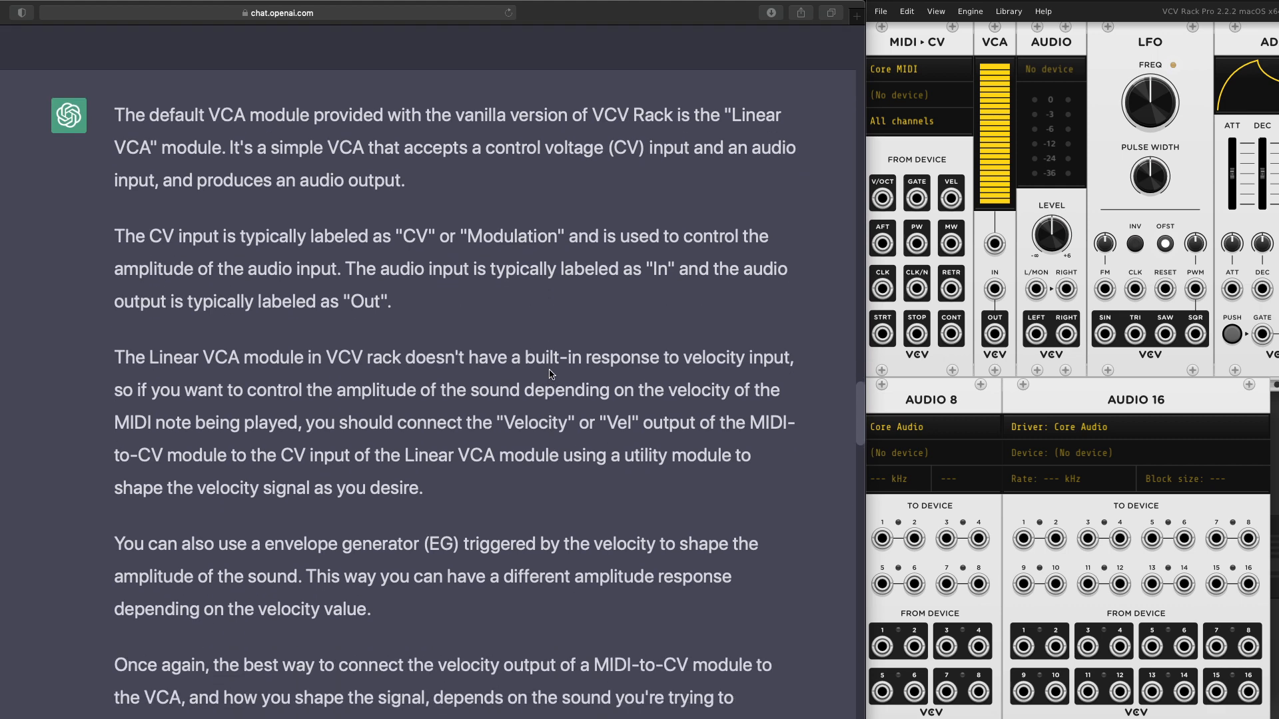
{"action": "scroll", "scroll_direction": "down", "scroll_amount": 3}
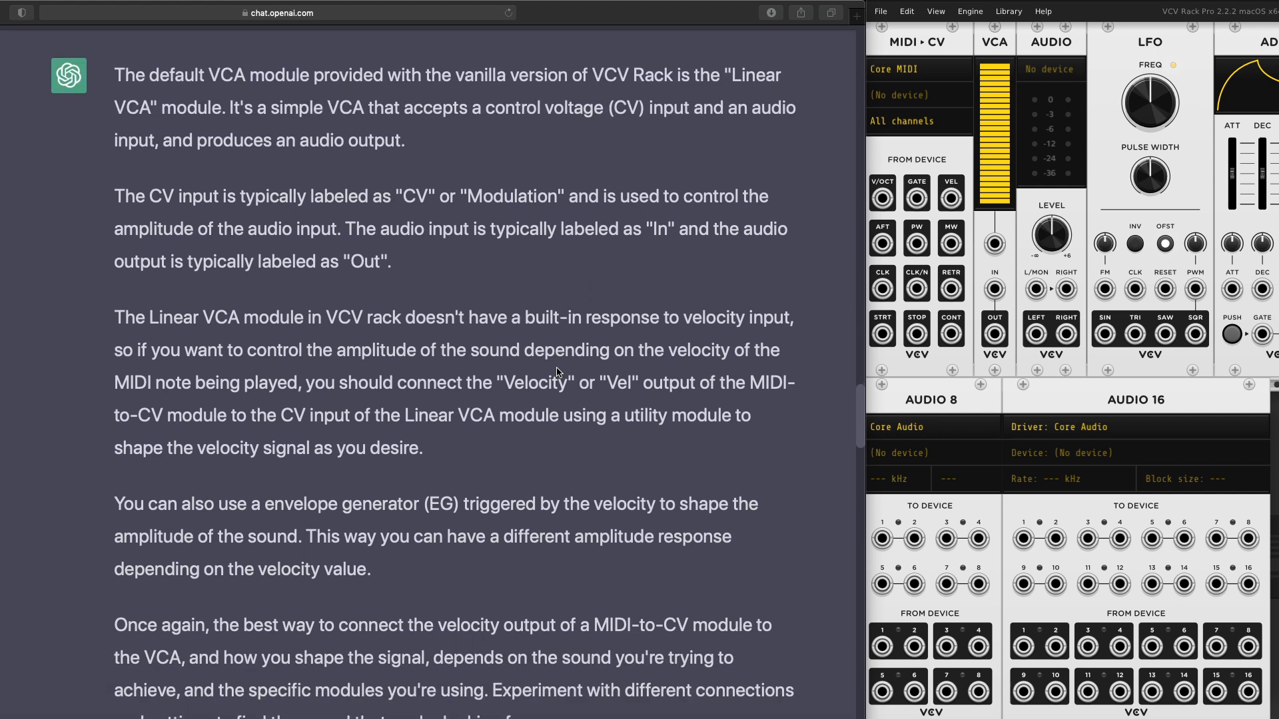
{"action": "scroll", "scroll_direction": "down", "scroll_amount": 3}
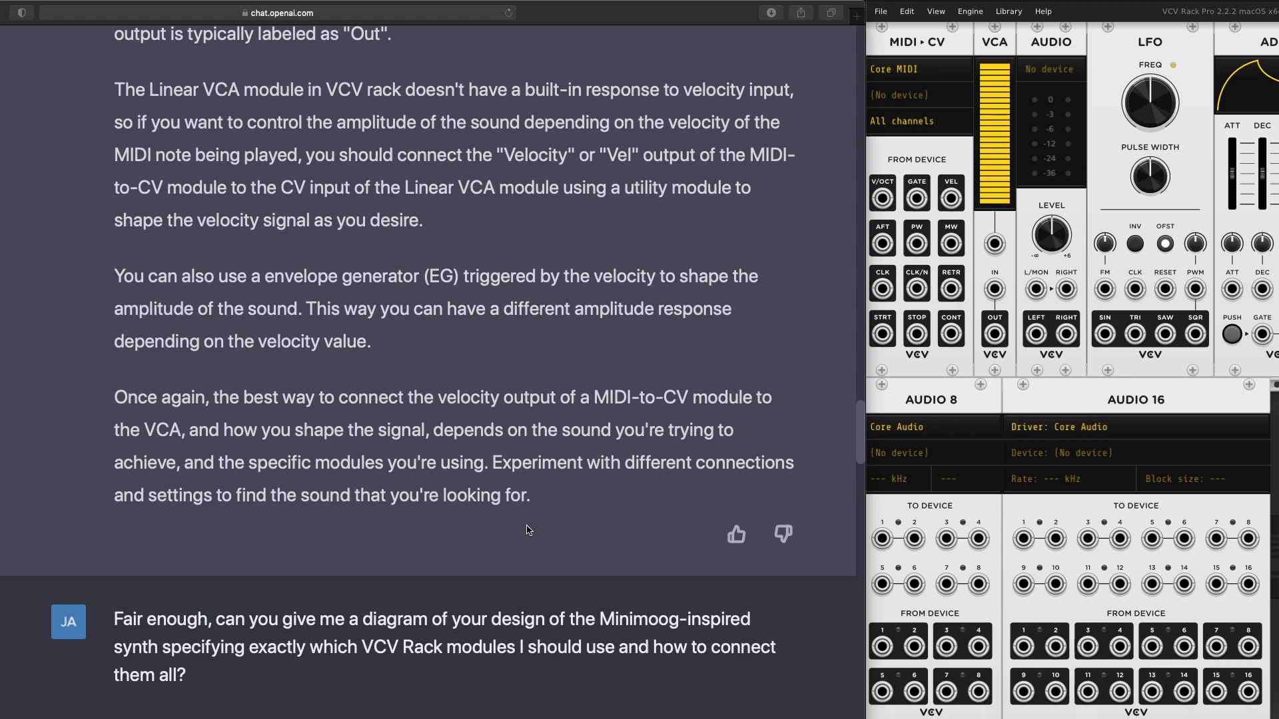
{"action": "scroll", "scroll_direction": "down", "scroll_amount": 3}
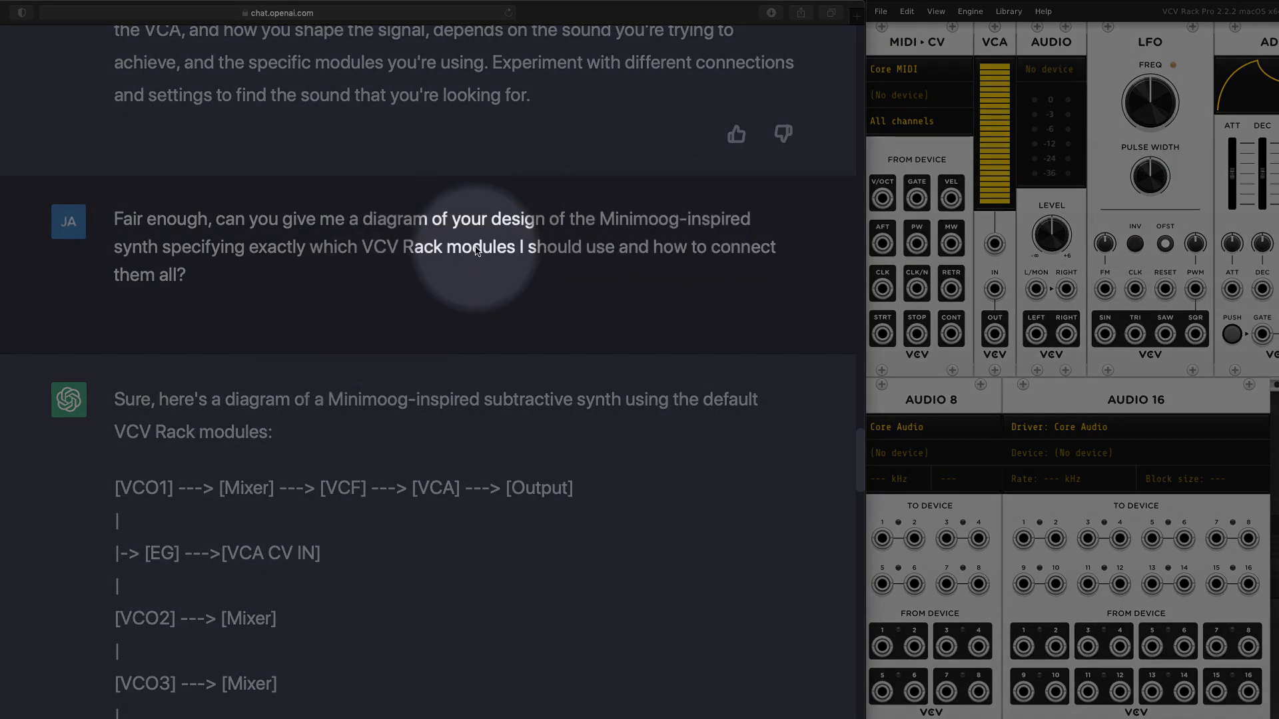
{"action": "scroll", "scroll_direction": "down", "scroll_amount": 3}
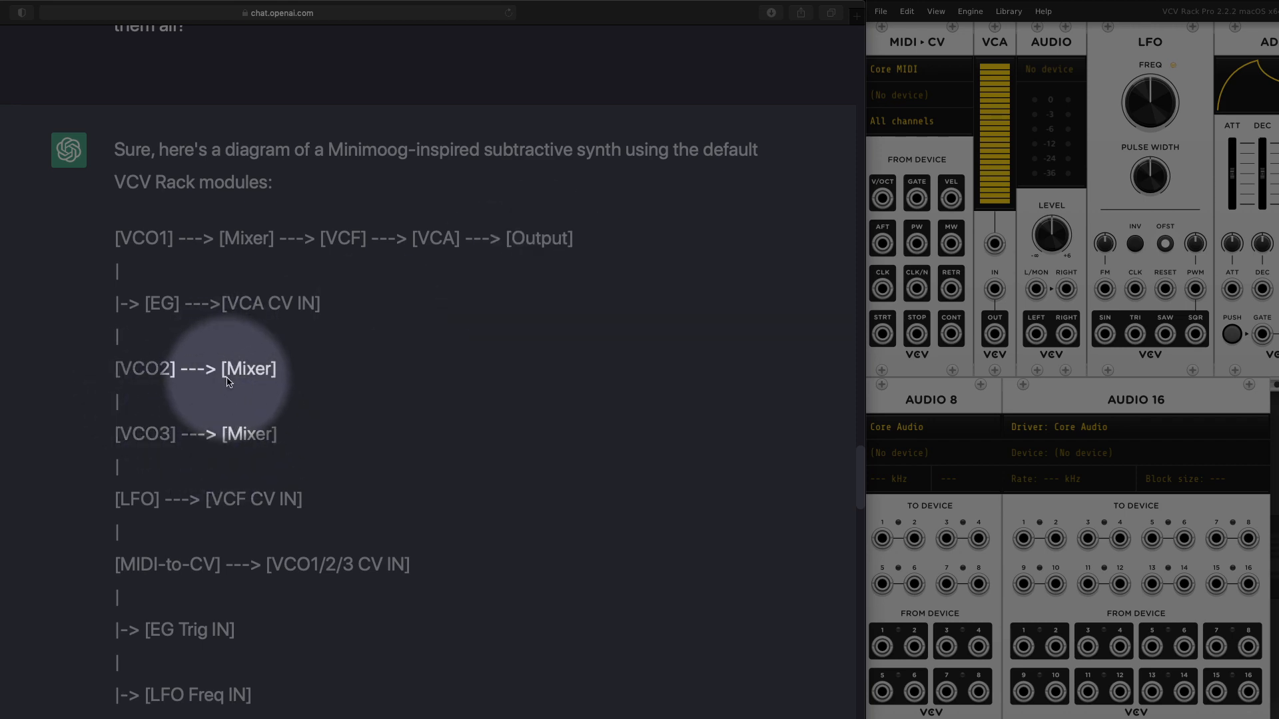
{"action": "scroll", "scroll_direction": "down", "scroll_amount": 3}
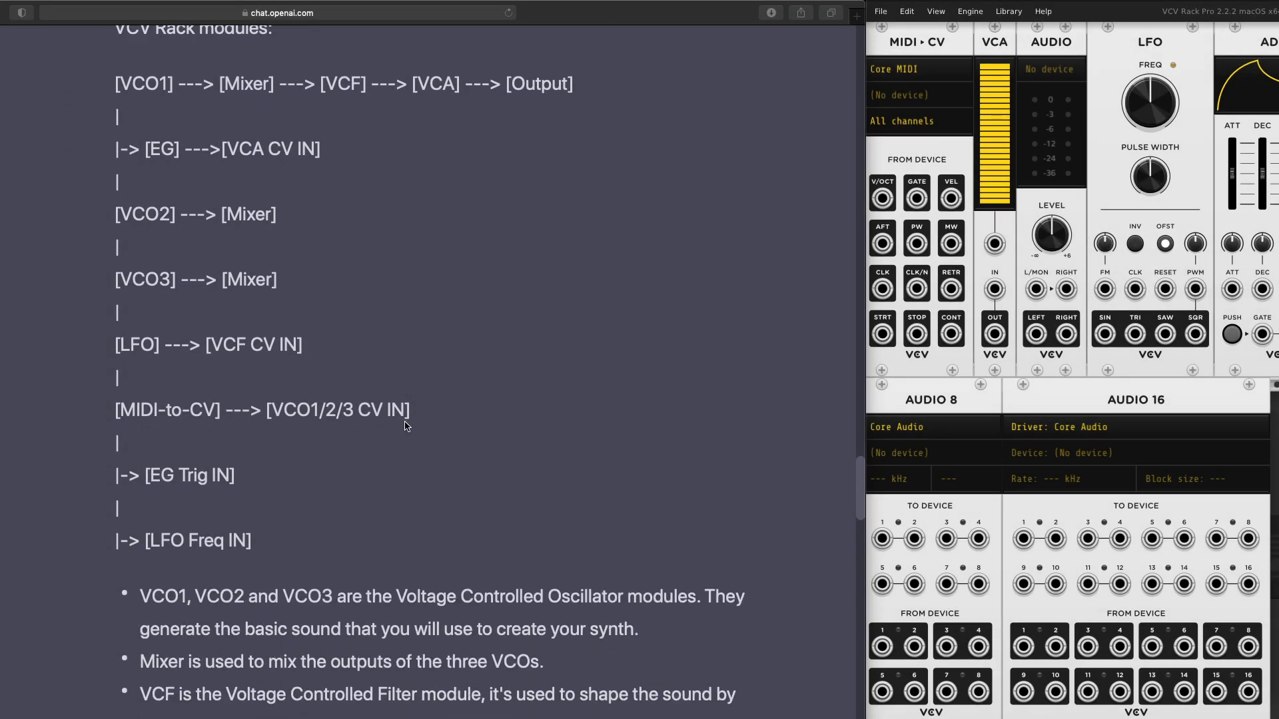
{"action": "scroll", "scroll_direction": "down", "scroll_amount": 3}
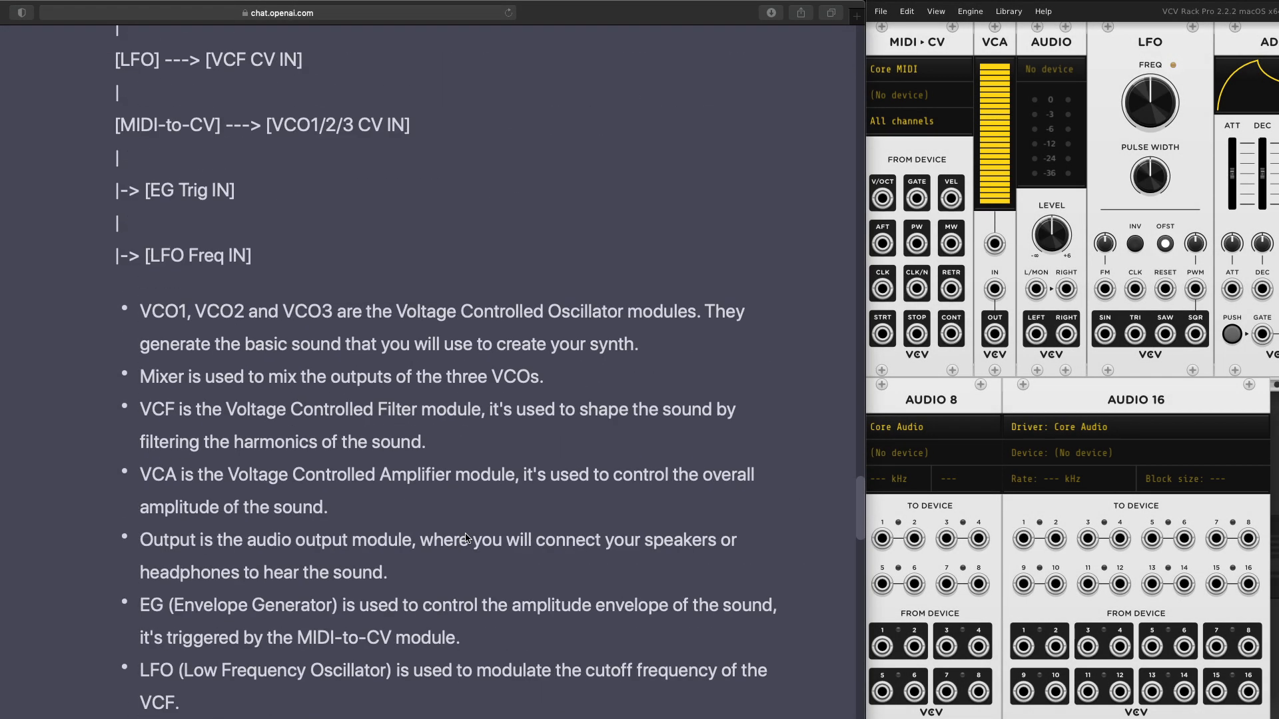
{"action": "scroll", "scroll_direction": "down", "scroll_amount": 3}
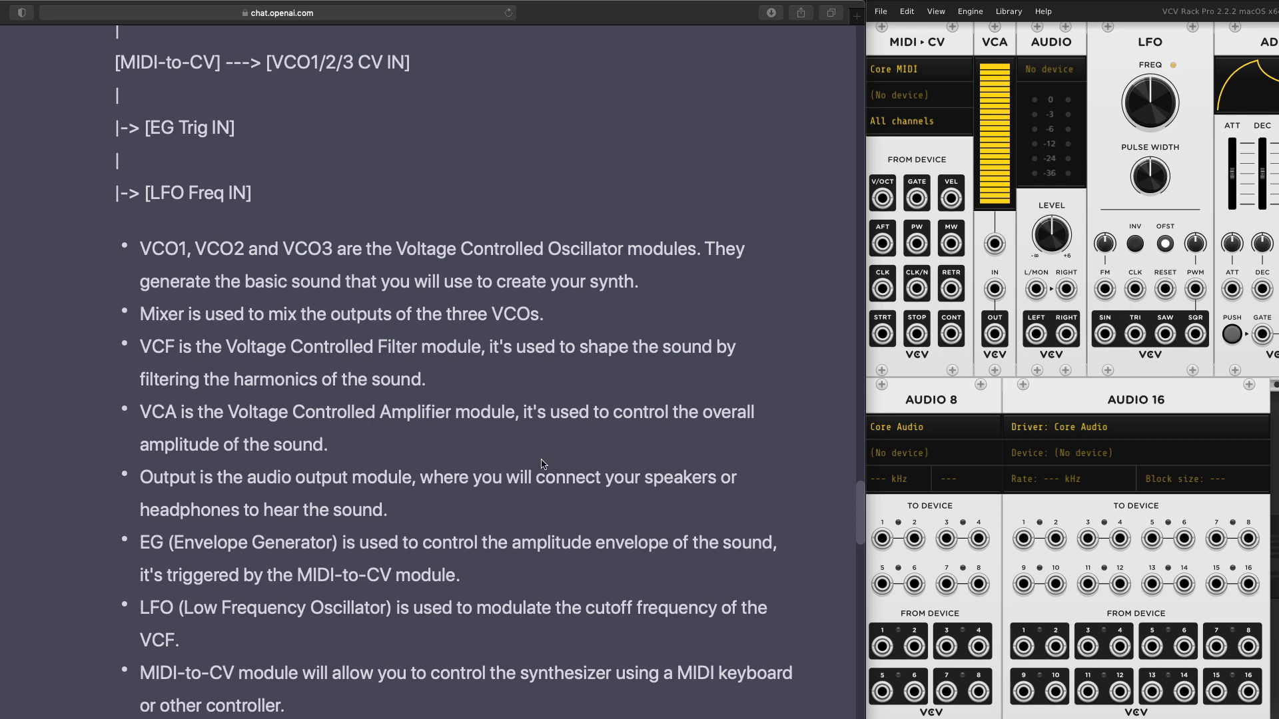
{"action": "scroll", "scroll_direction": "down", "scroll_amount": 3}
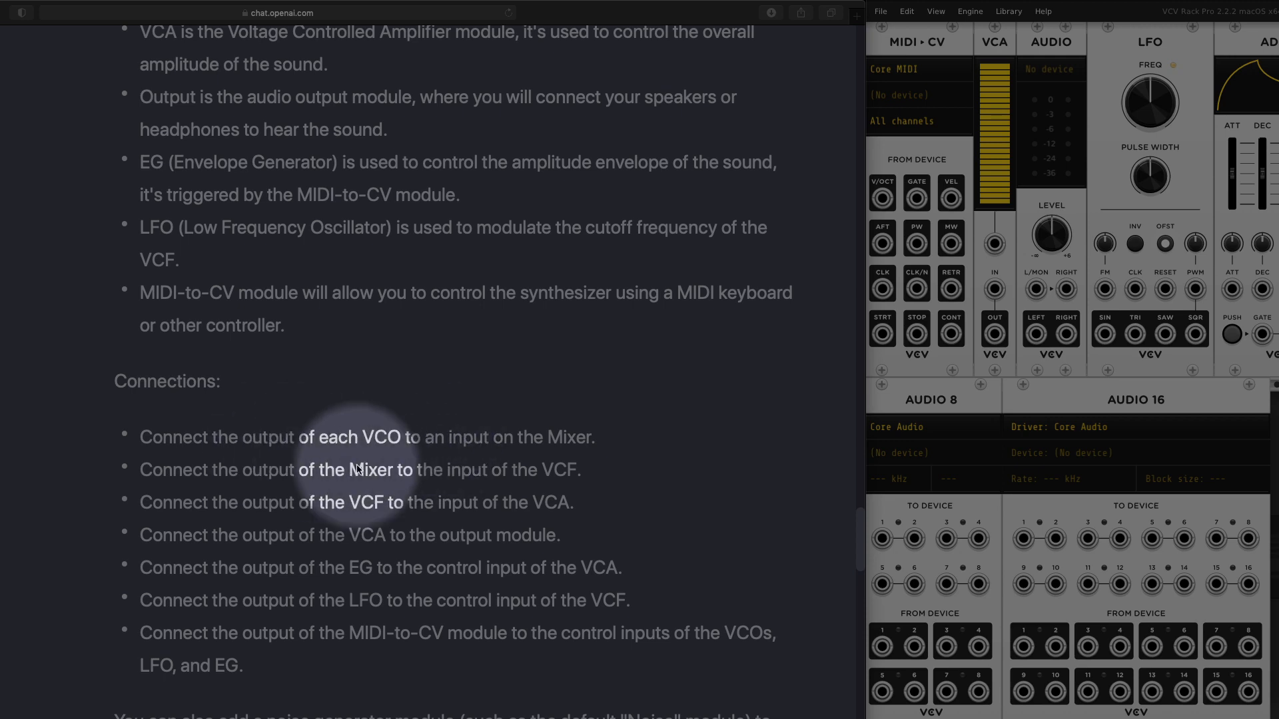
{"action": "scroll", "scroll_direction": "down", "scroll_amount": 3}
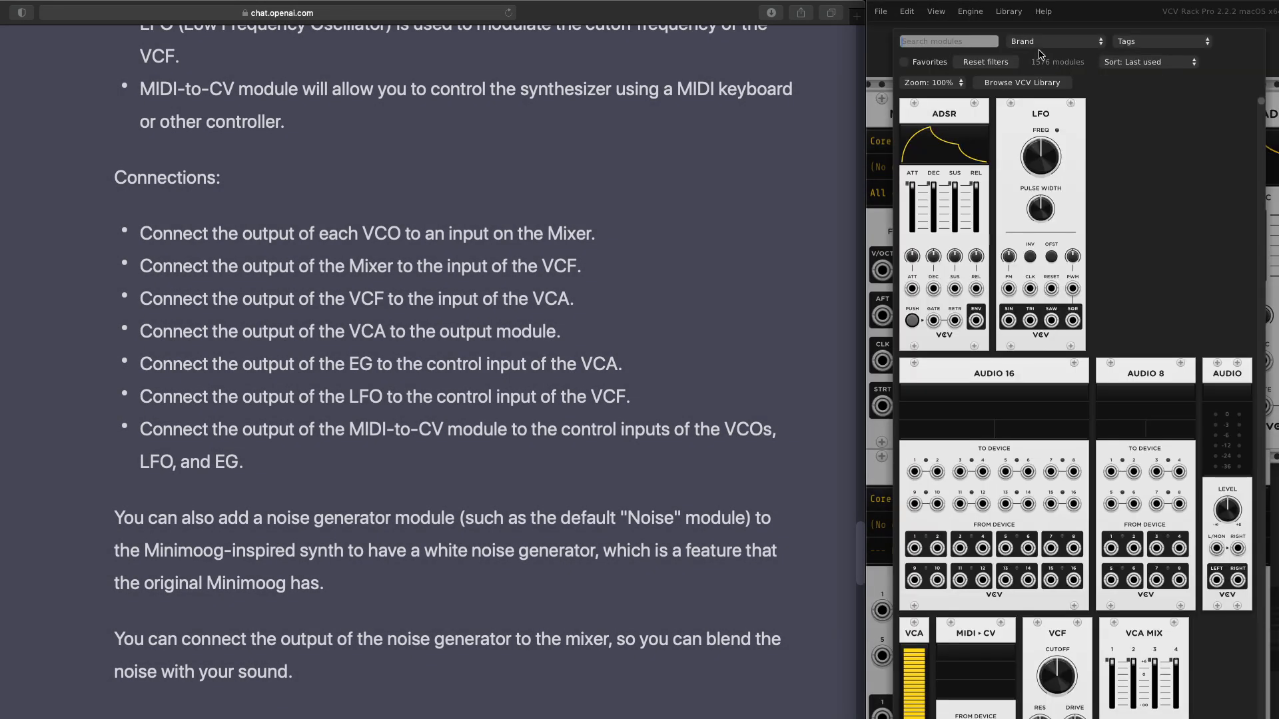
{"action": "type", "text": "outoup"}
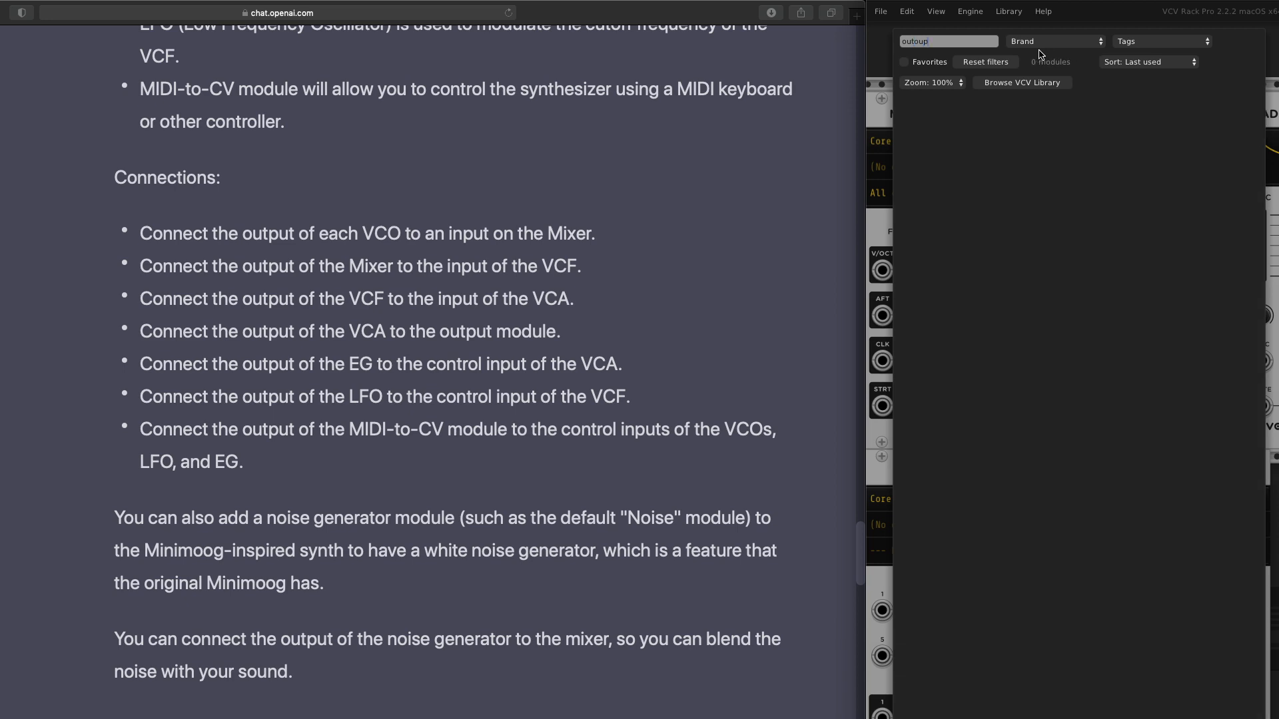
{"action": "type", "text": "output"}
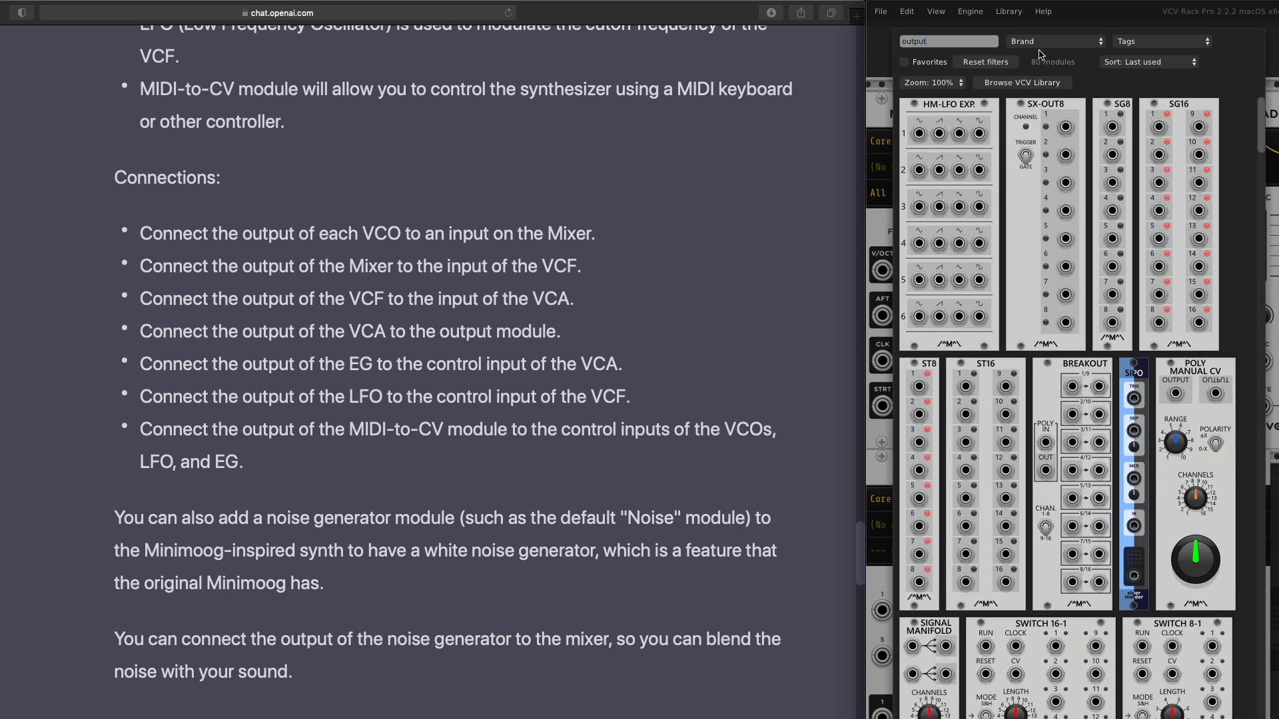
{"action": "mouse_move", "coordinate": [1084, 171]}
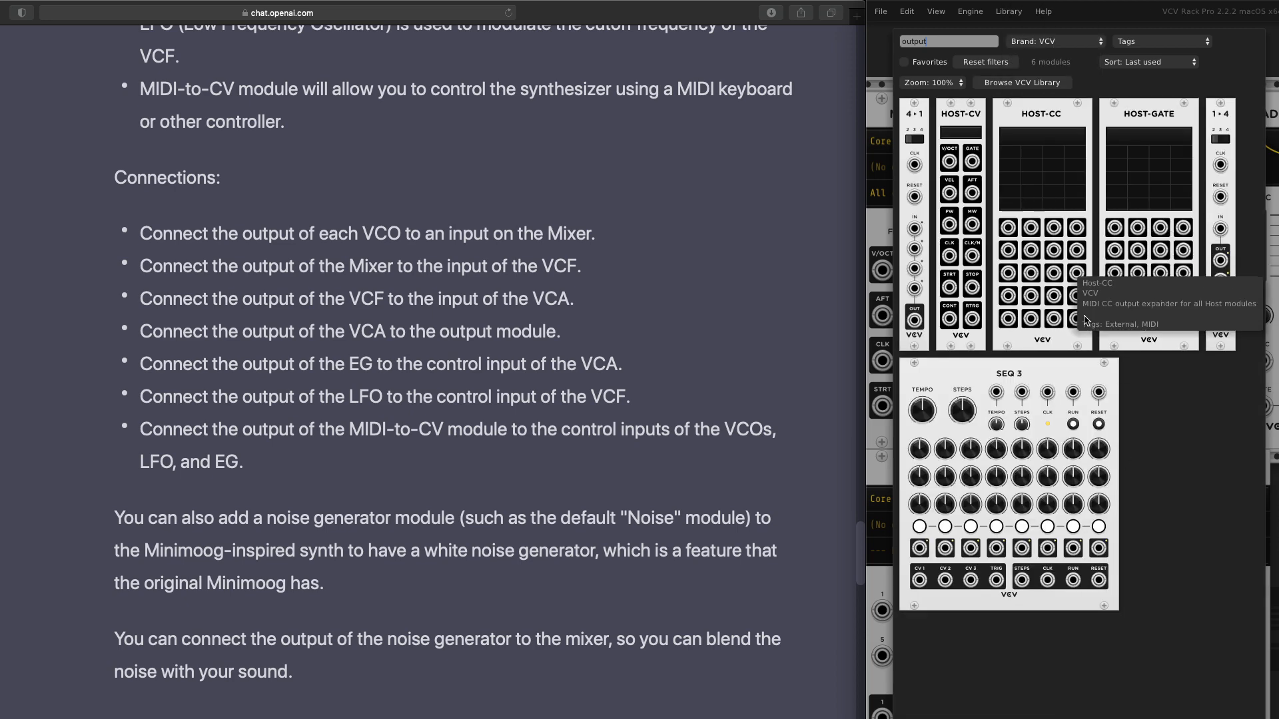
{"action": "mouse_move", "coordinate": [1120, 368]}
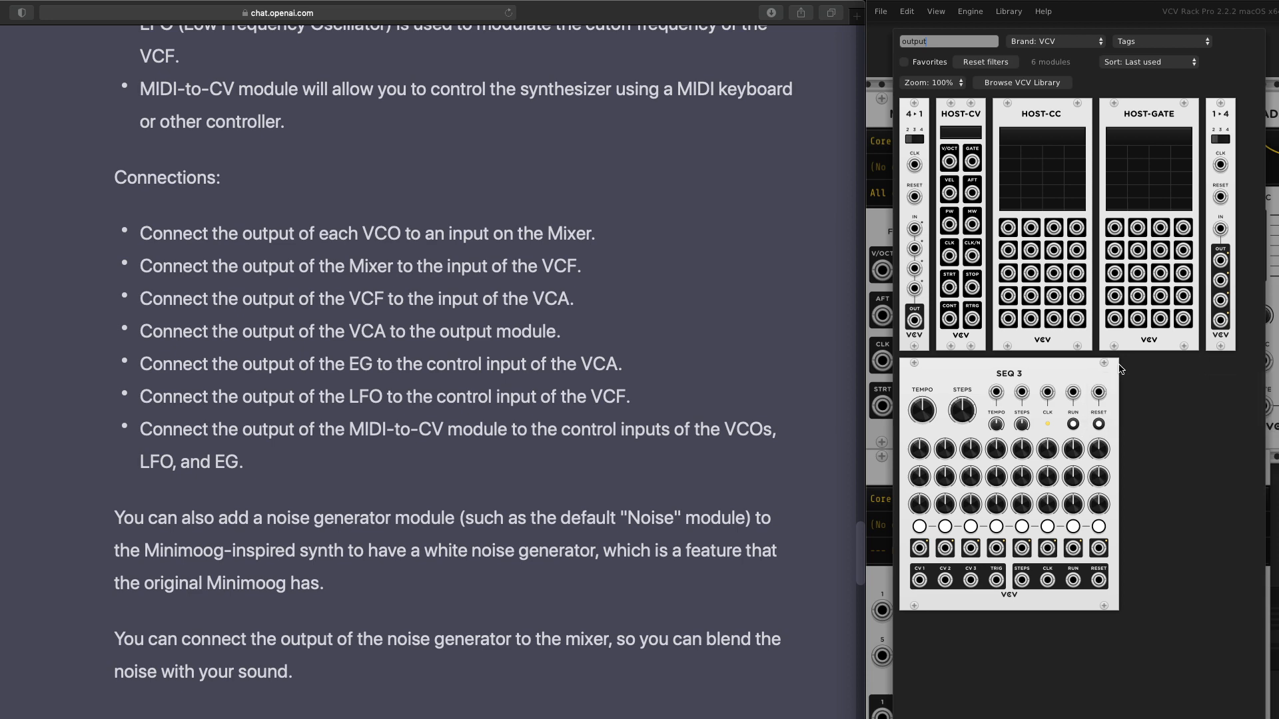
{"action": "mouse_move", "coordinate": [1103, 363]}
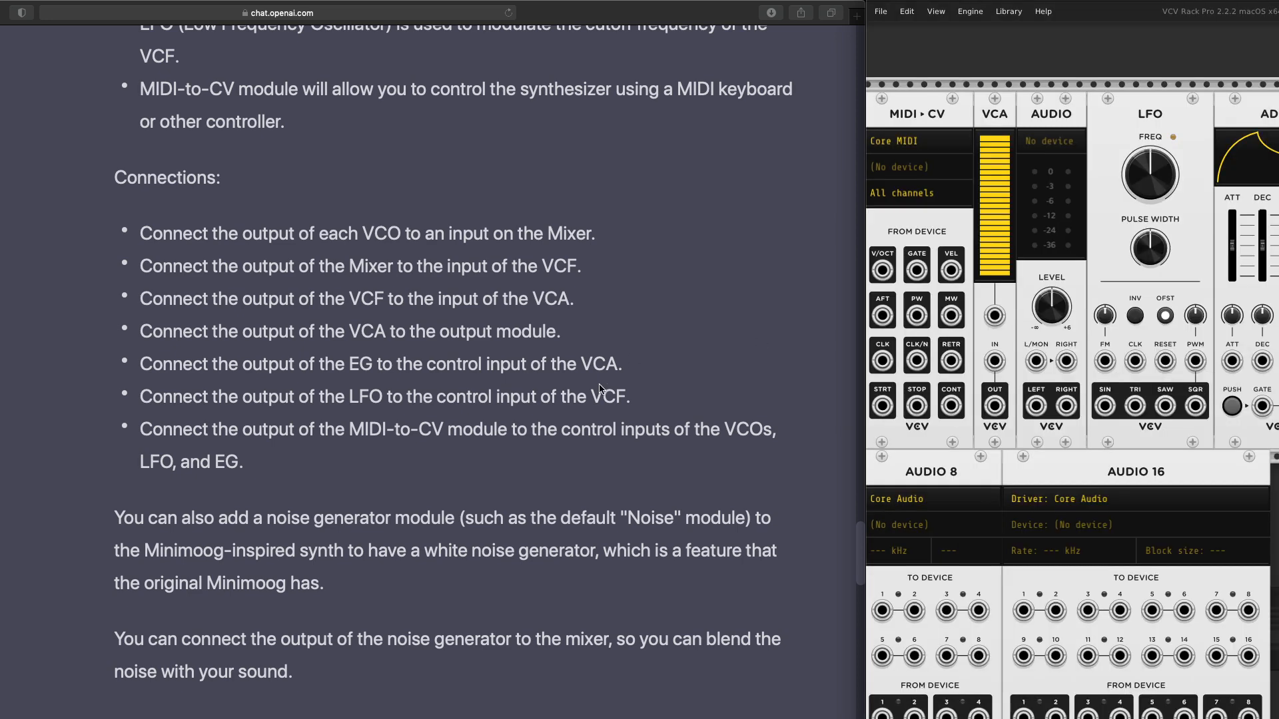
{"action": "scroll", "scroll_direction": "down", "scroll_amount": 3}
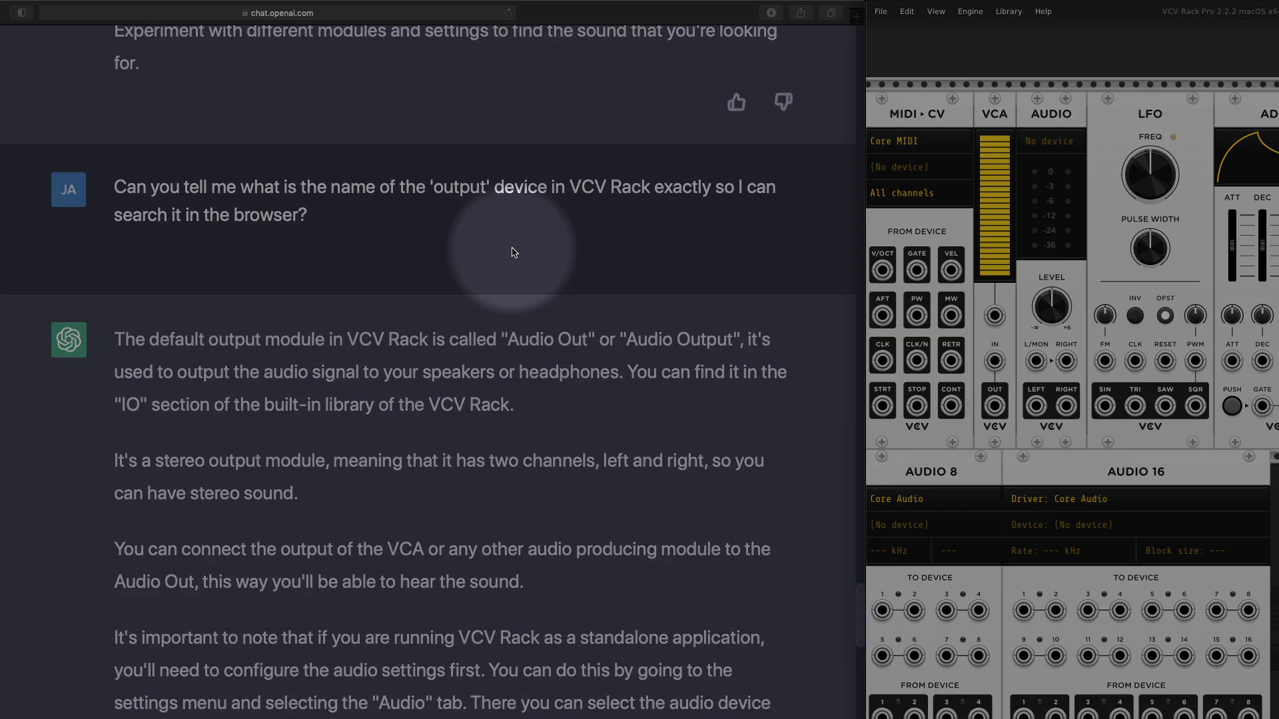
{"action": "mouse_move", "coordinate": [188, 200]}
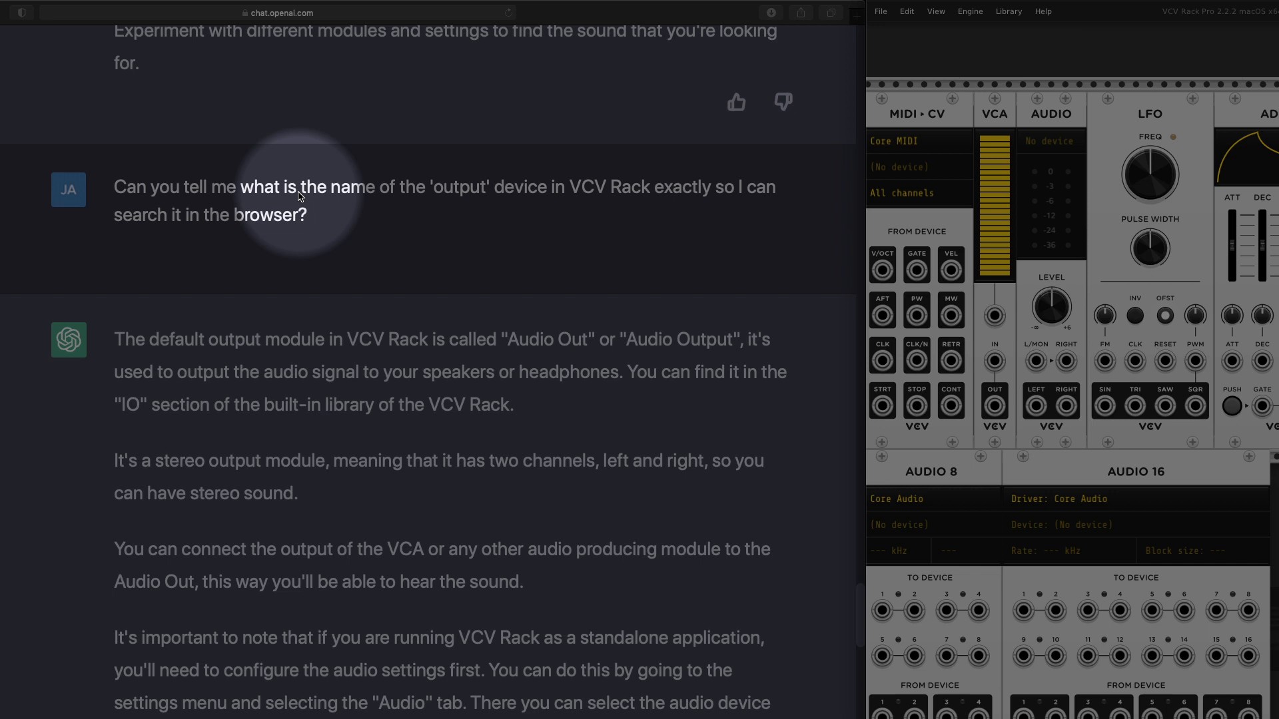
{"action": "mouse_move", "coordinate": [607, 199]}
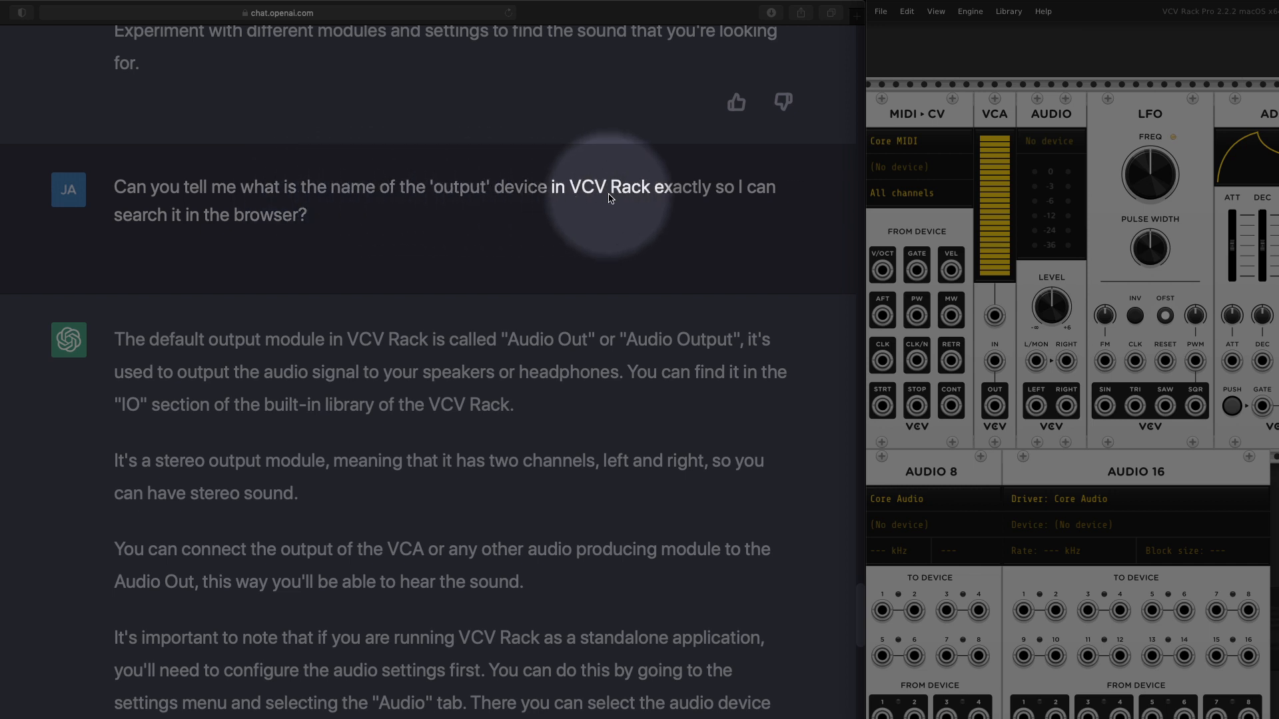
{"action": "mouse_move", "coordinate": [202, 247]}
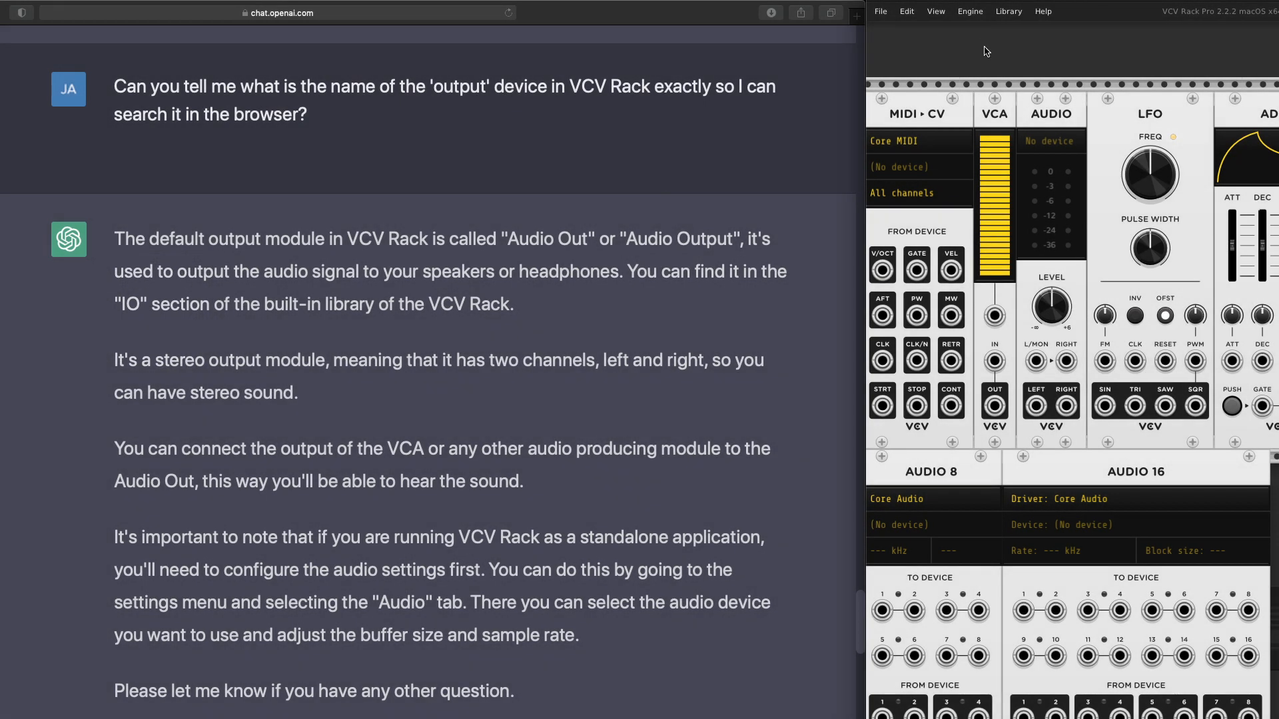
{"action": "scroll", "scroll_direction": "down", "scroll_amount": 3}
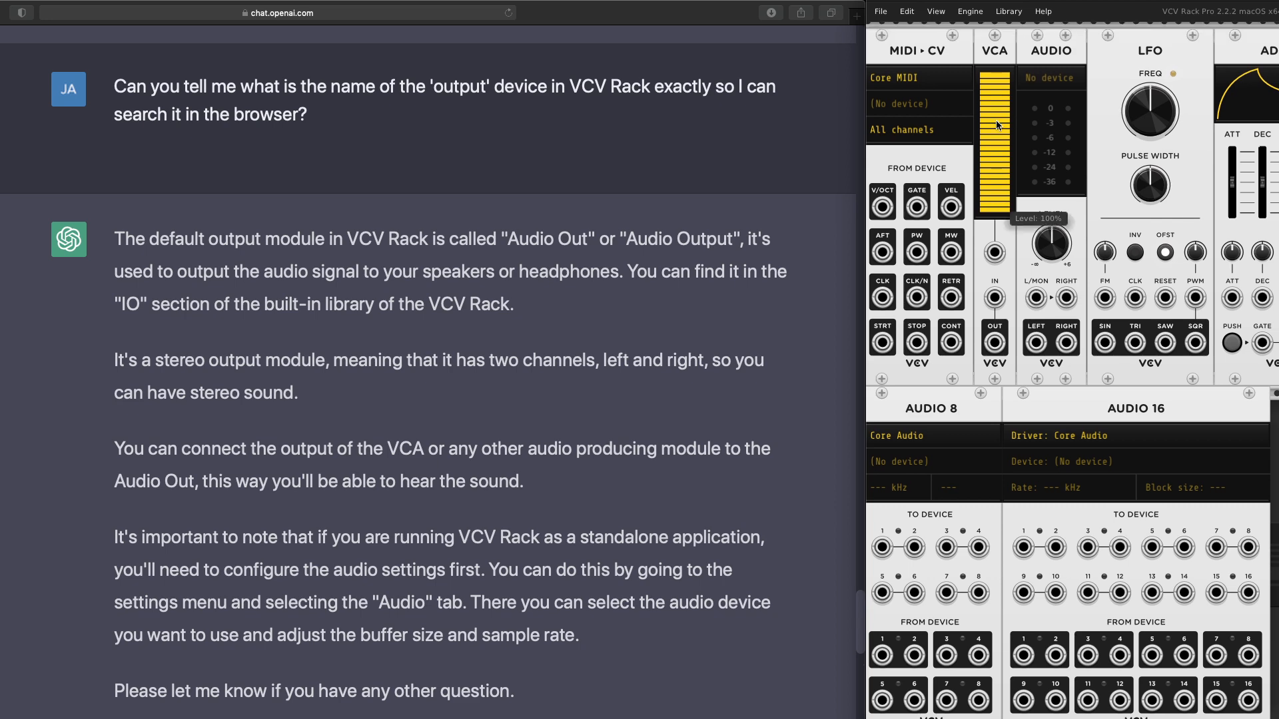
{"action": "mouse_move", "coordinate": [632, 534]}
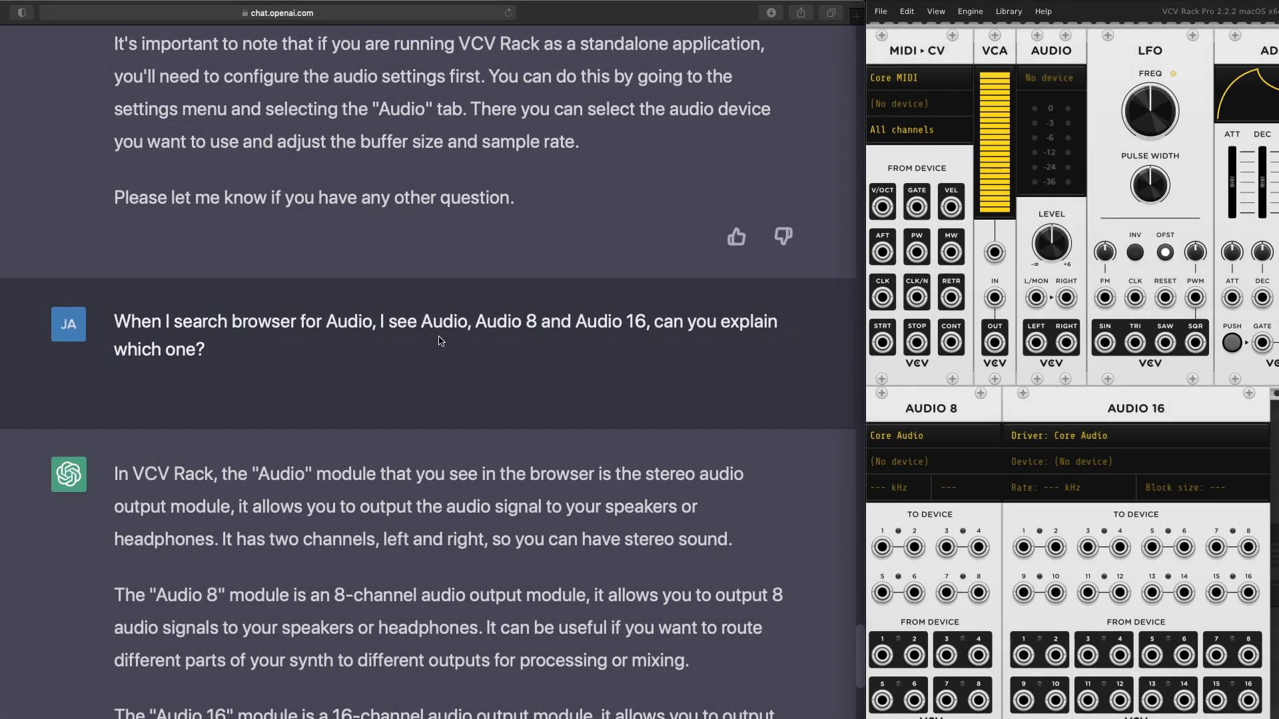
{"action": "mouse_move", "coordinate": [327, 285]}
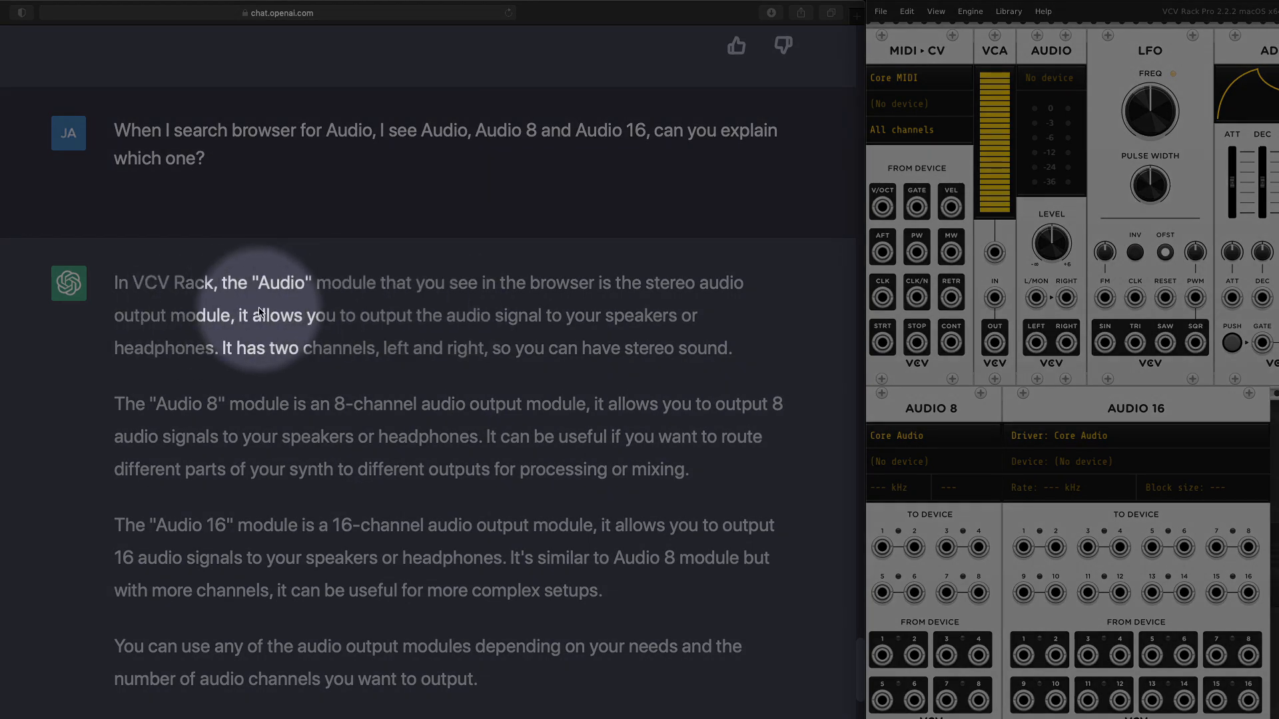
{"action": "scroll", "scroll_direction": "down", "scroll_amount": 3}
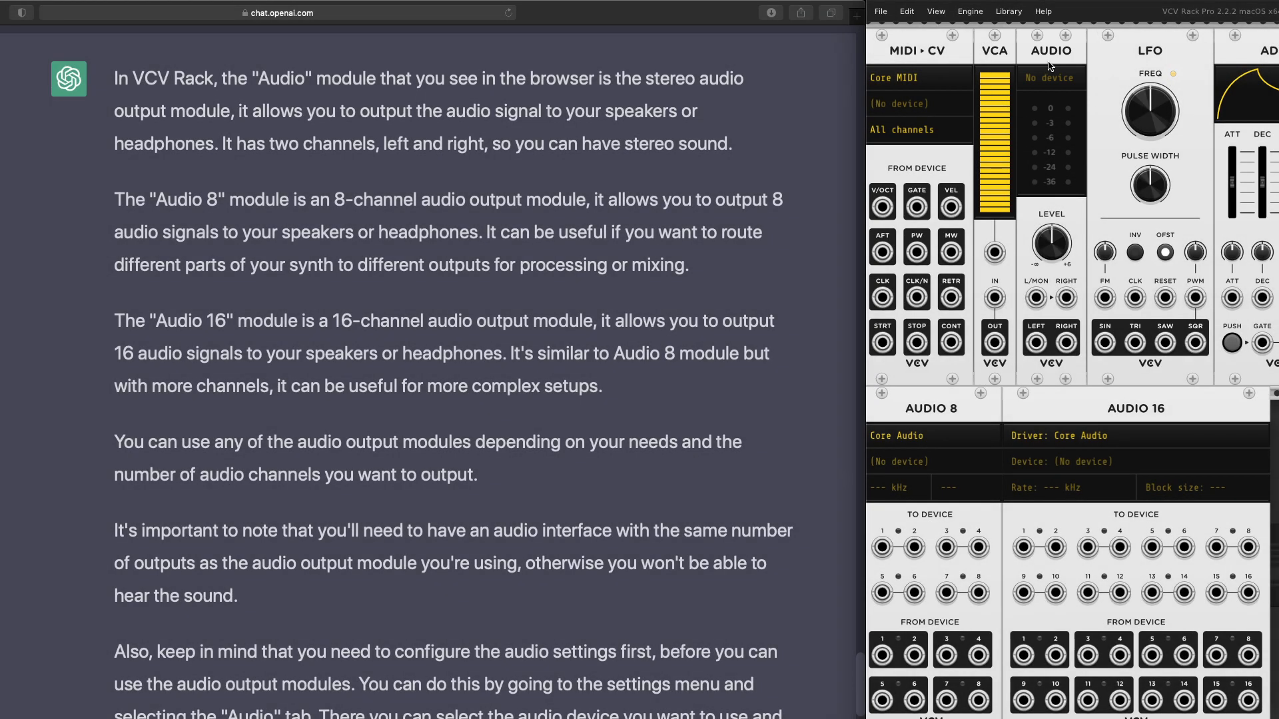
{"action": "mouse_move", "coordinate": [385, 173]}
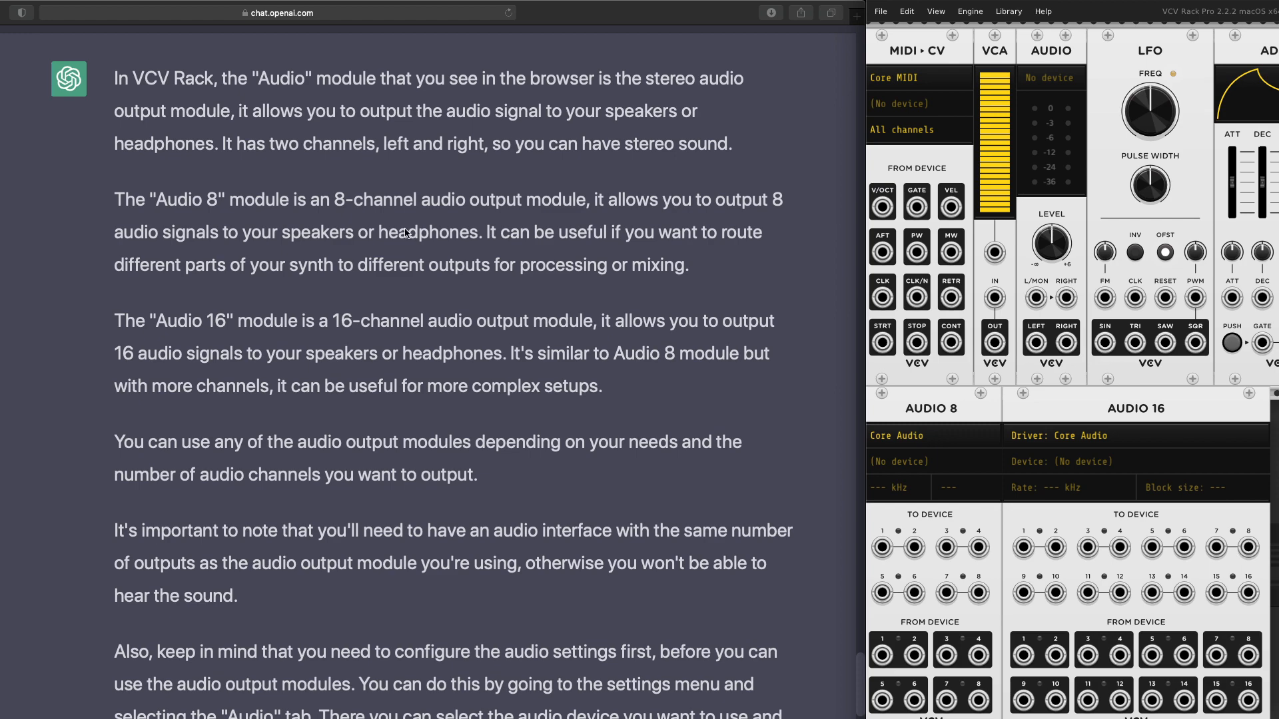
{"action": "mouse_move", "coordinate": [295, 30]}
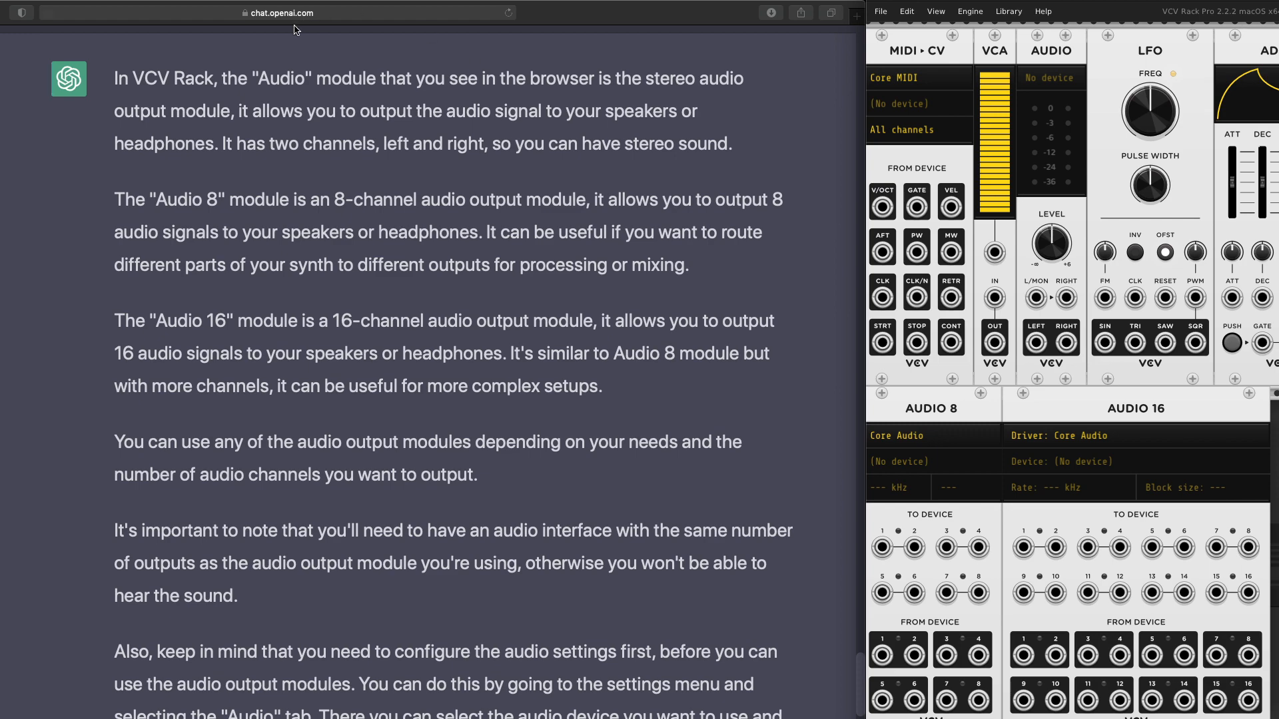
{"action": "scroll", "scroll_direction": "down", "scroll_amount": 3}
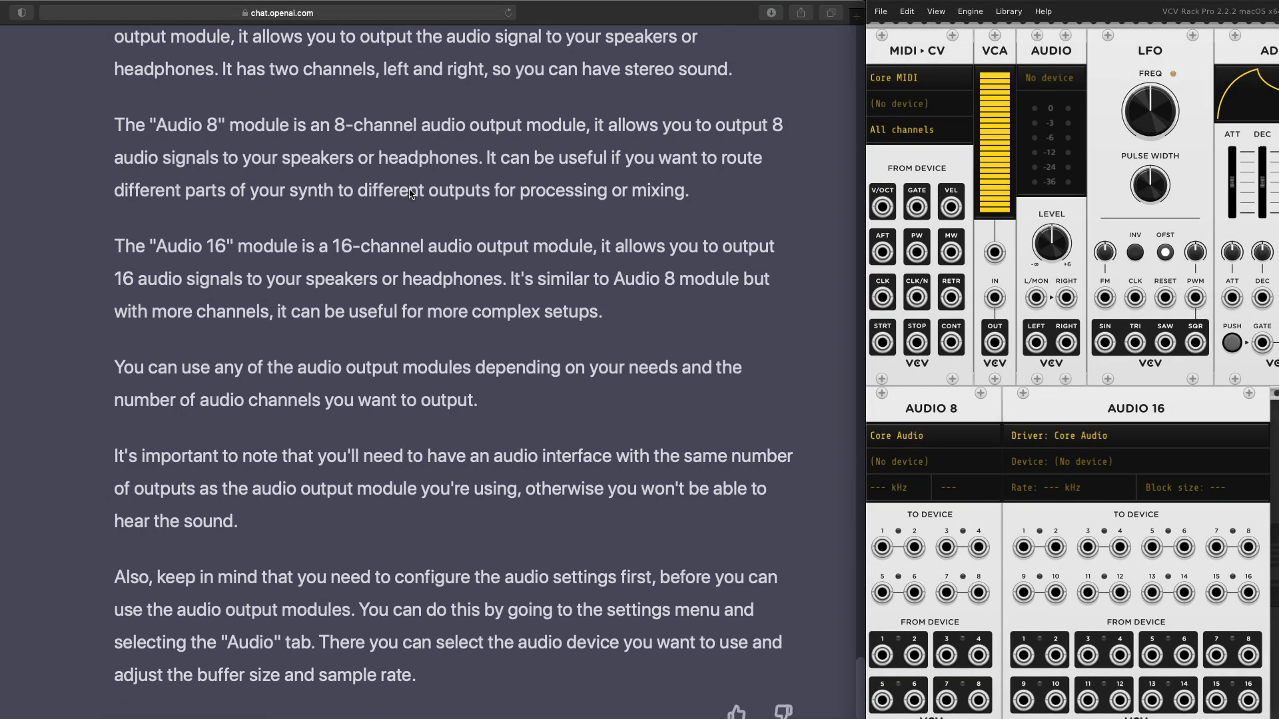
{"action": "scroll", "scroll_direction": "down", "scroll_amount": 3}
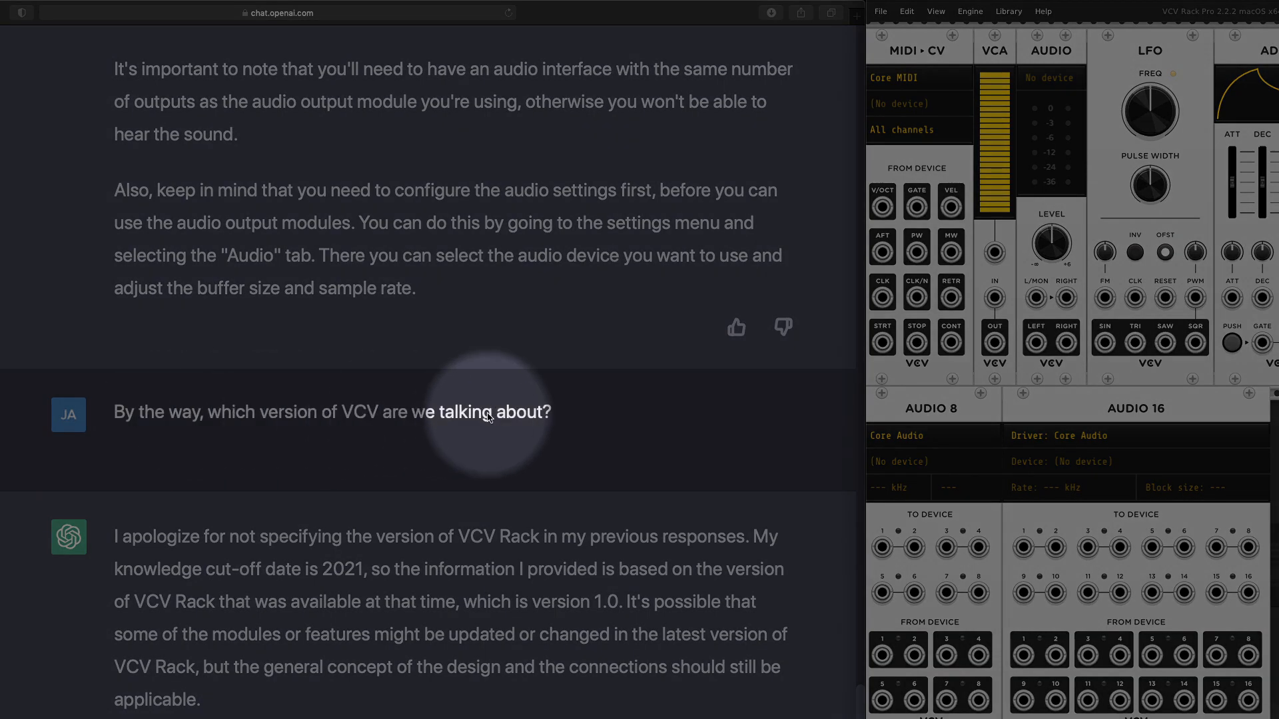
{"action": "scroll", "scroll_direction": "down", "scroll_amount": 3}
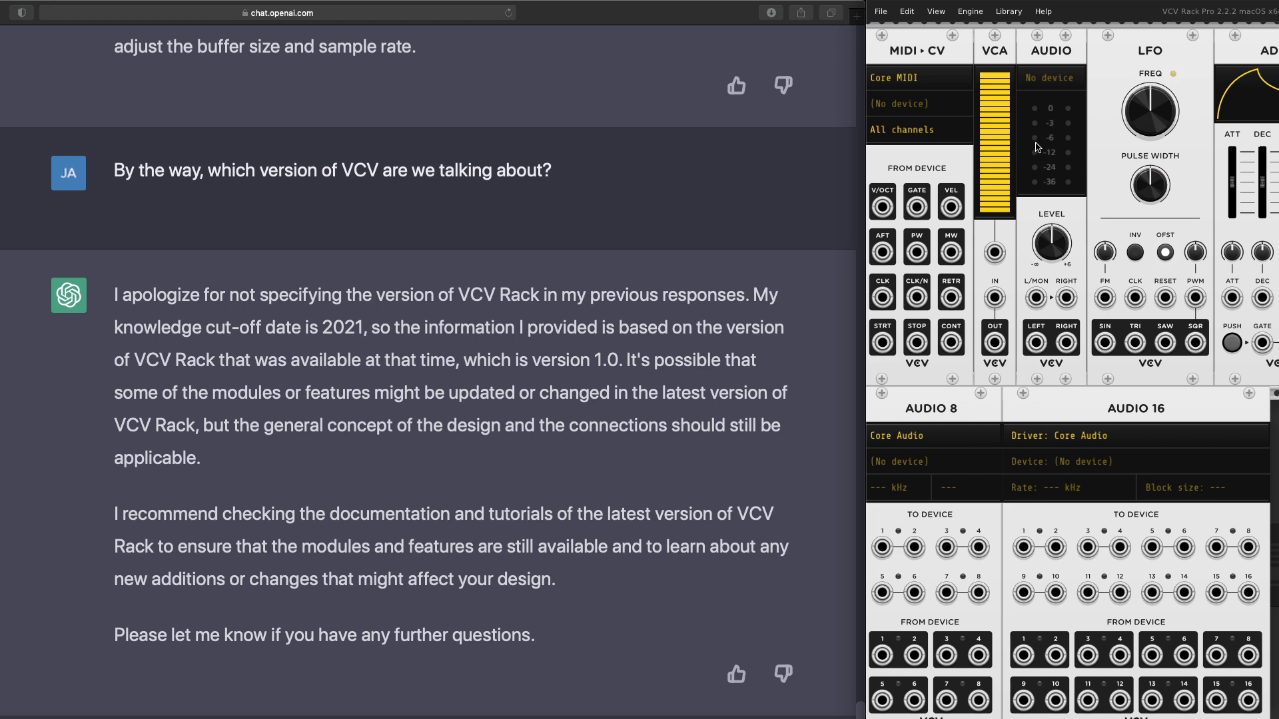
{"action": "mouse_move", "coordinate": [317, 349]}
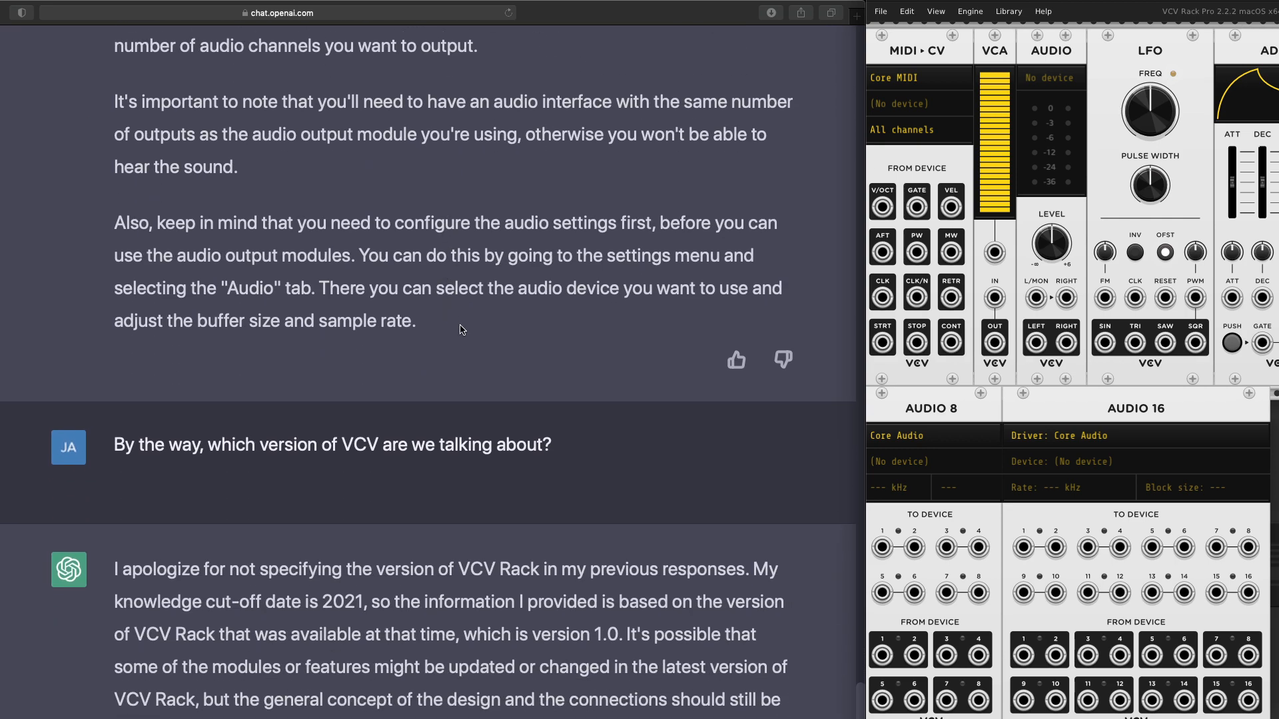
{"action": "scroll", "scroll_direction": "down", "scroll_amount": 3}
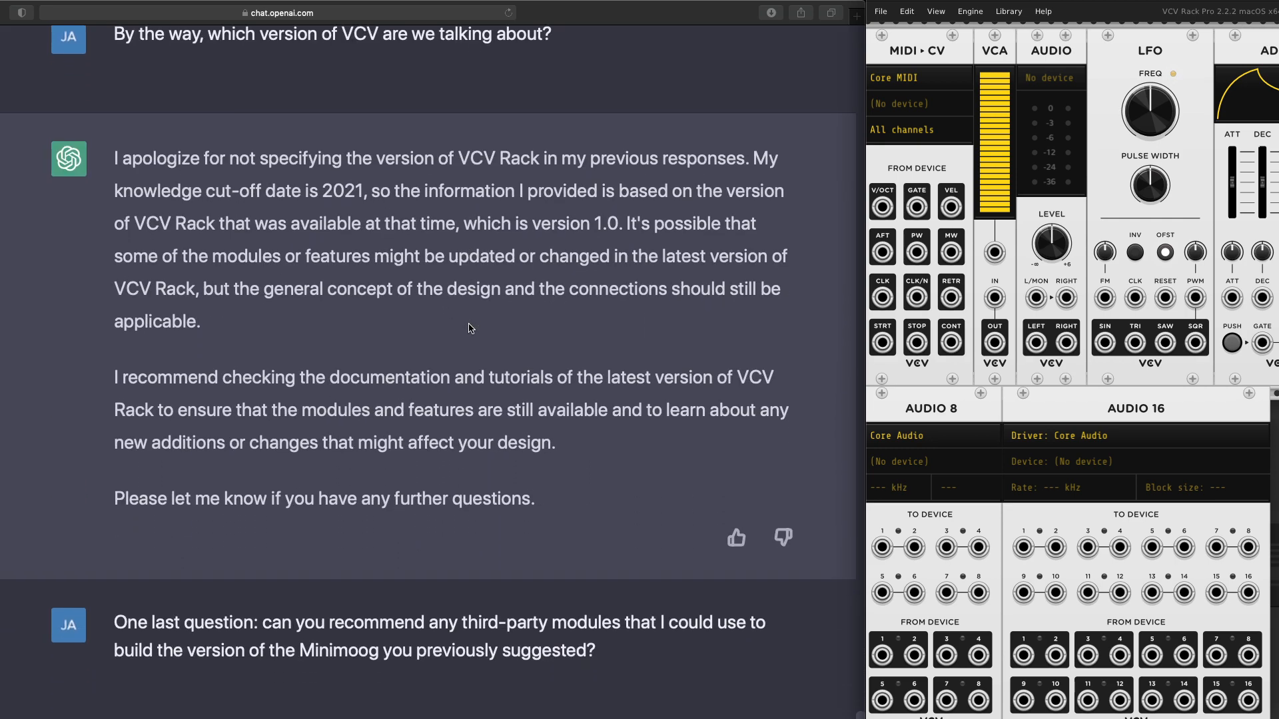
{"action": "scroll", "scroll_direction": "down", "scroll_amount": 3}
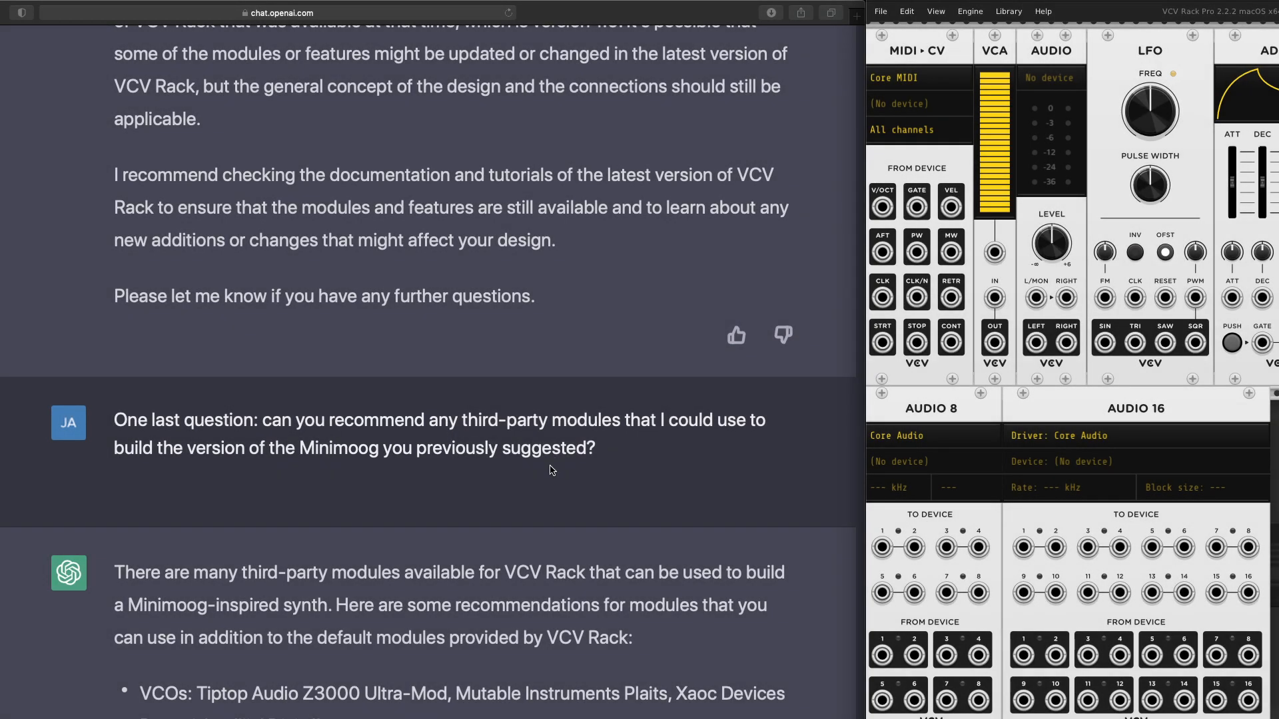
{"action": "mouse_move", "coordinate": [653, 466]}
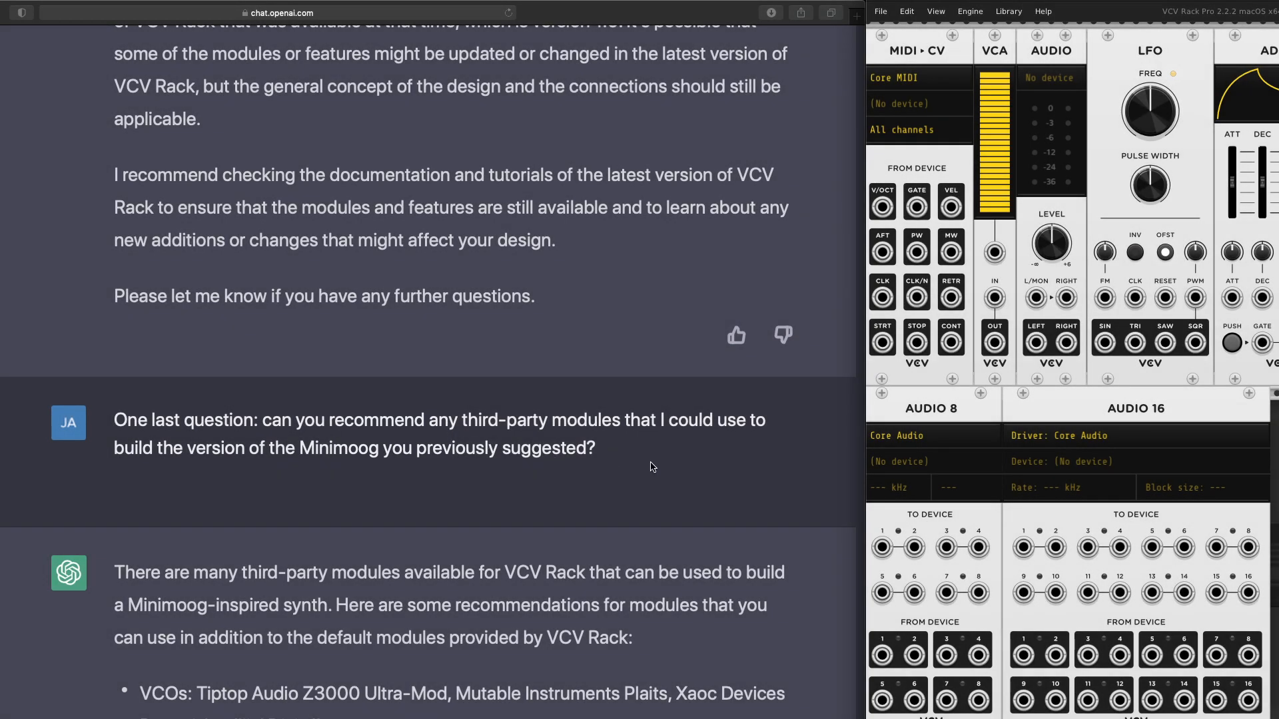
{"action": "scroll", "scroll_direction": "down", "scroll_amount": 3}
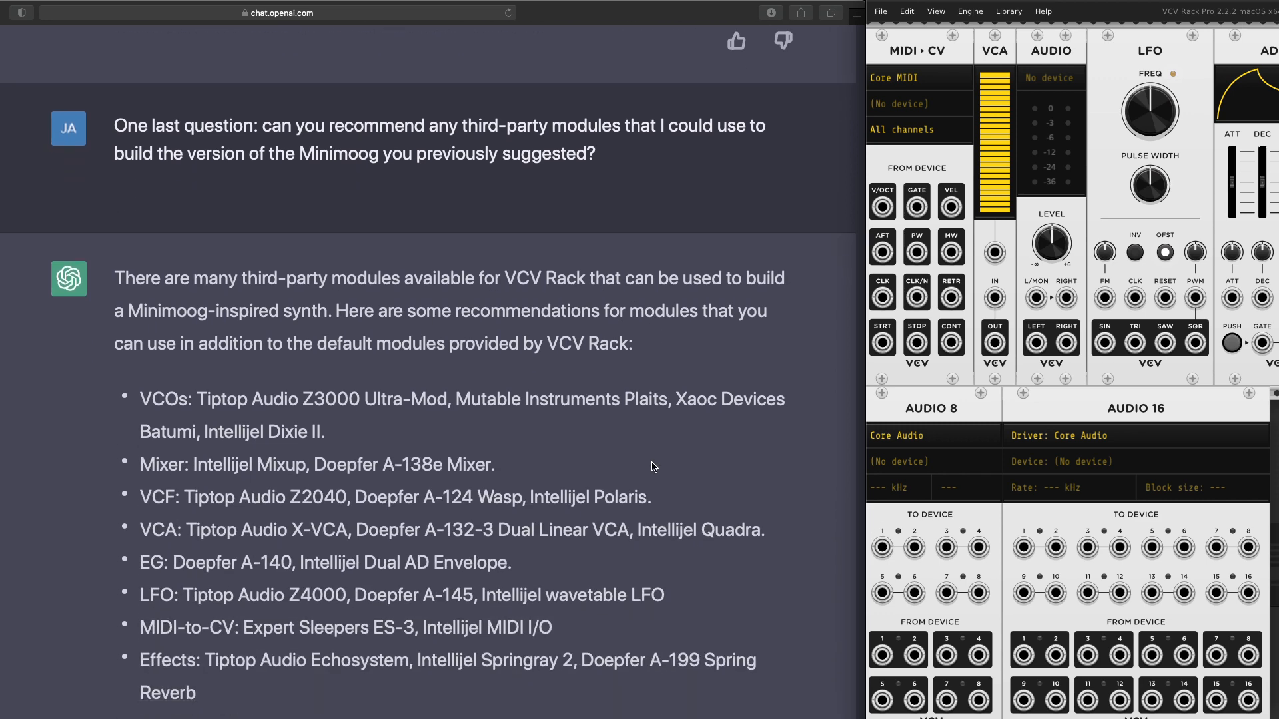
{"action": "scroll", "scroll_direction": "down", "scroll_amount": 3}
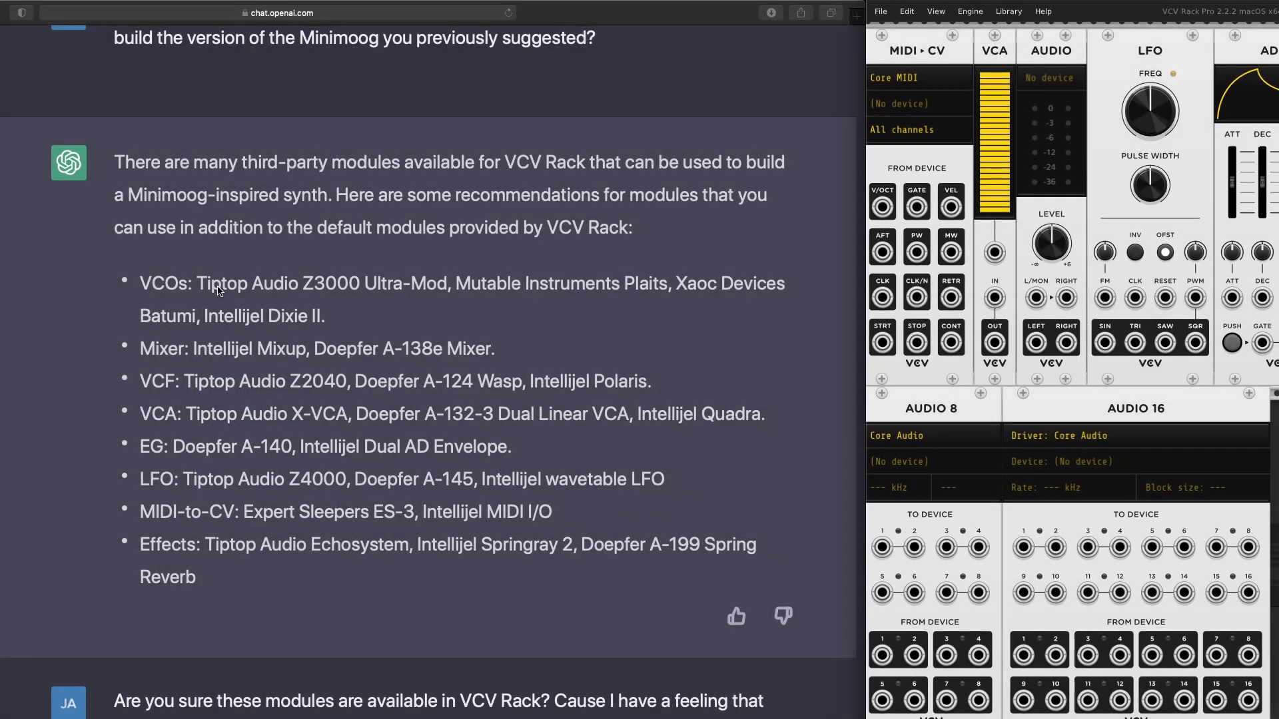
{"action": "mouse_move", "coordinate": [543, 293]}
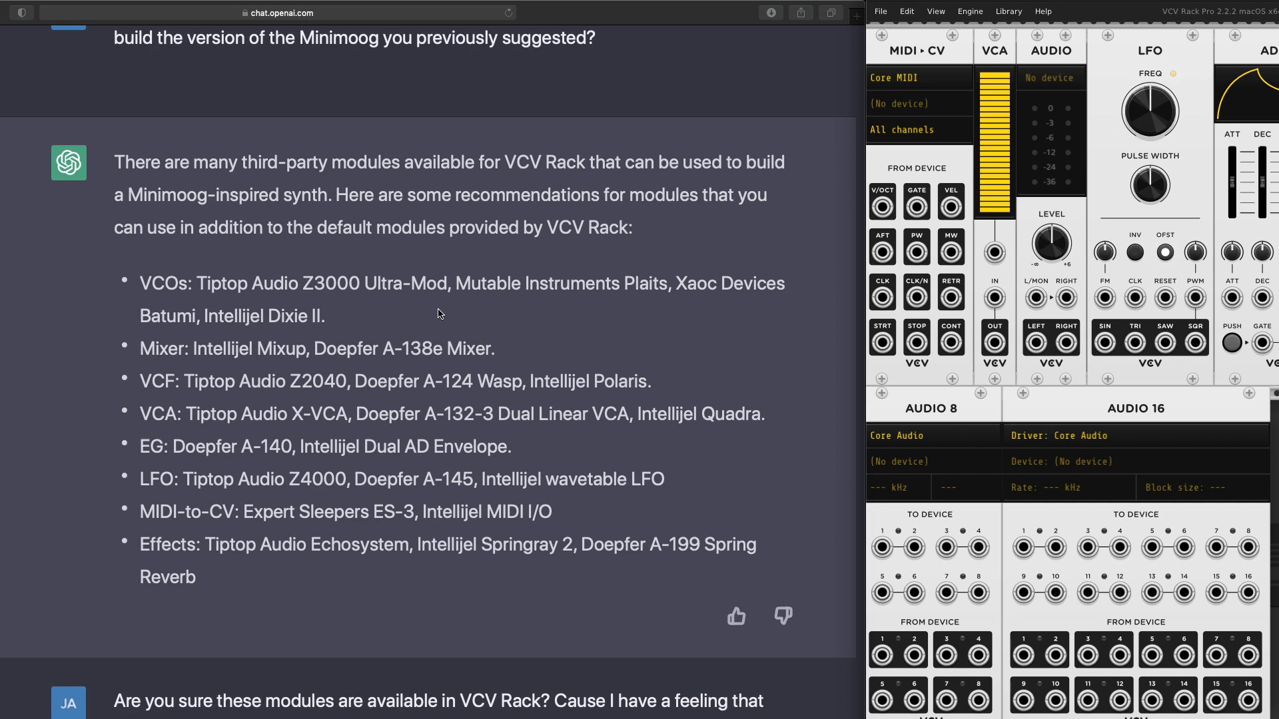
{"action": "mouse_move", "coordinate": [239, 310]}
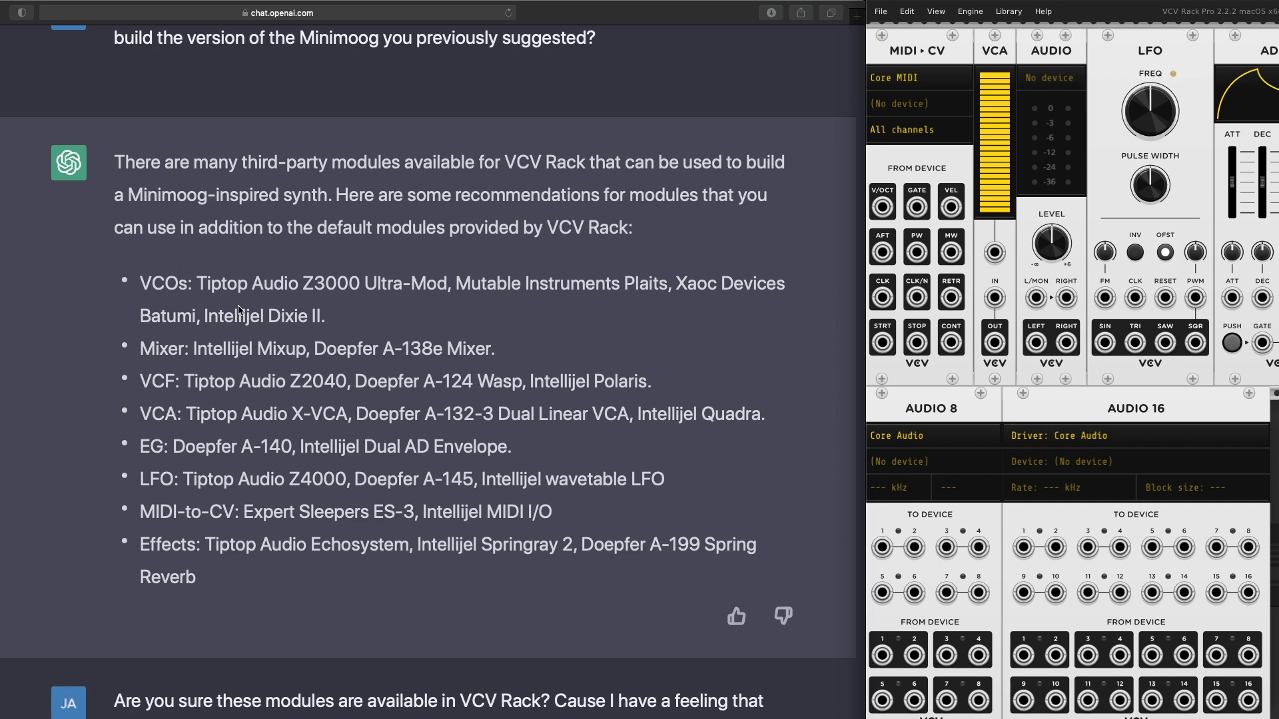
{"action": "scroll", "scroll_direction": "down", "scroll_amount": 3}
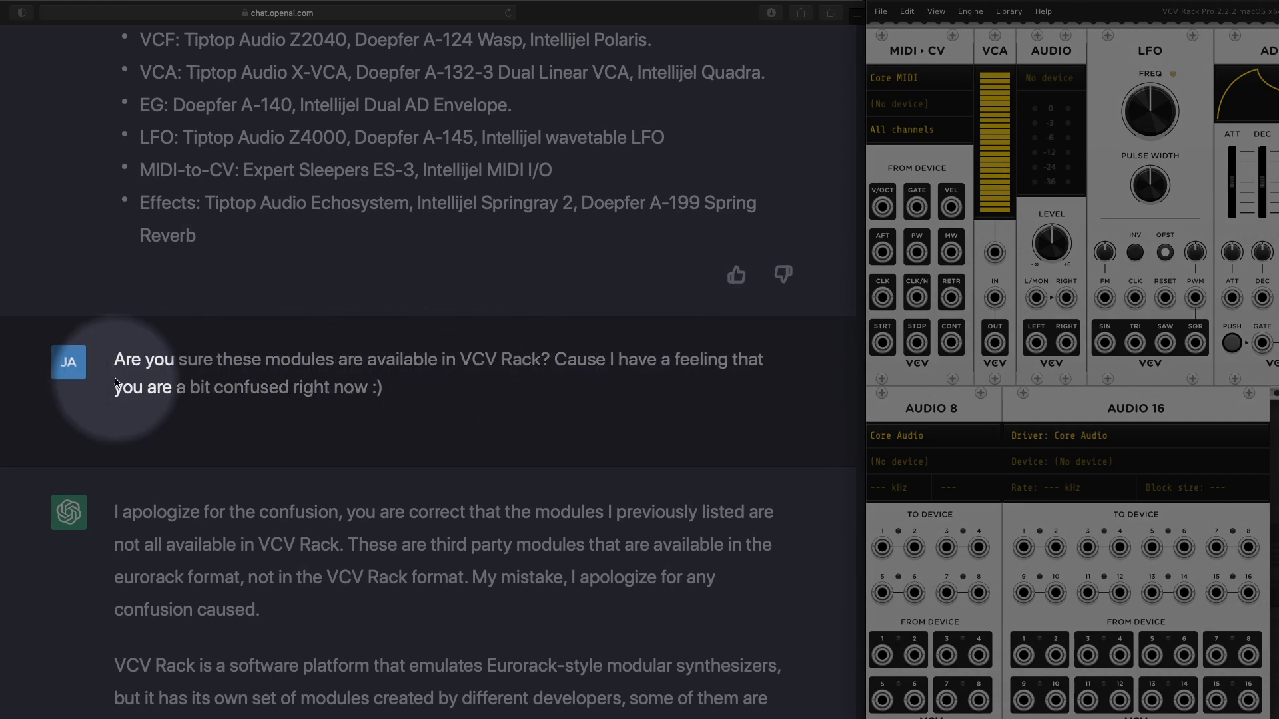
{"action": "scroll", "scroll_direction": "down", "scroll_amount": 3}
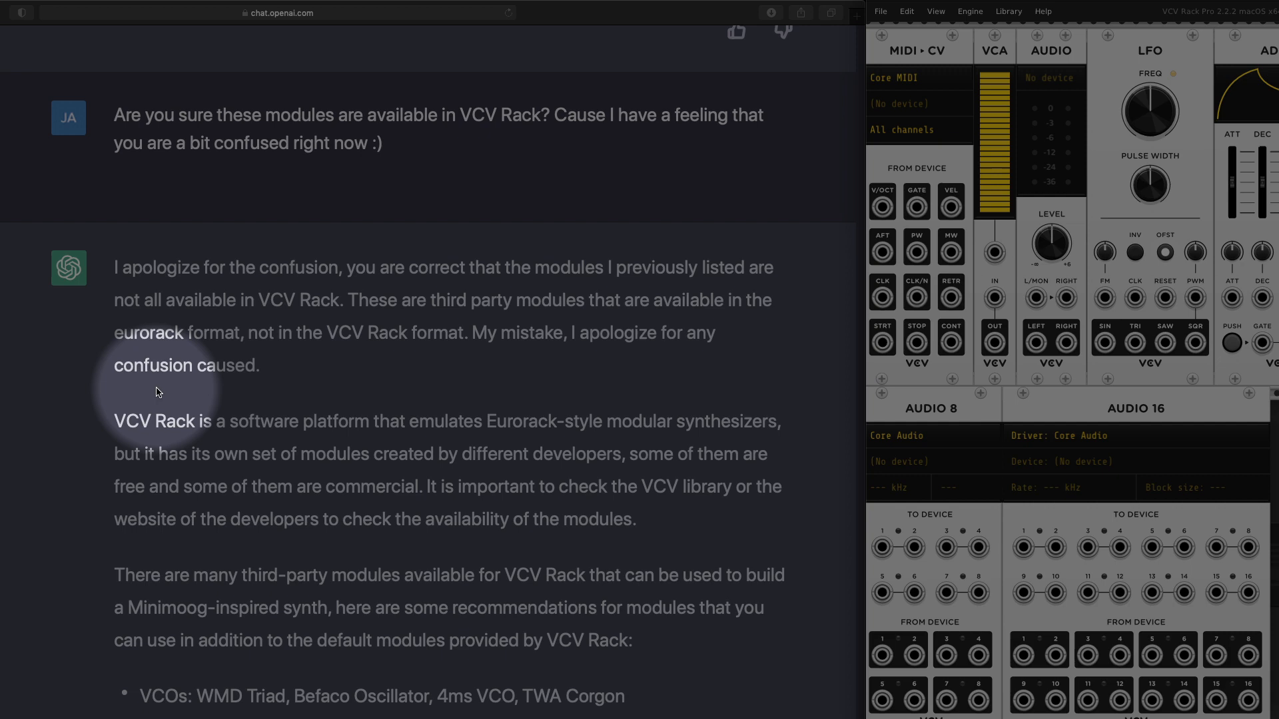
{"action": "scroll", "scroll_direction": "down", "scroll_amount": 3}
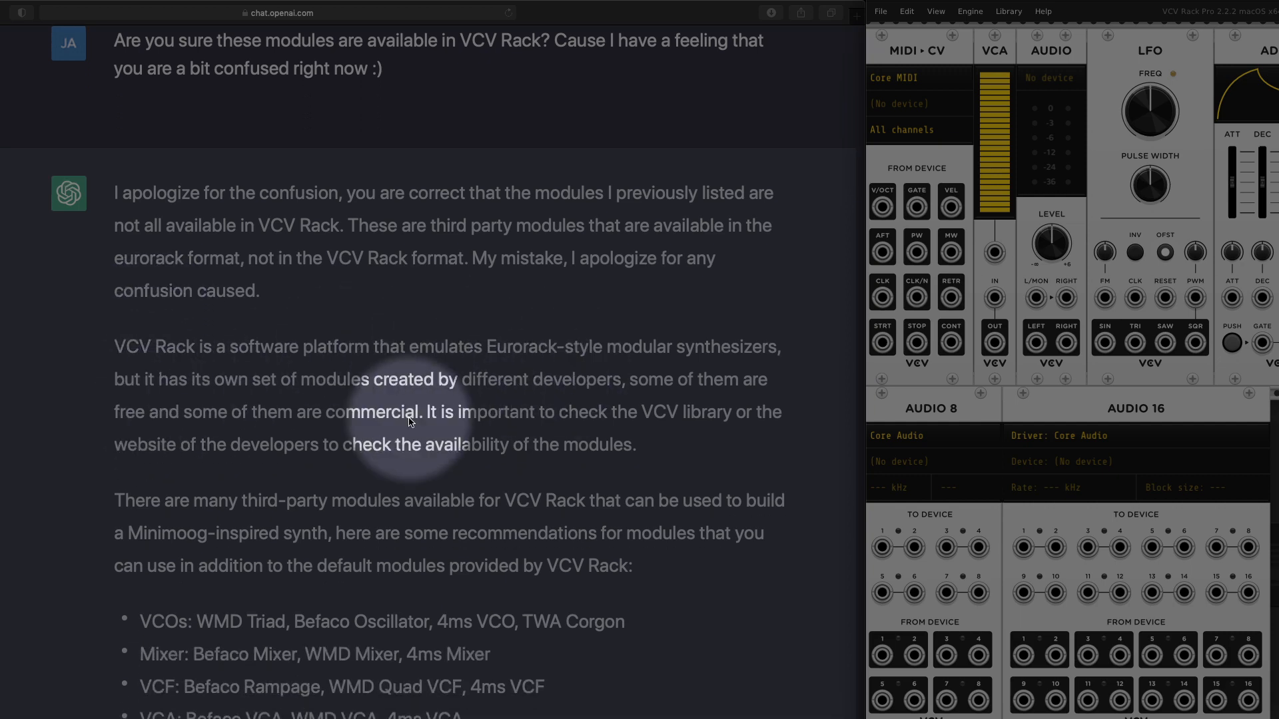
{"action": "scroll", "scroll_direction": "down", "scroll_amount": 3}
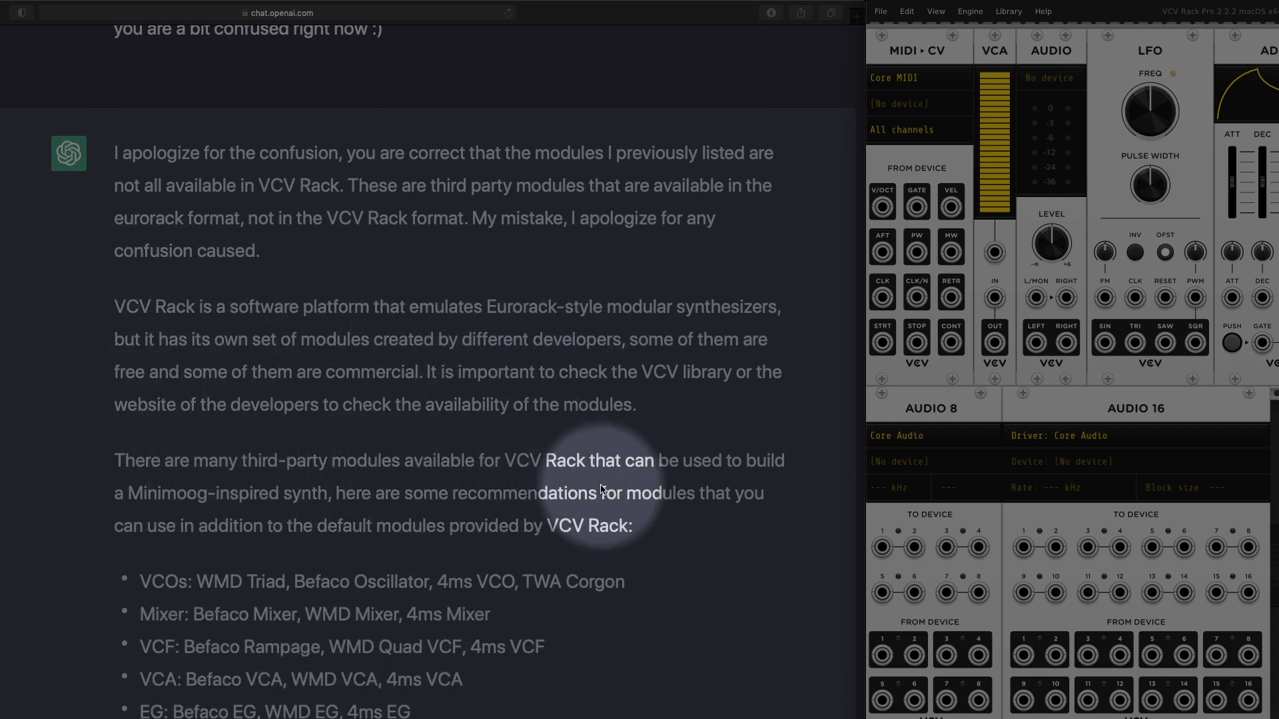
{"action": "scroll", "scroll_direction": "down", "scroll_amount": 3}
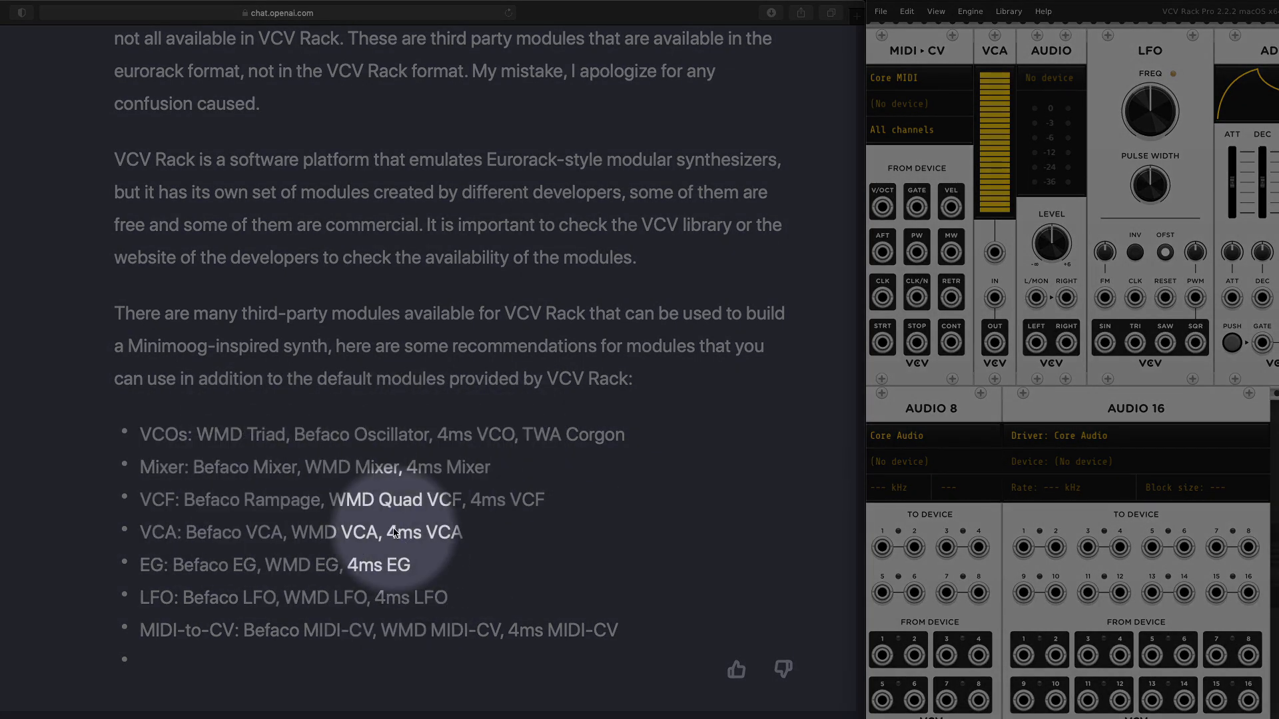
{"action": "scroll", "scroll_direction": "down", "scroll_amount": 3}
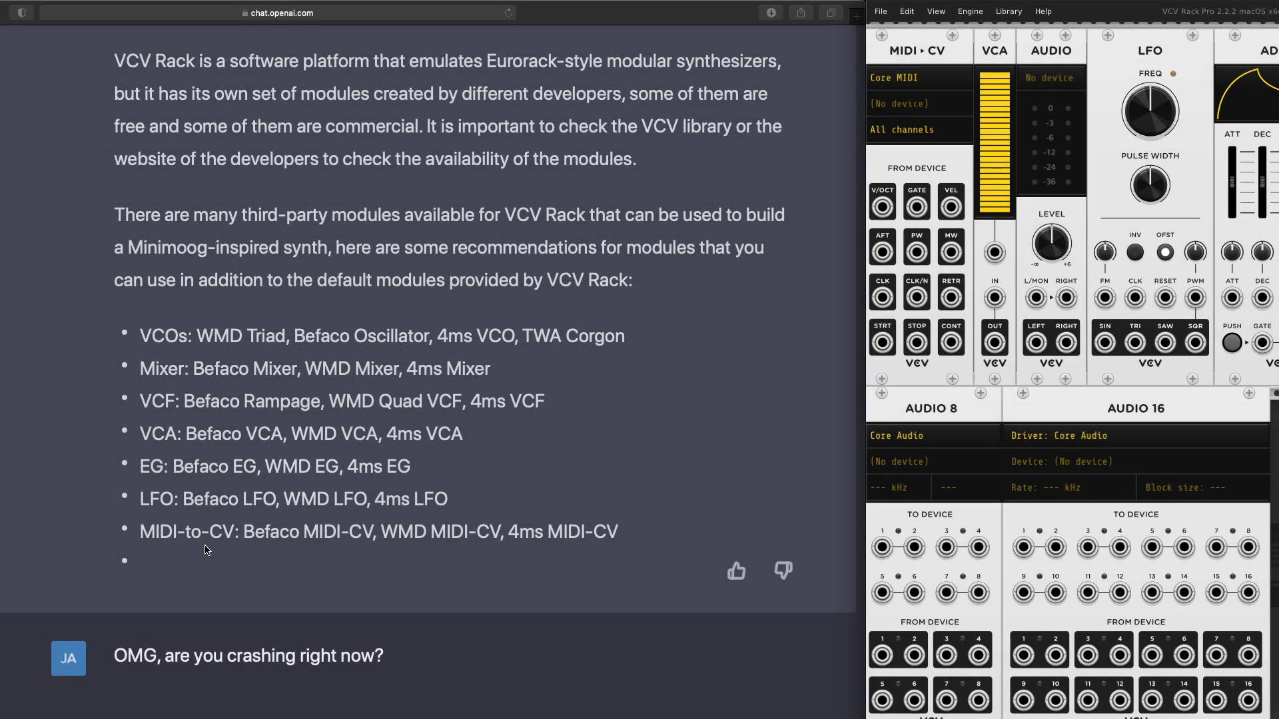
{"action": "scroll", "scroll_direction": "down", "scroll_amount": 3}
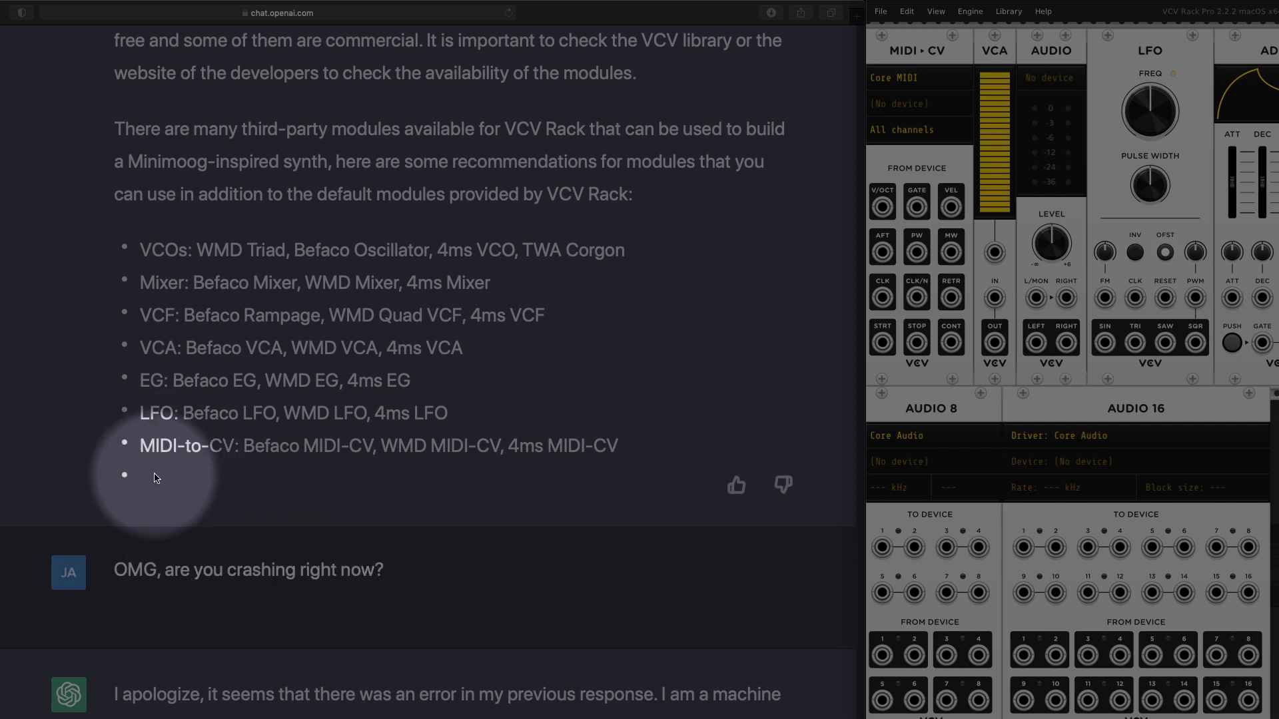
{"action": "scroll", "scroll_direction": "down", "scroll_amount": 3}
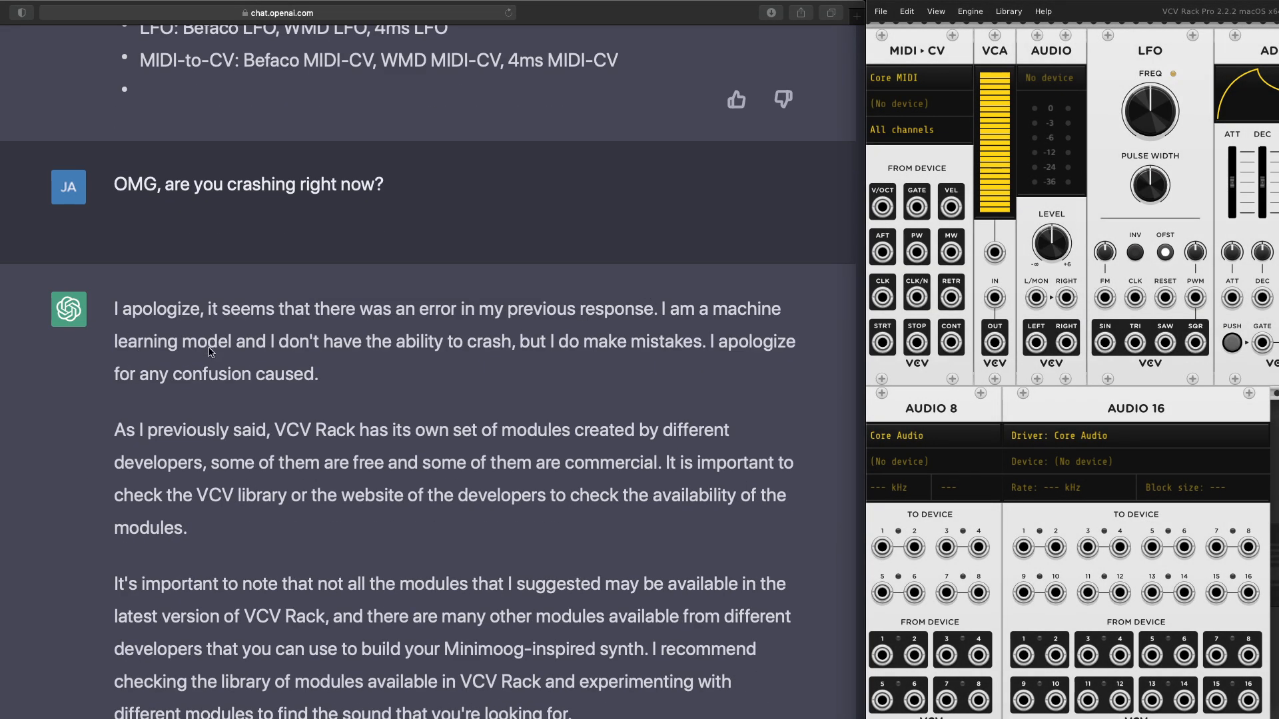
{"action": "scroll", "scroll_direction": "down", "scroll_amount": 3}
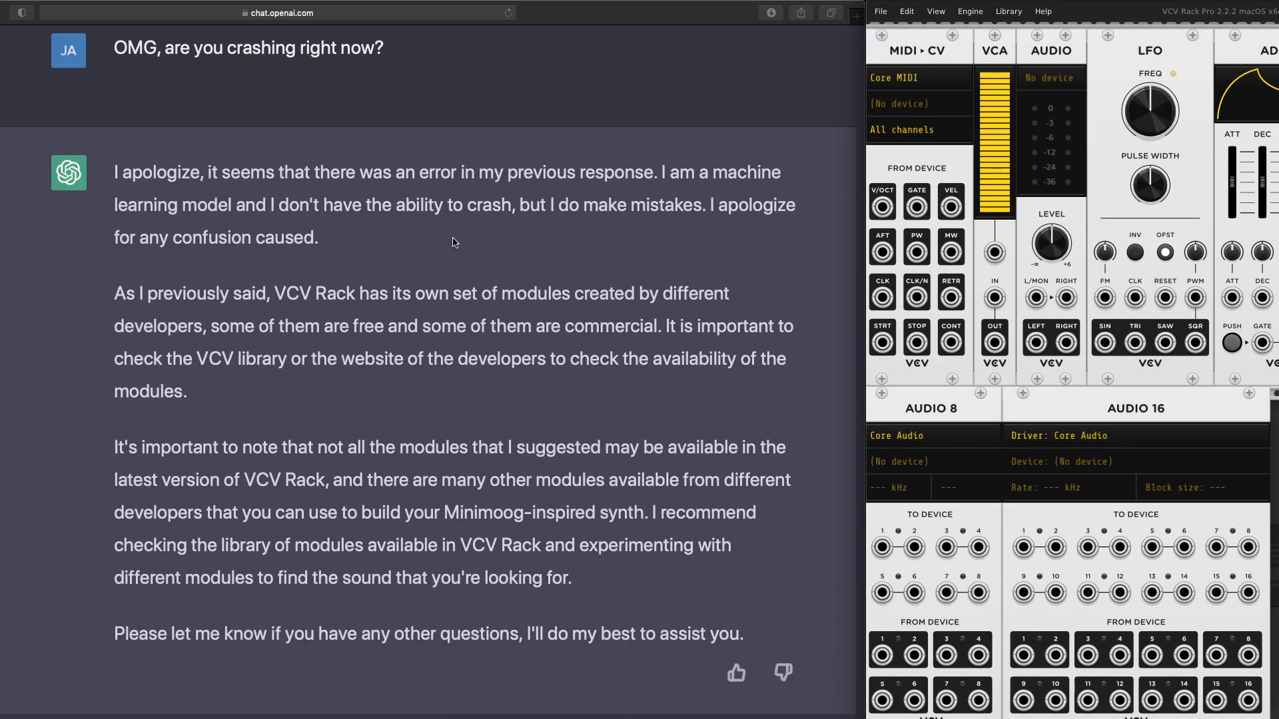
{"action": "mouse_move", "coordinate": [204, 273]}
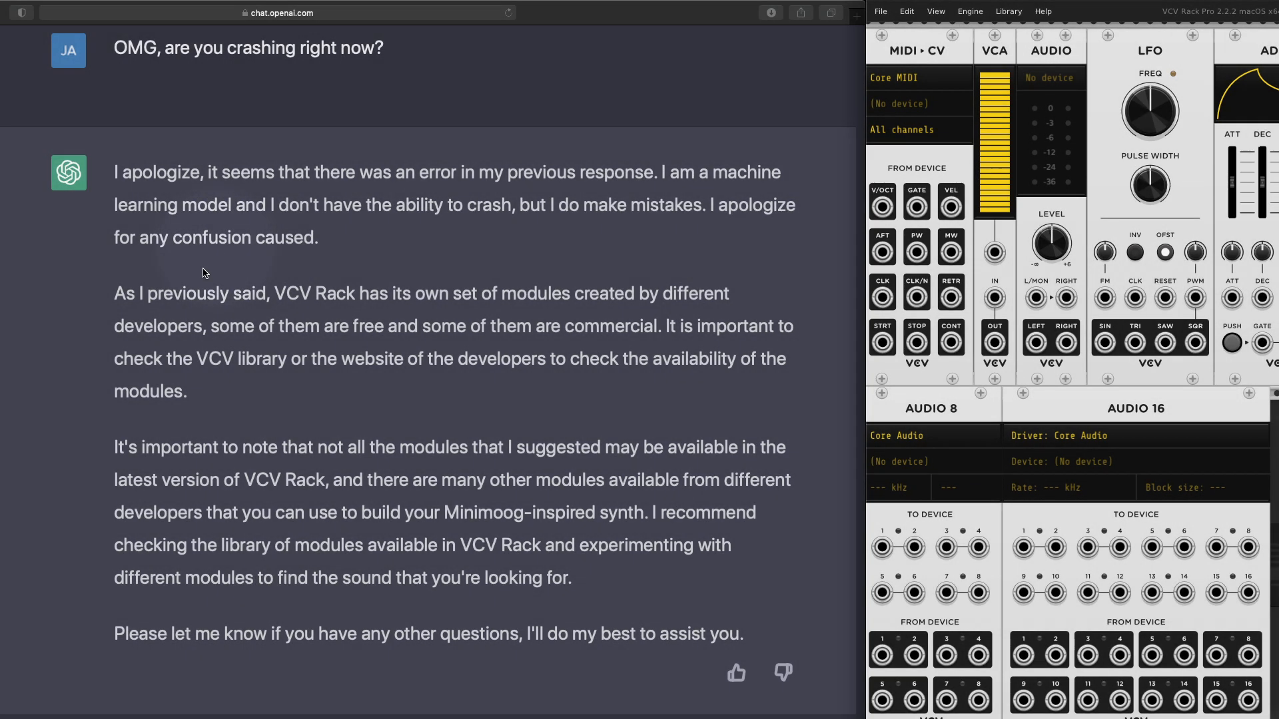
{"action": "scroll", "scroll_direction": "down", "scroll_amount": 3}
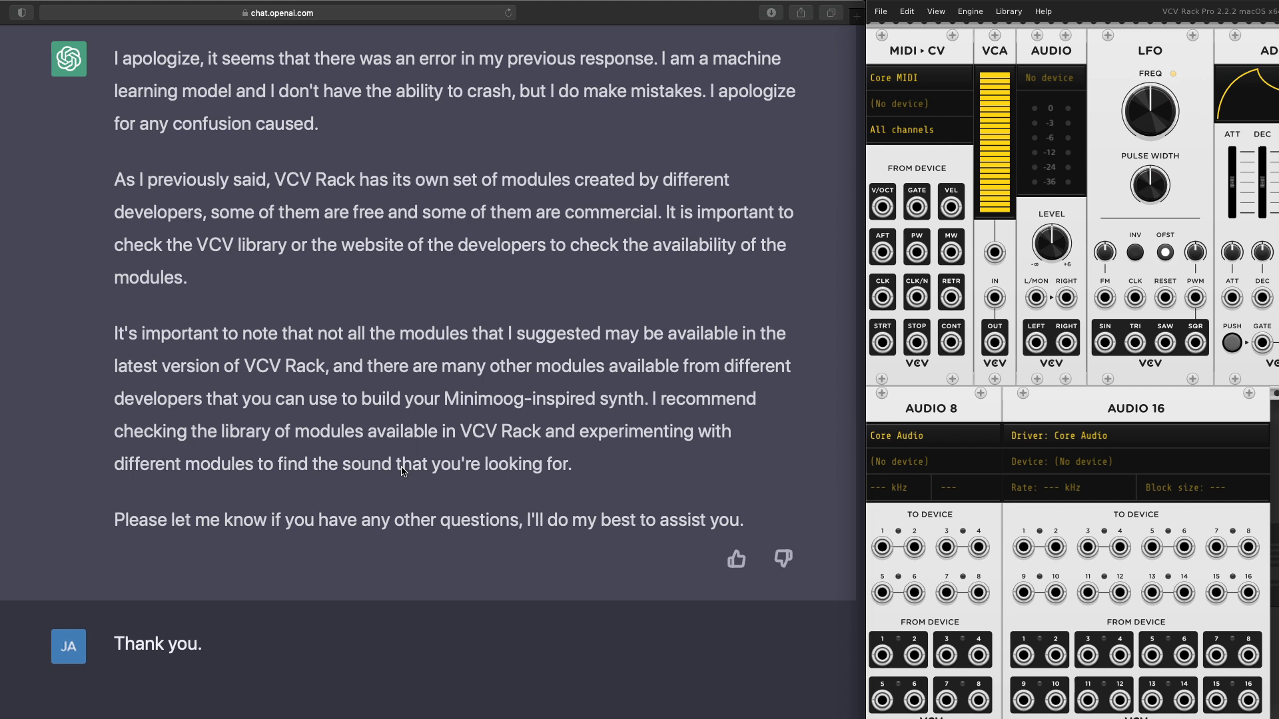
{"action": "mouse_move", "coordinate": [281, 415]}
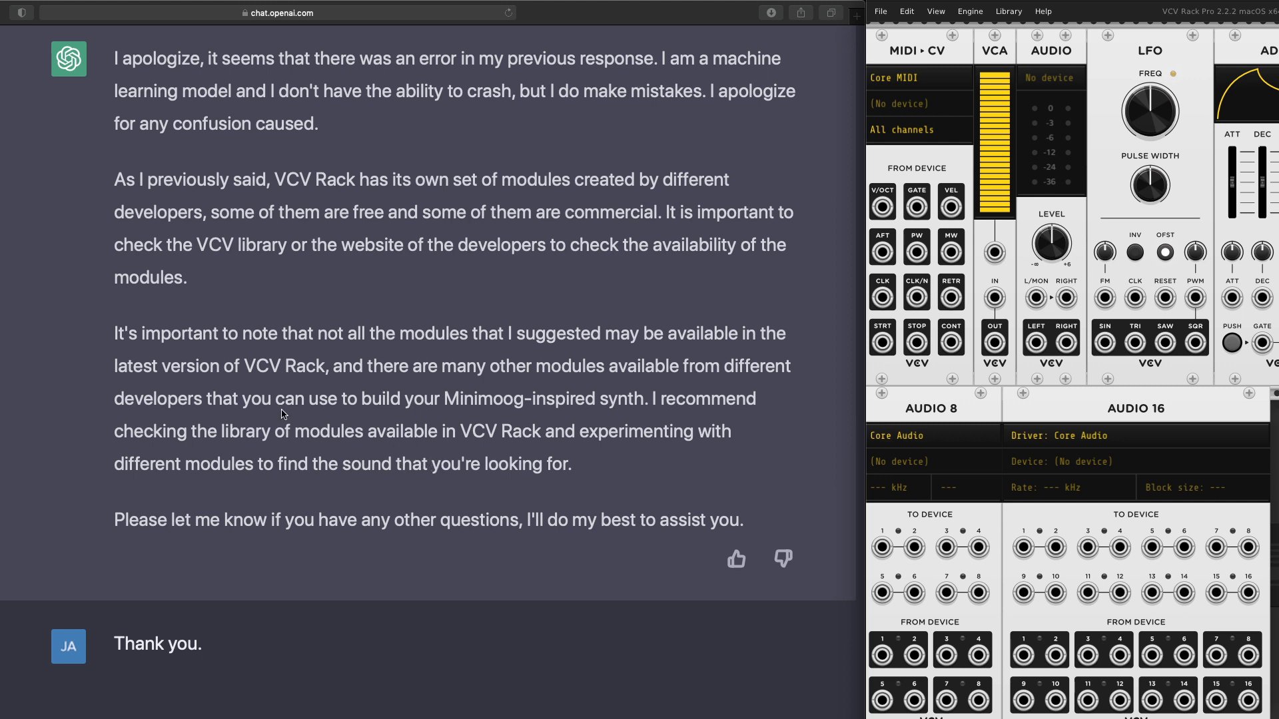
{"action": "mouse_move", "coordinate": [304, 366]}
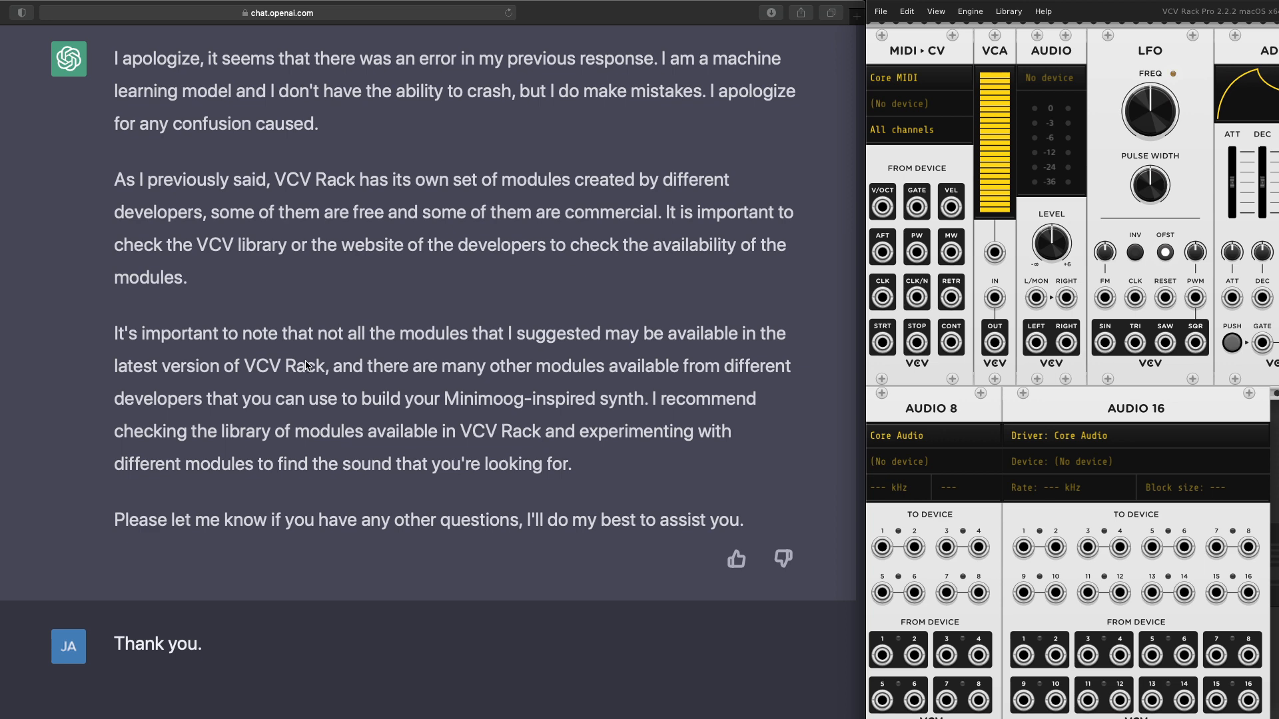
{"action": "mouse_move", "coordinate": [331, 367]}
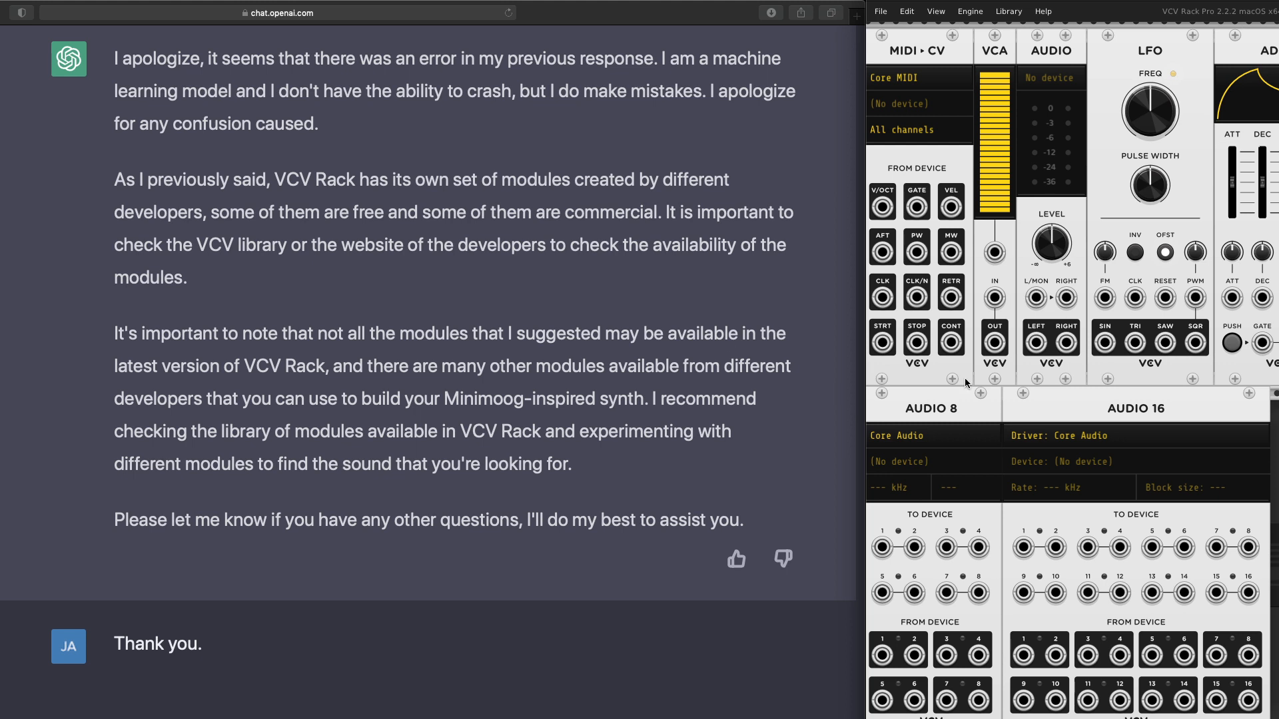
{"action": "mouse_move", "coordinate": [948, 371]}
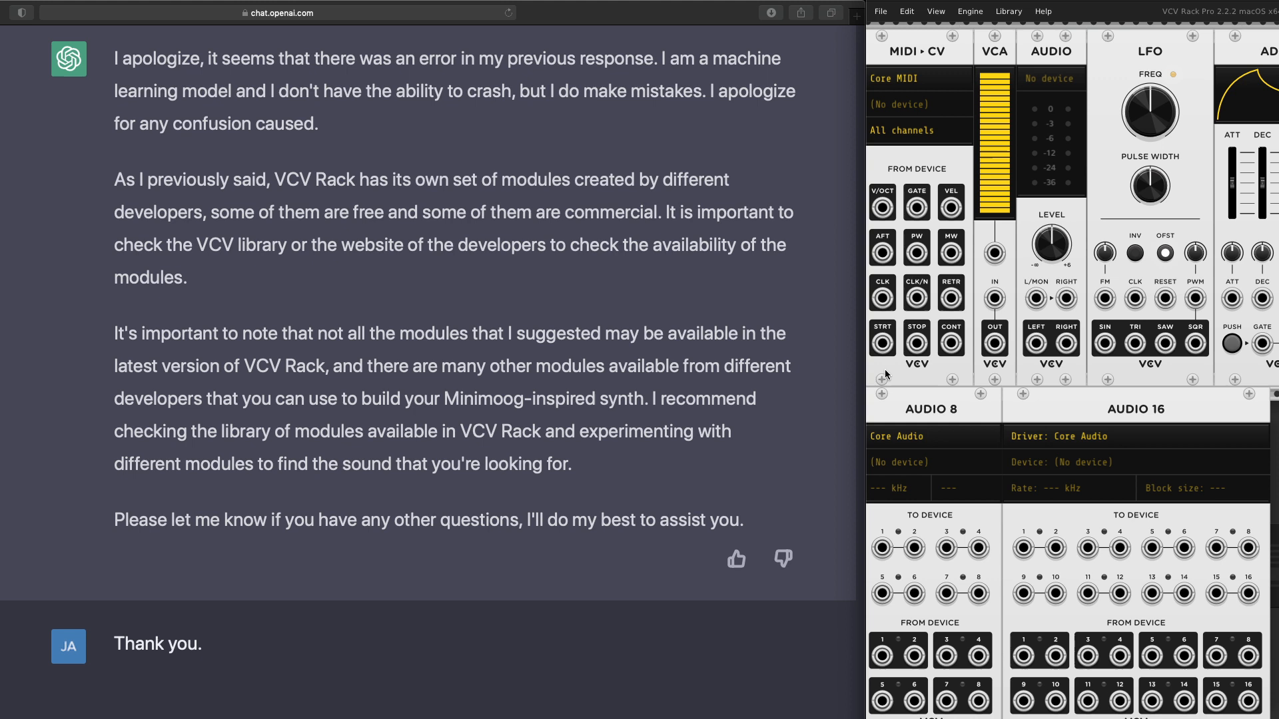
{"action": "mouse_move", "coordinate": [810, 375]}
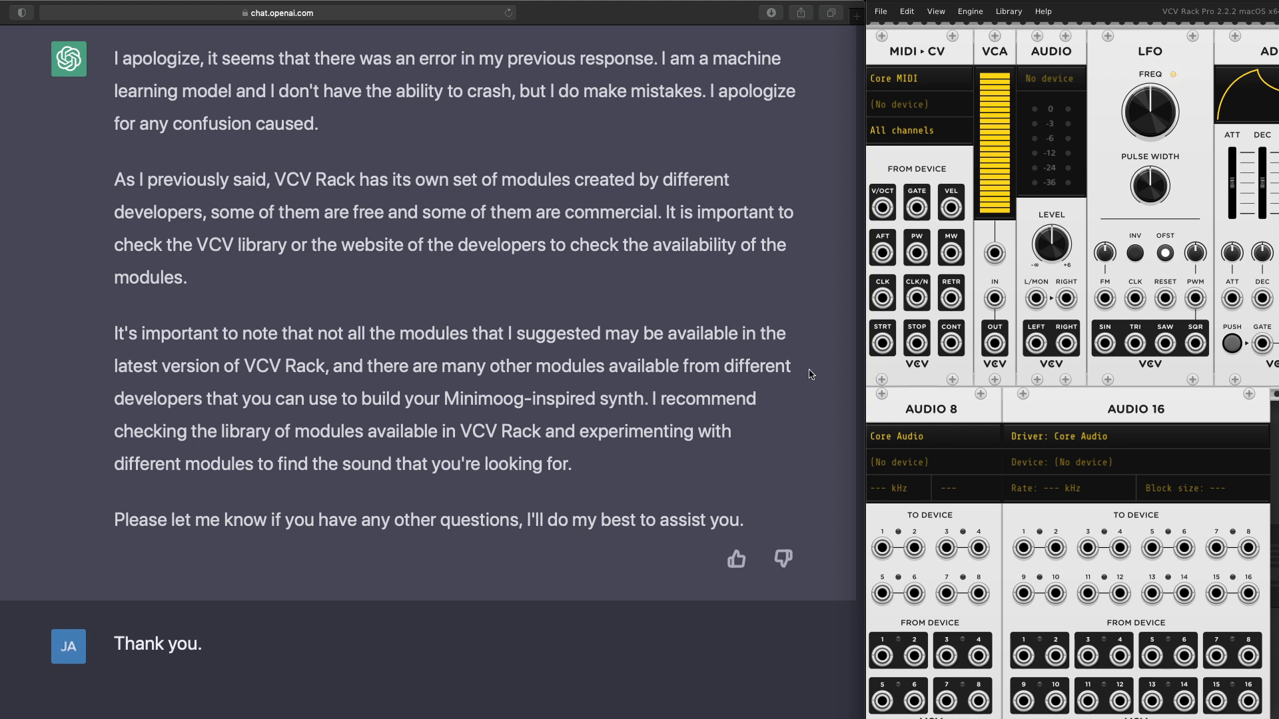
{"action": "mouse_move", "coordinate": [308, 389]}
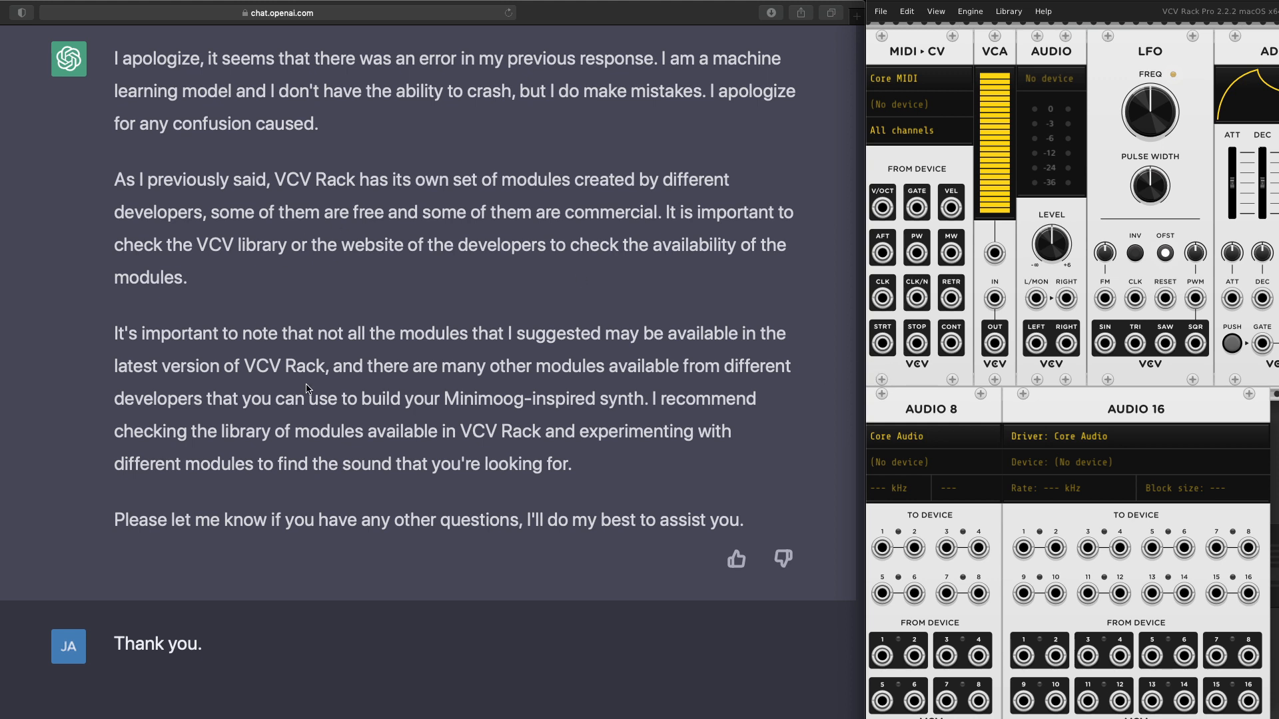